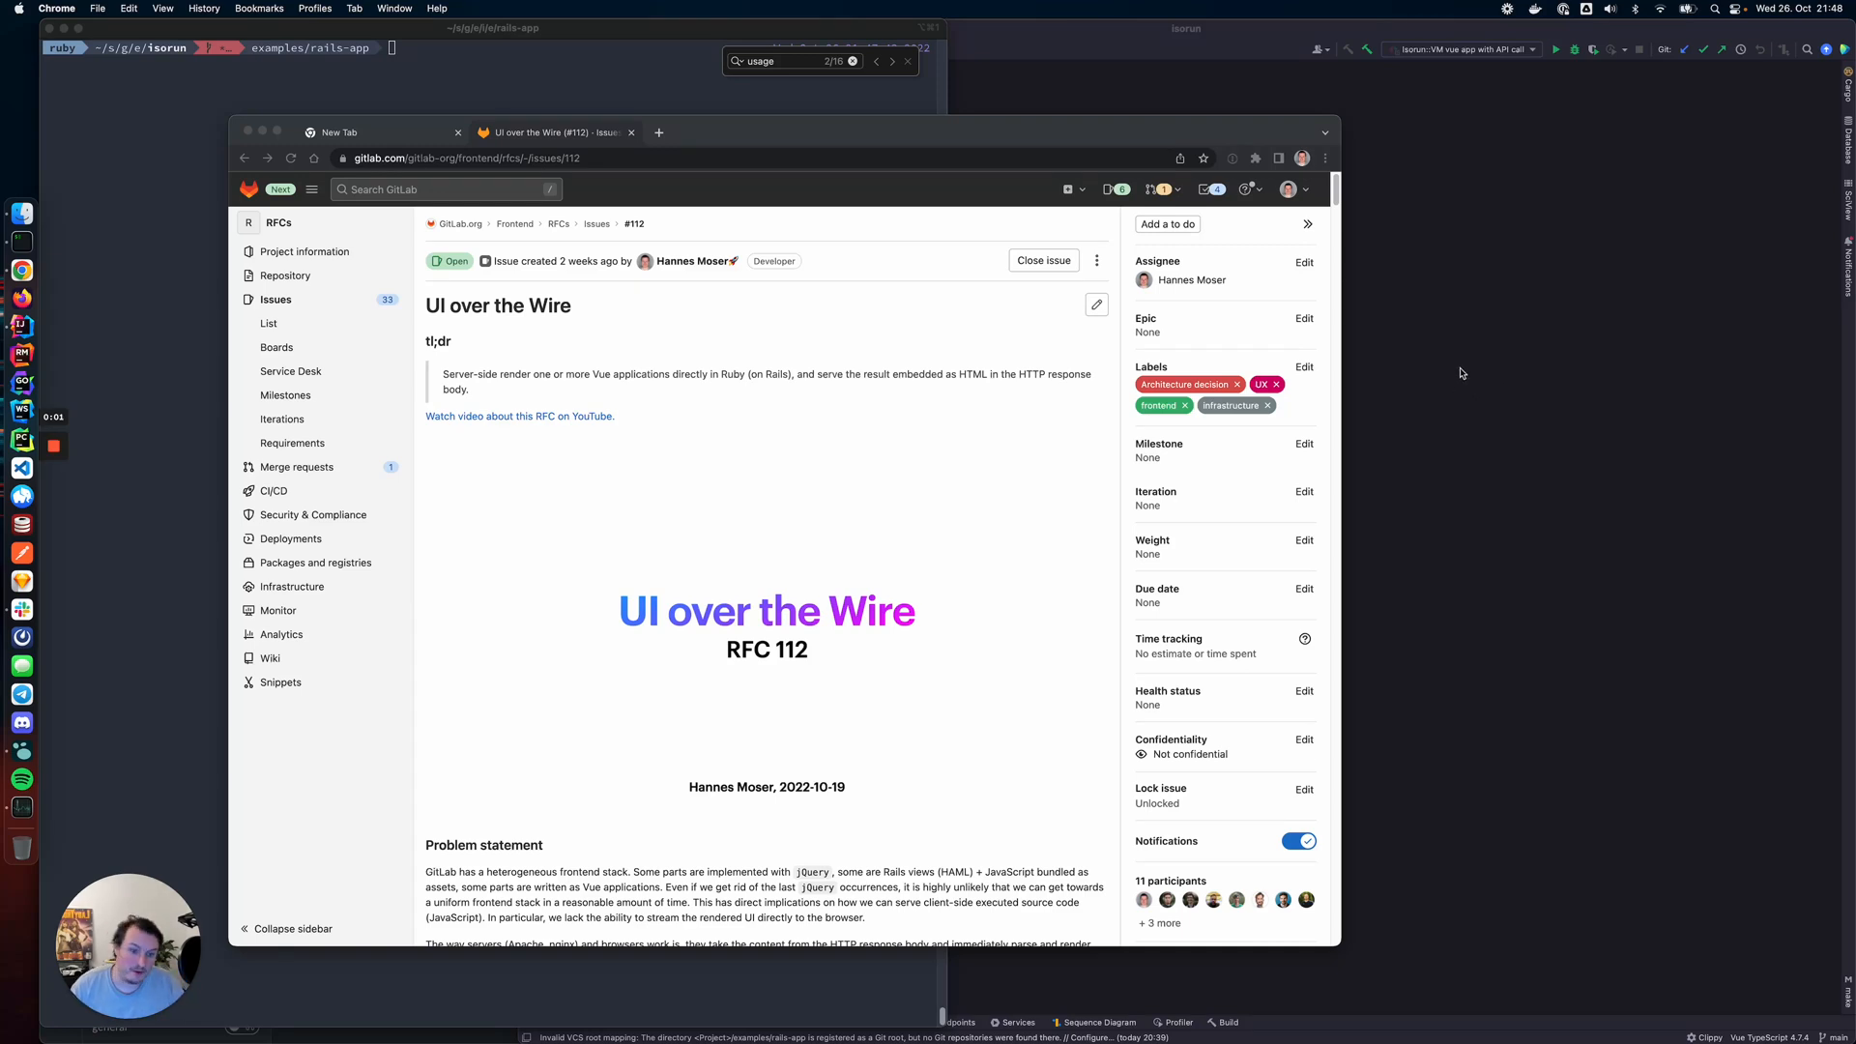
mouse_move(772, 297)
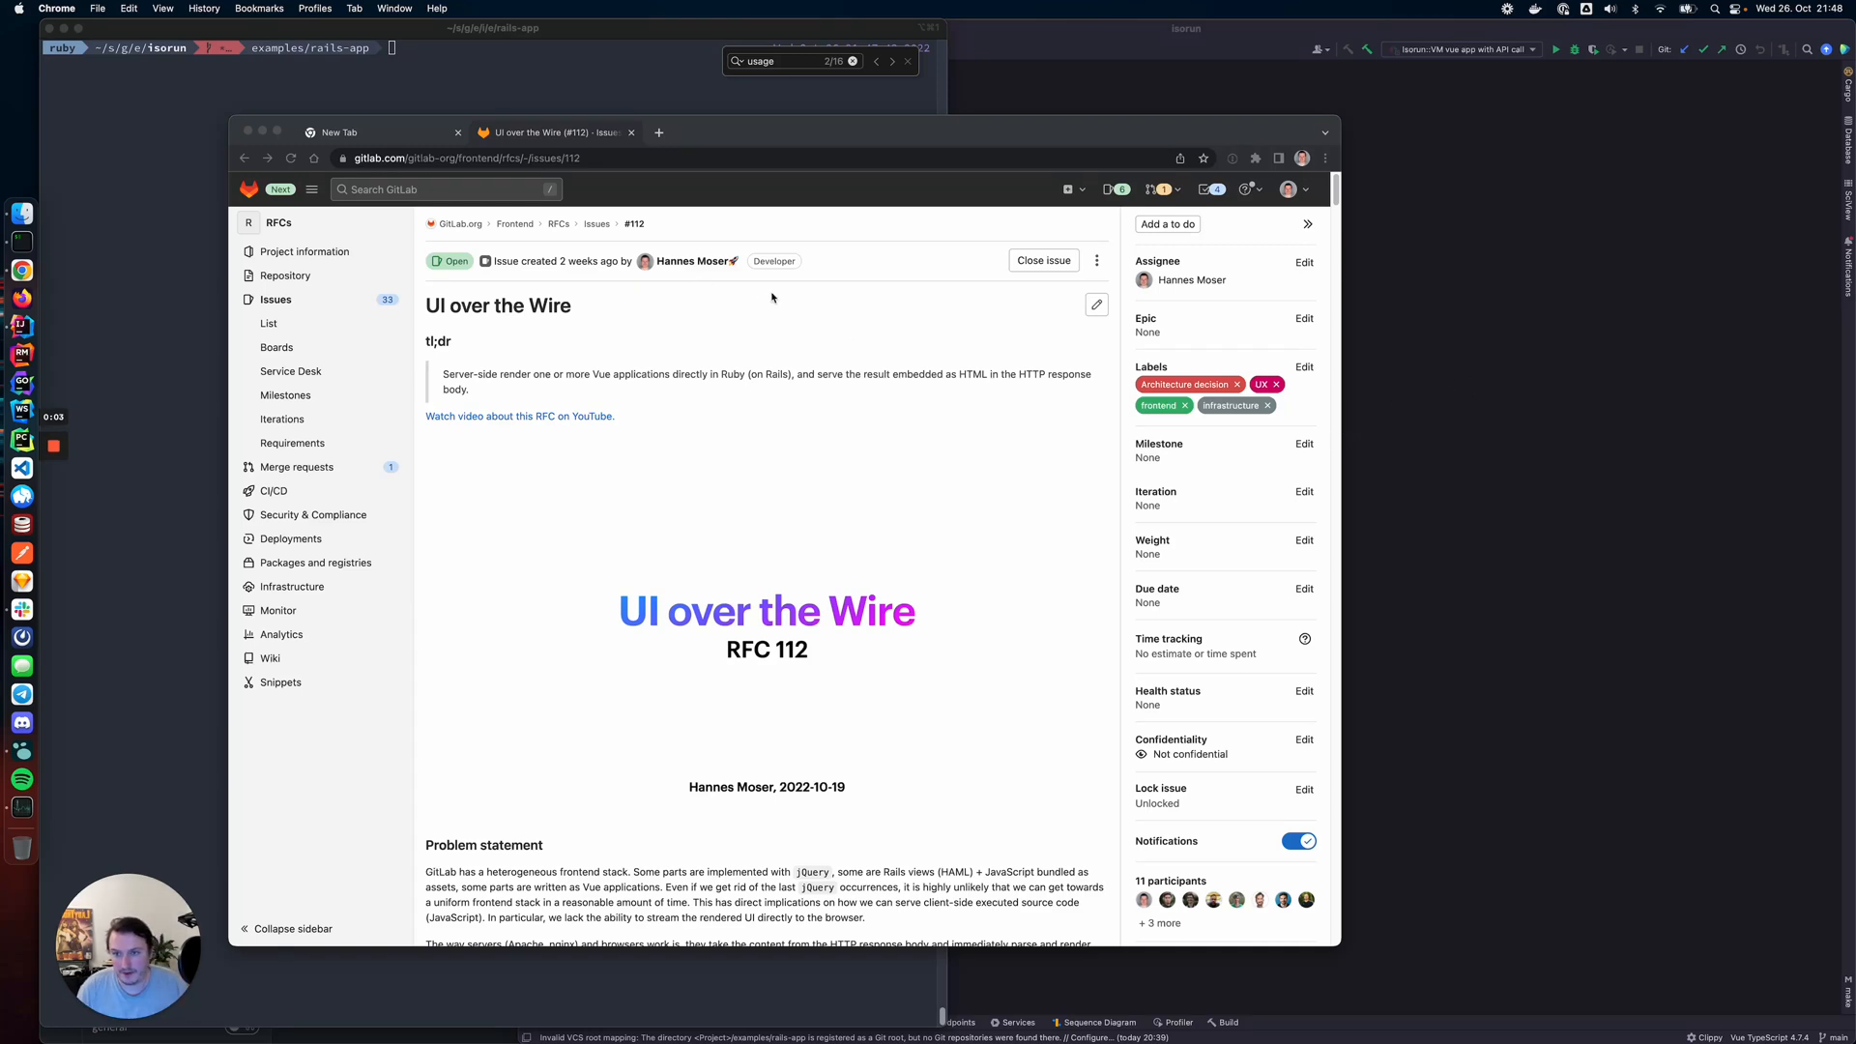
mouse_move(1031, 607)
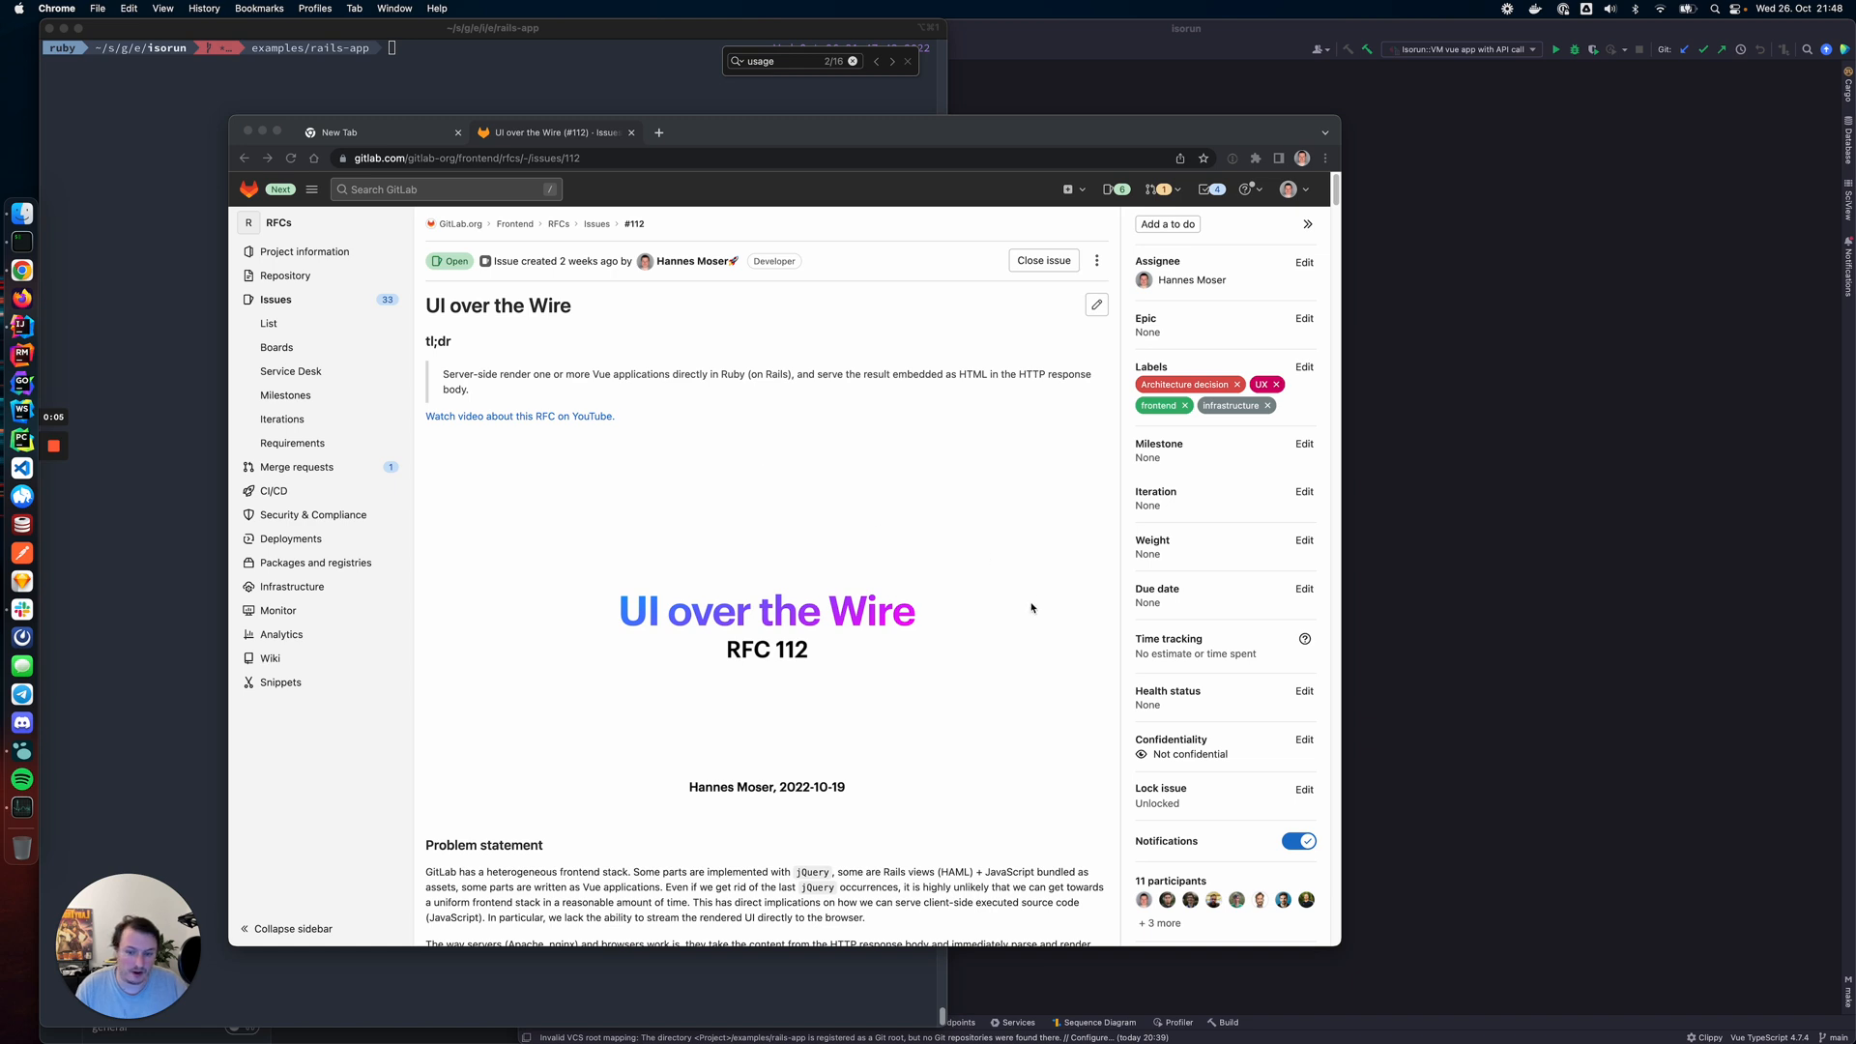
mouse_move(971, 463)
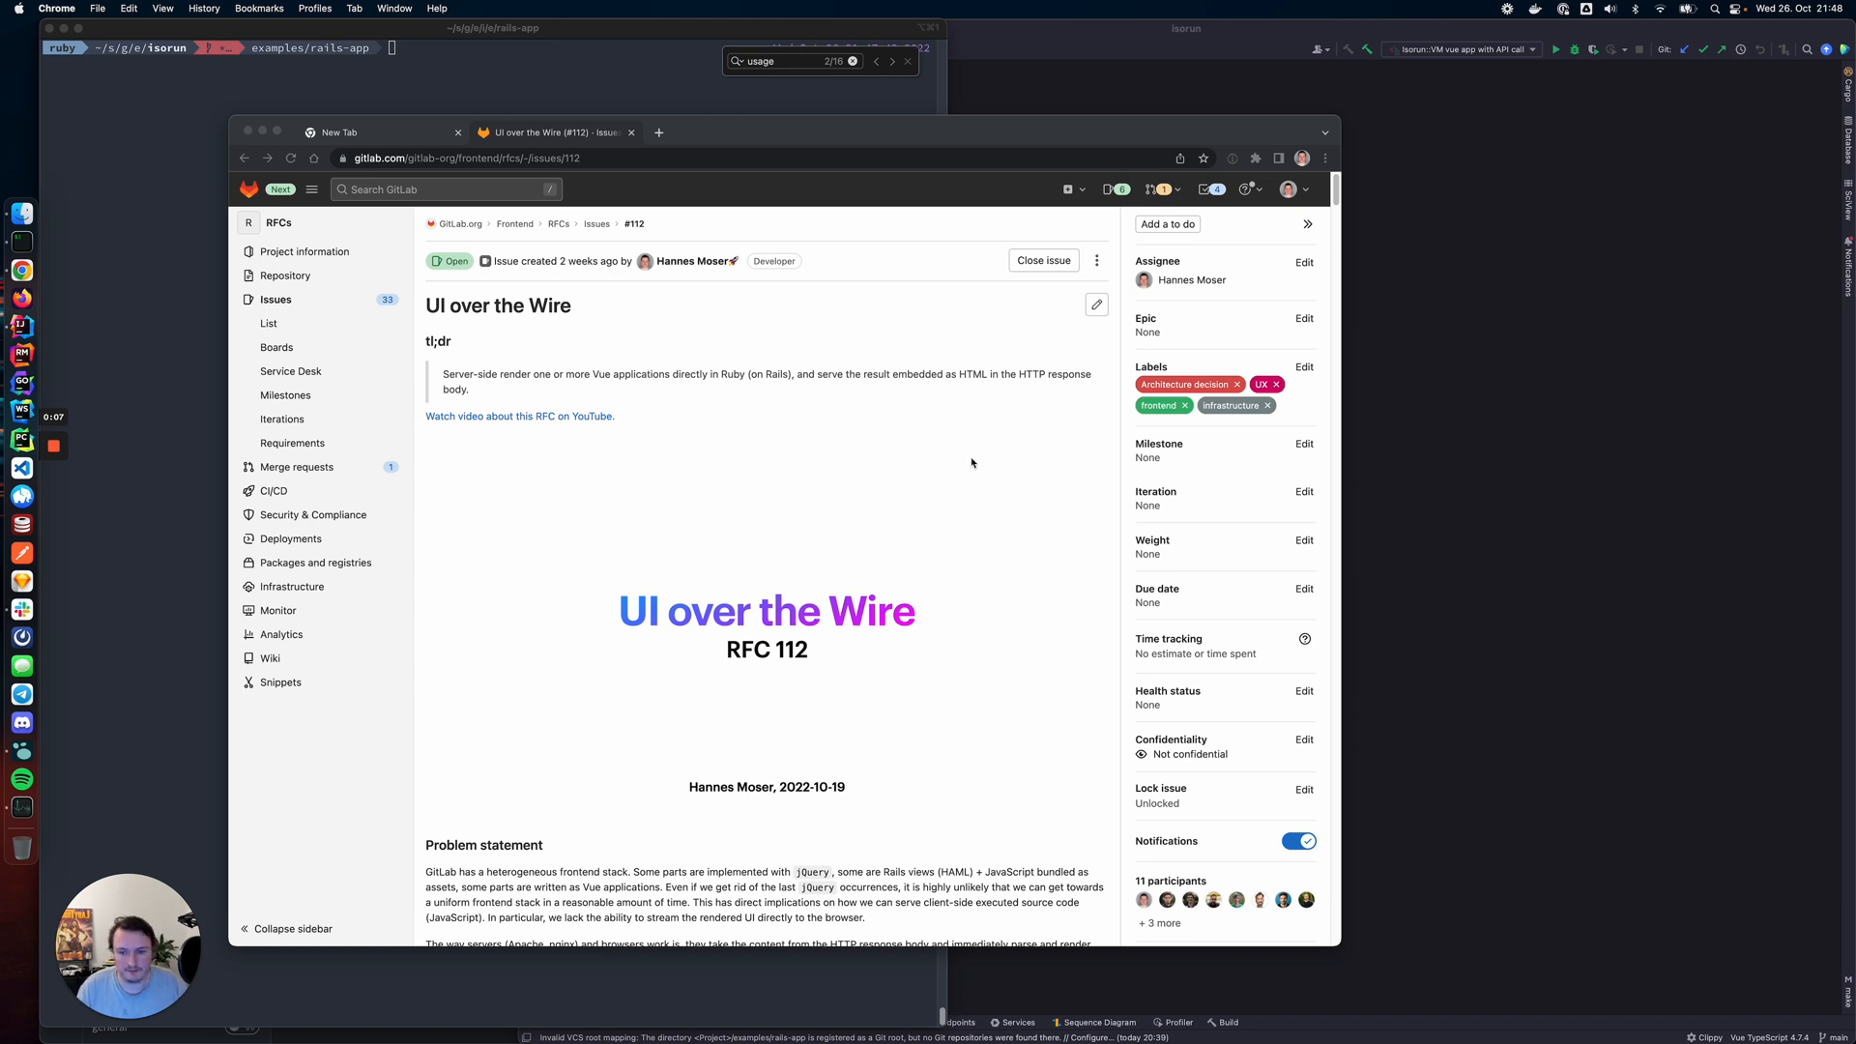
mouse_move(998, 517)
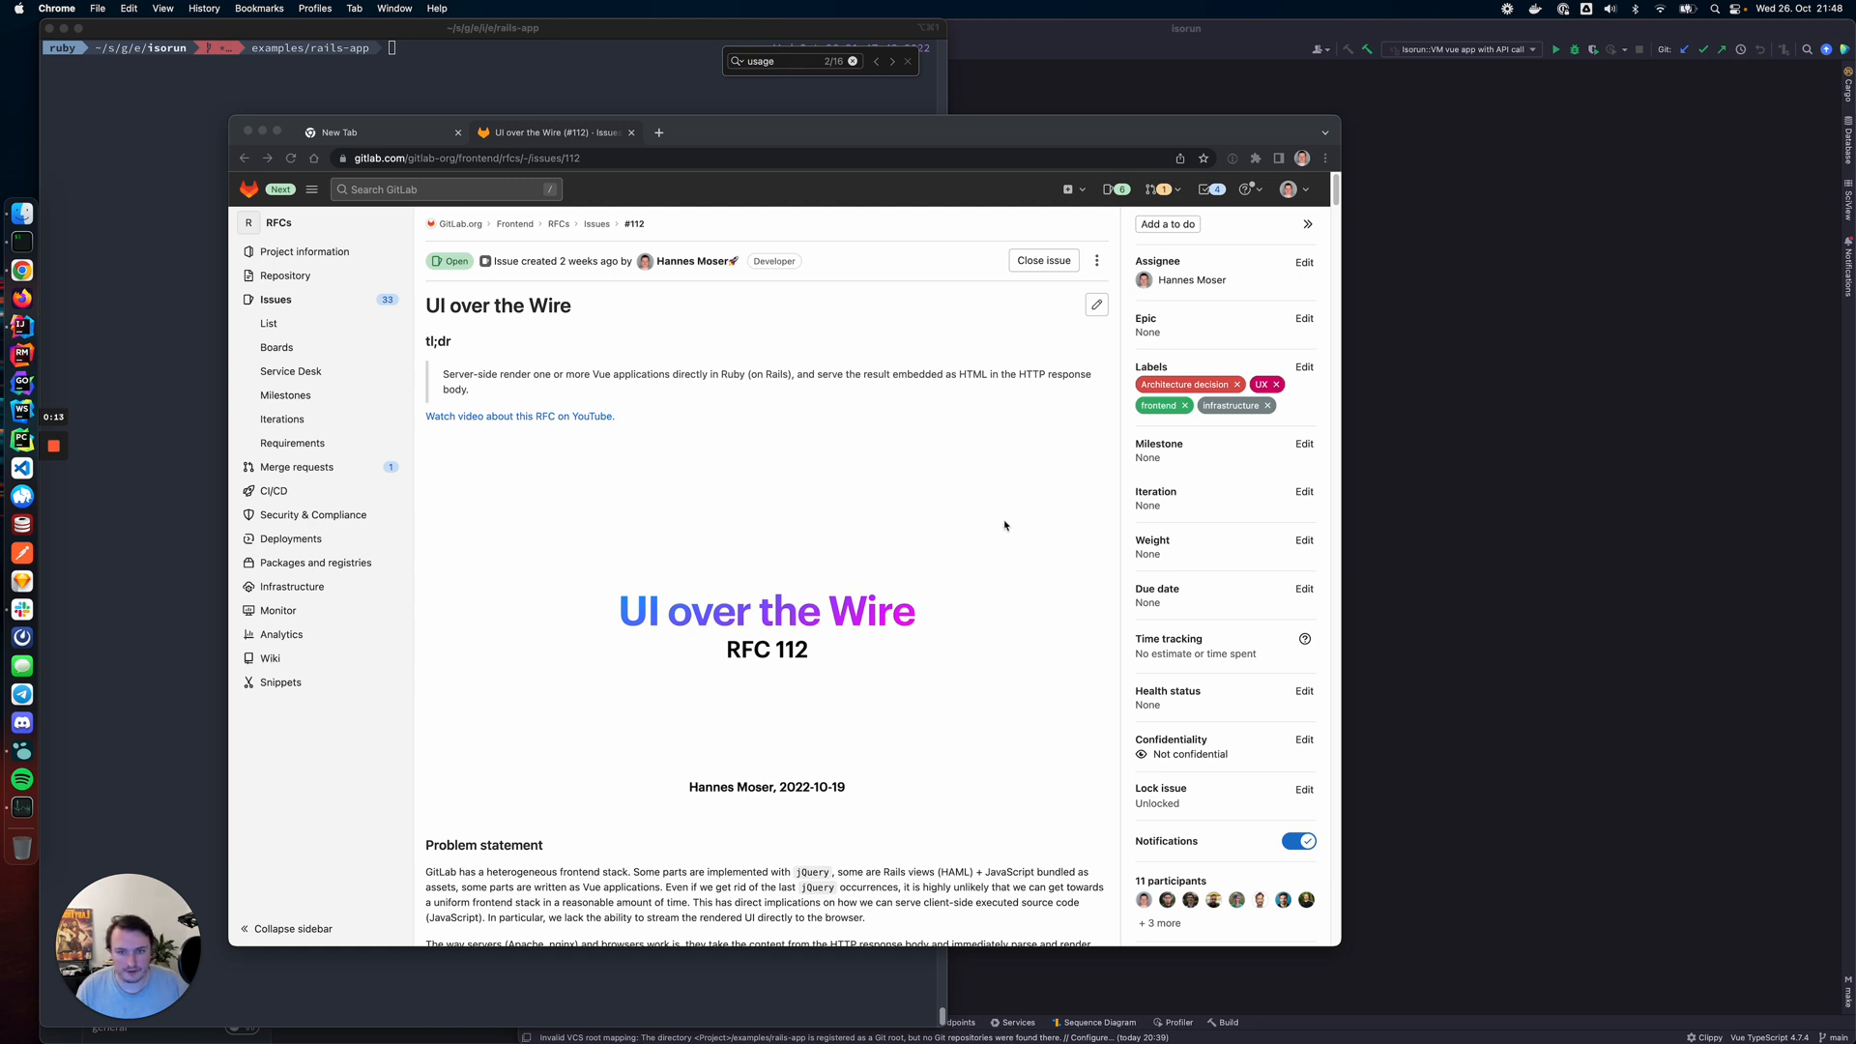
mouse_move(426, 138)
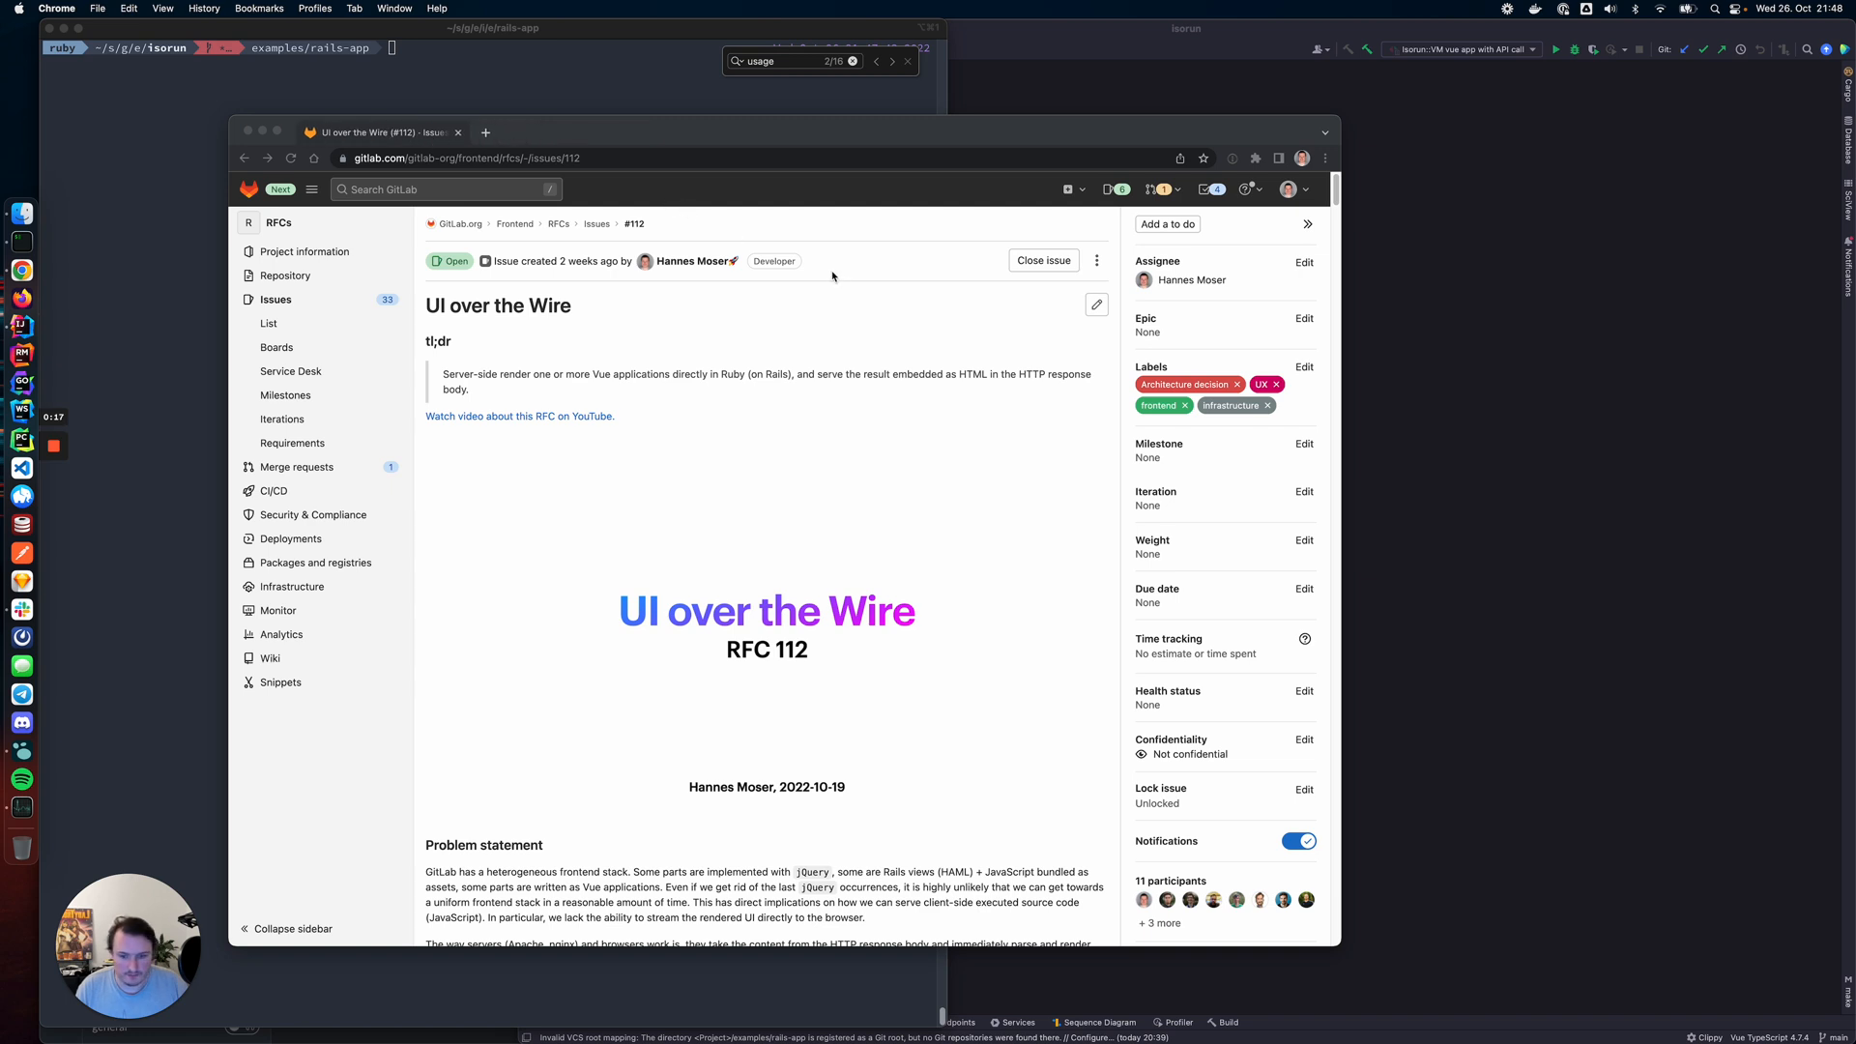
mouse_move(929, 295)
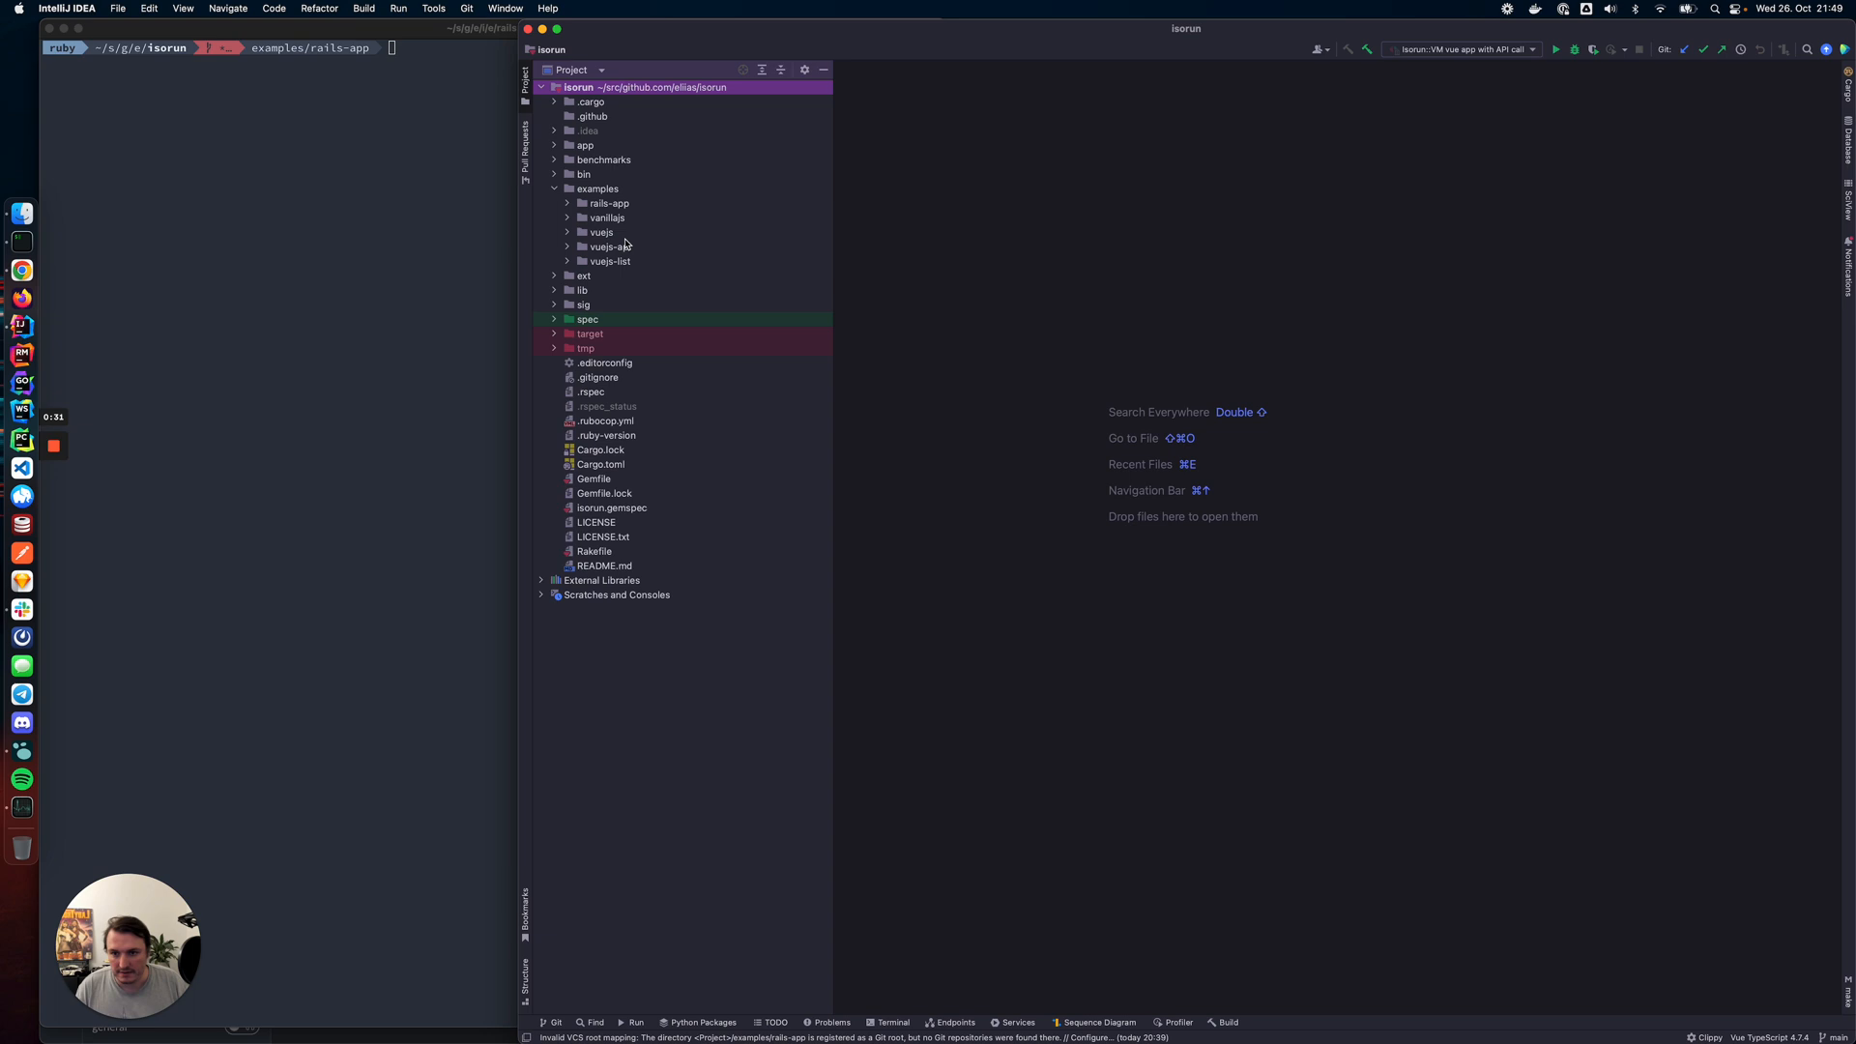
Open rails-app/app/views/pages/home.html.erb, which holds a single isorun_app_tag("my_app") call
left_click(607, 202)
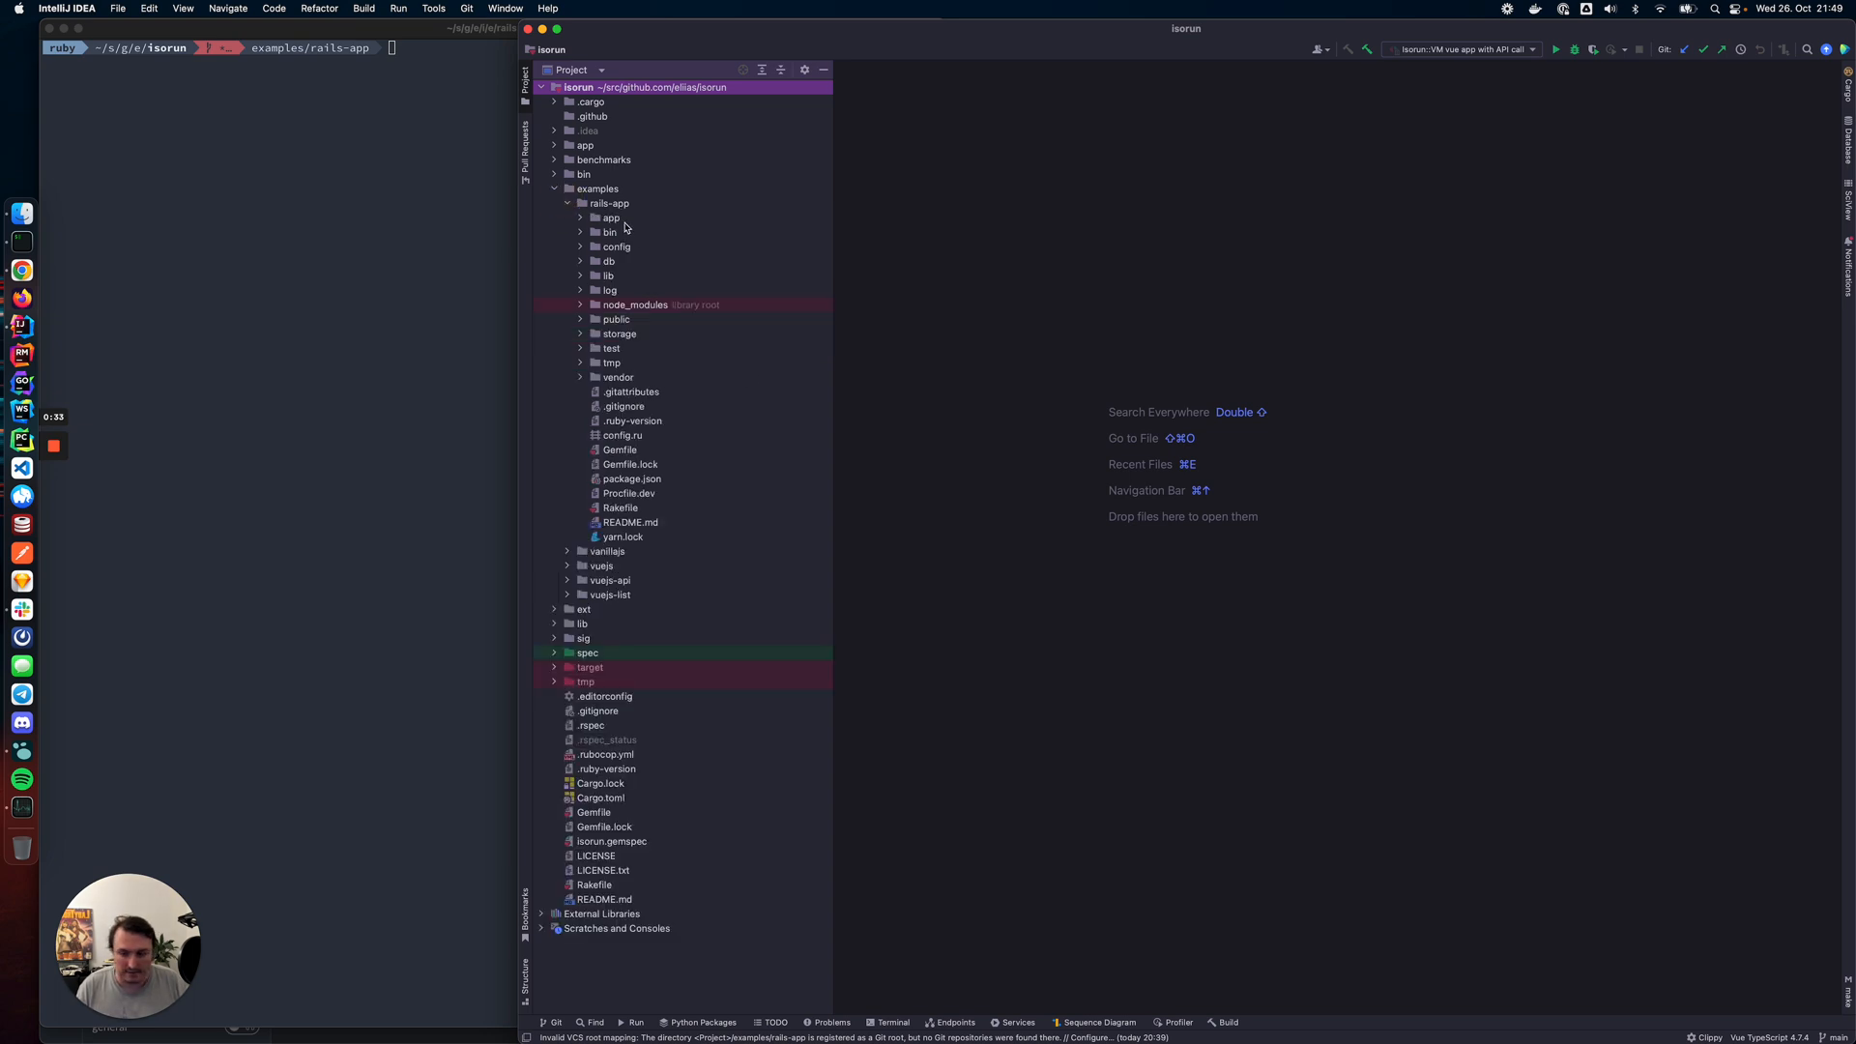
mouse_move(636, 351)
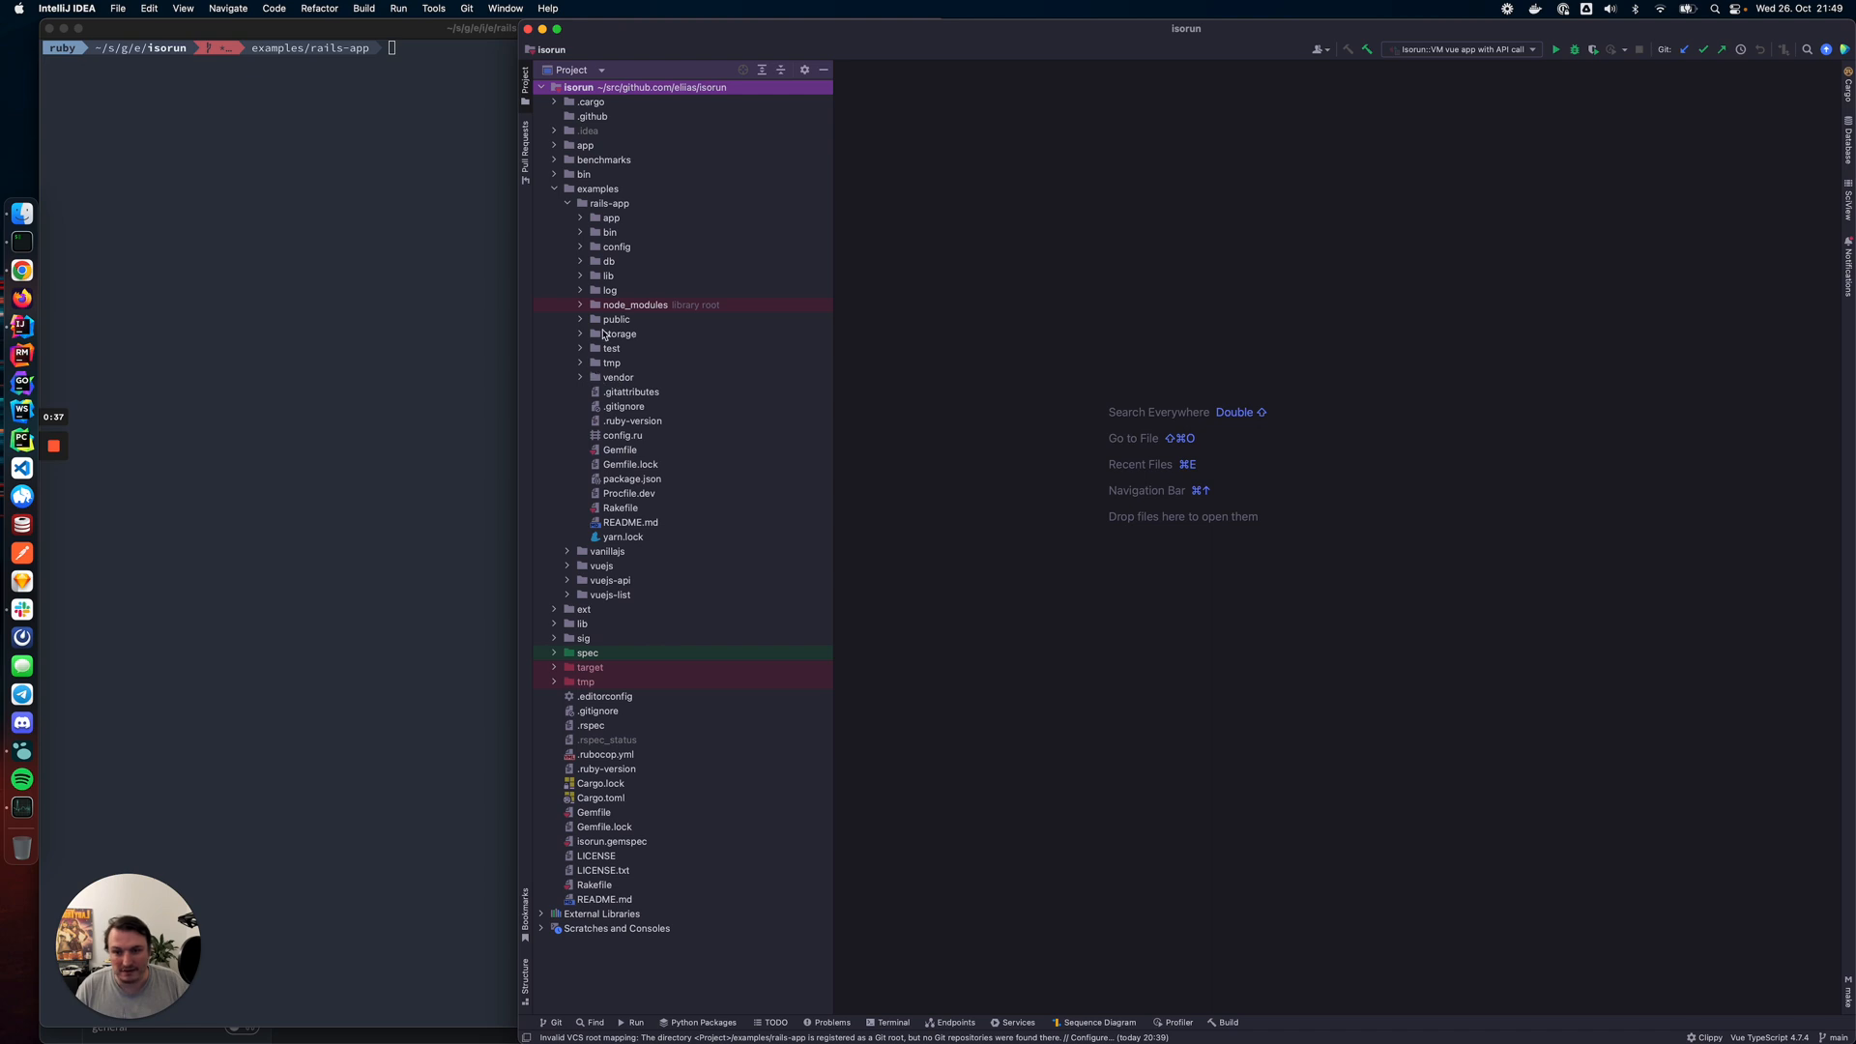
left_click(580, 217)
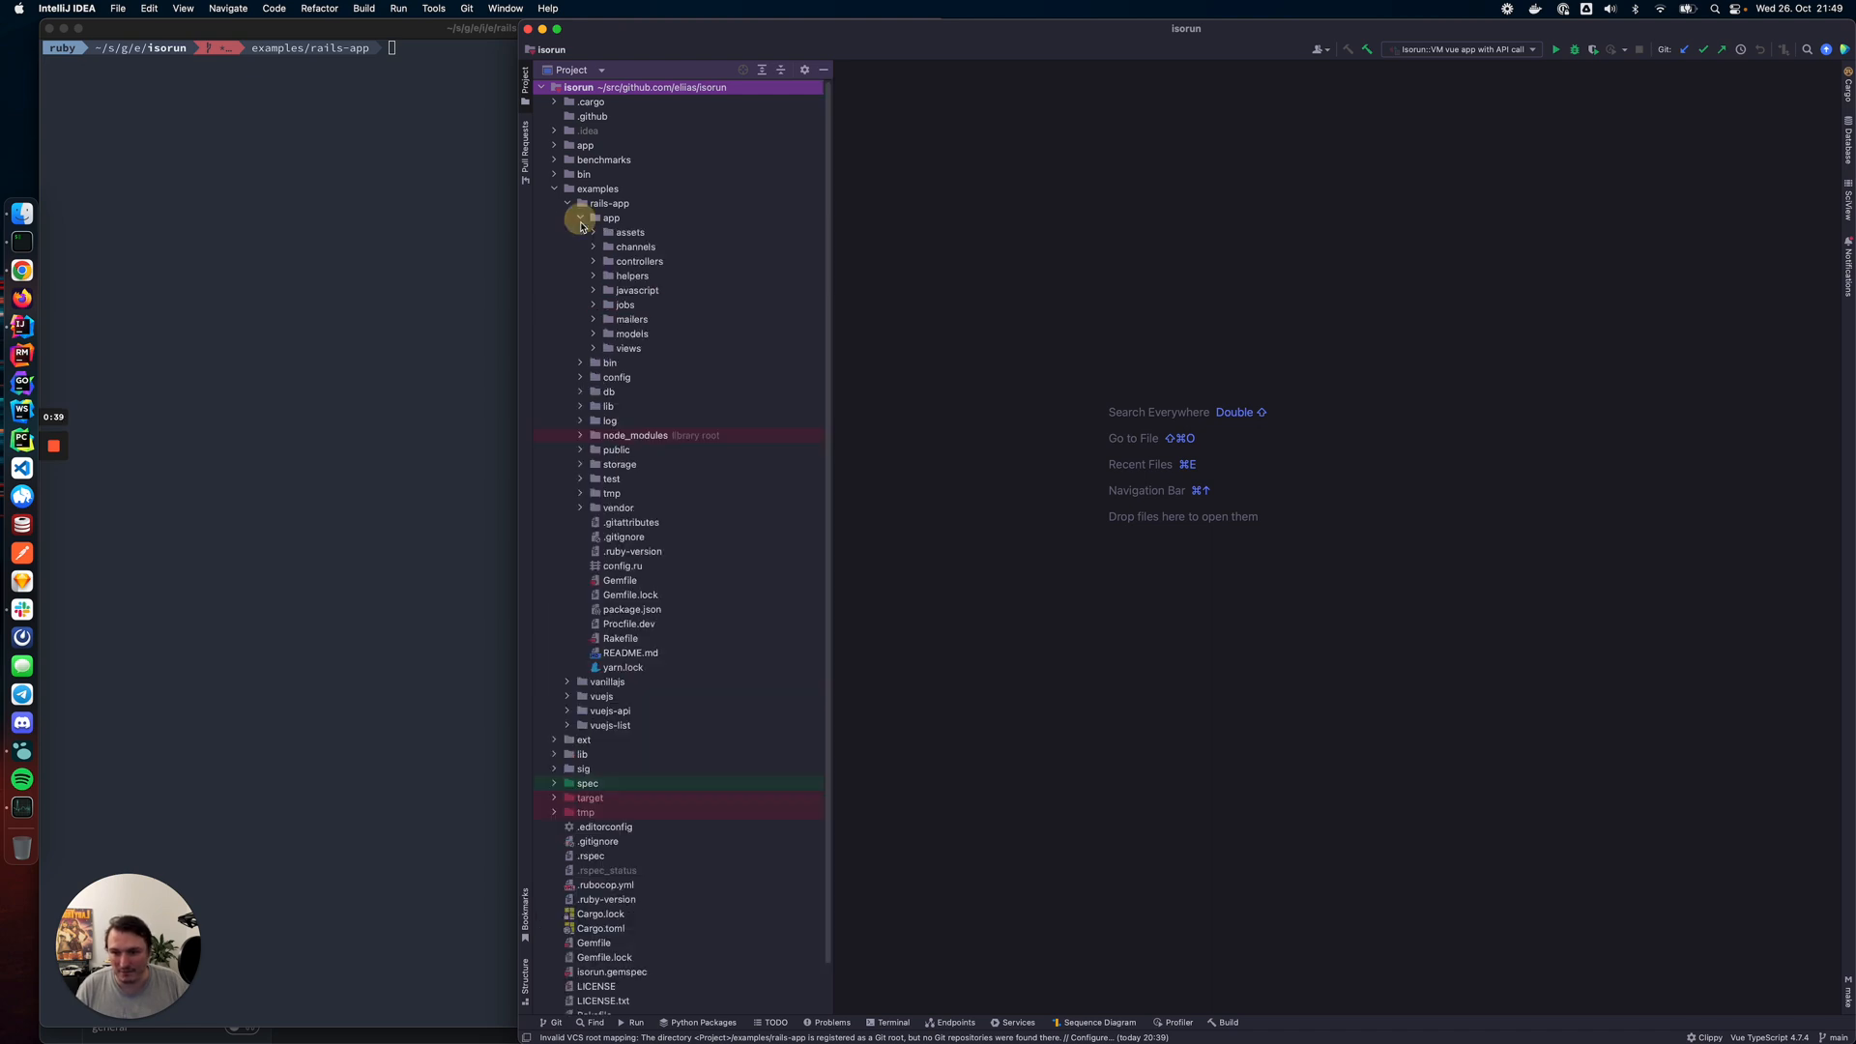
left_click(595, 348)
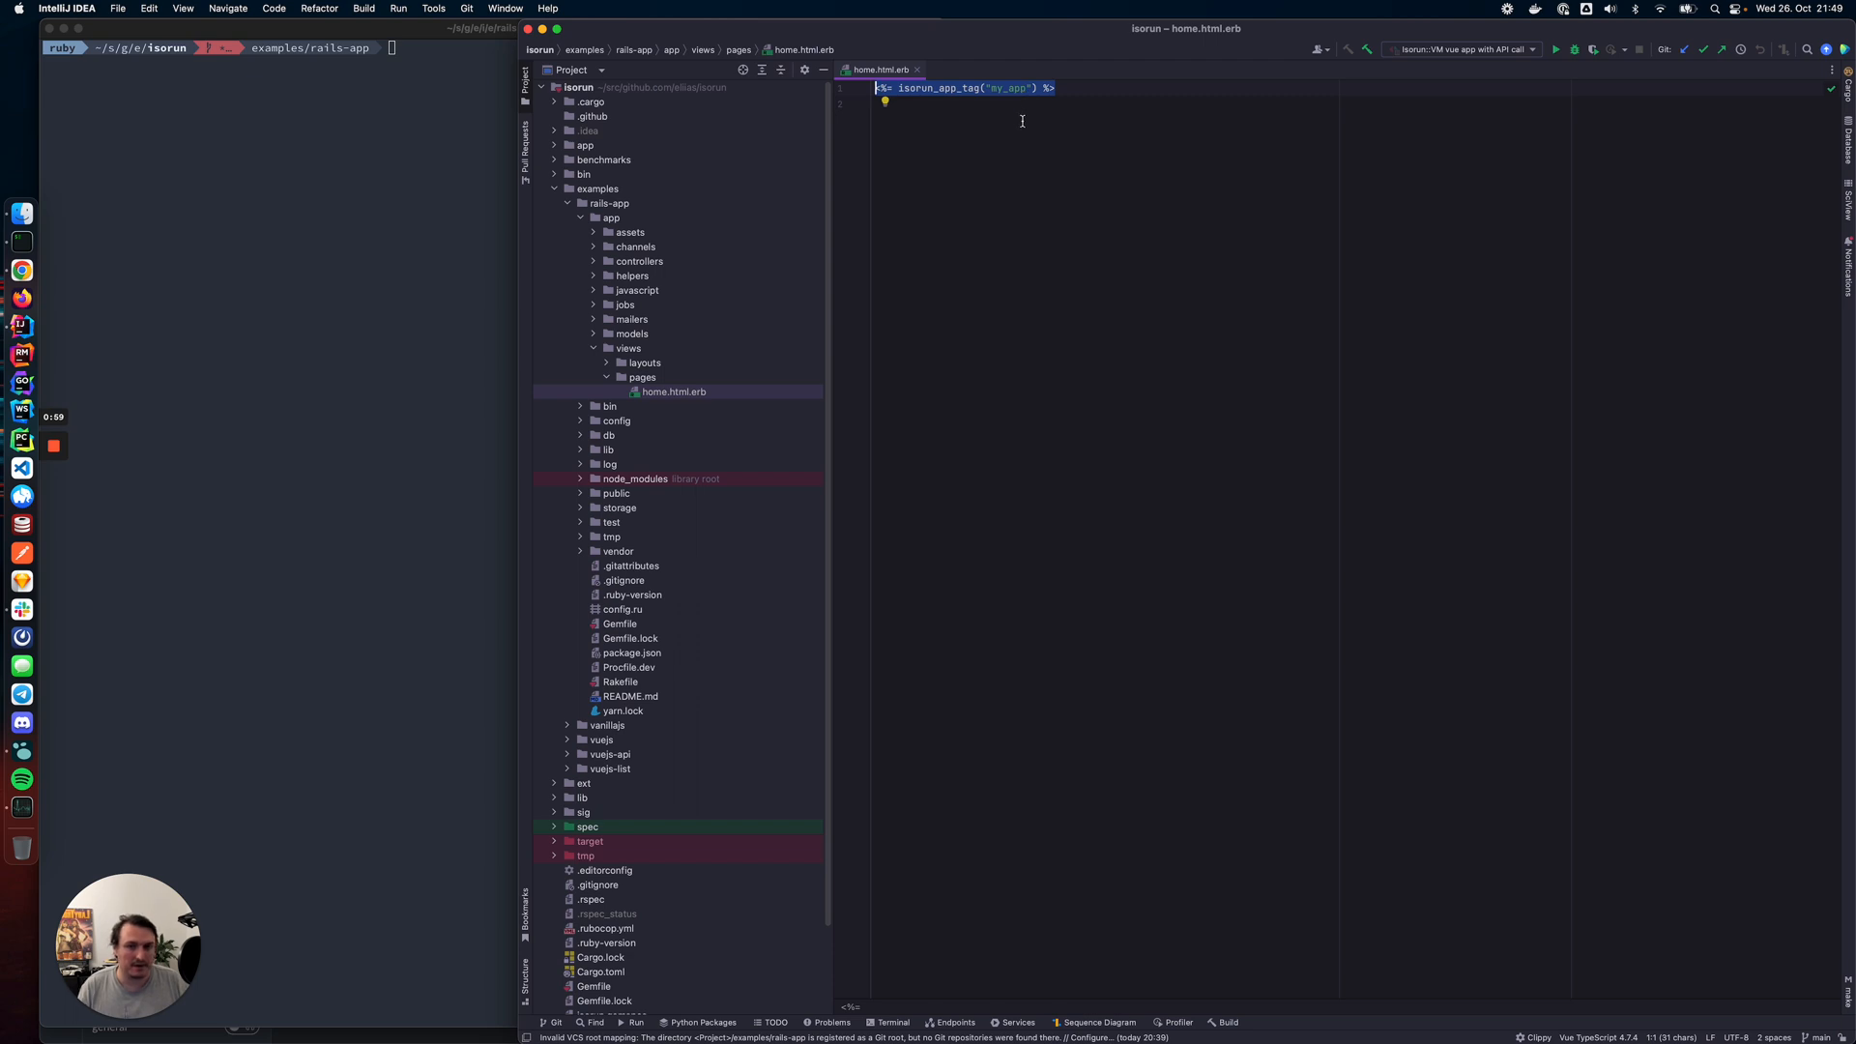
mouse_move(993, 106)
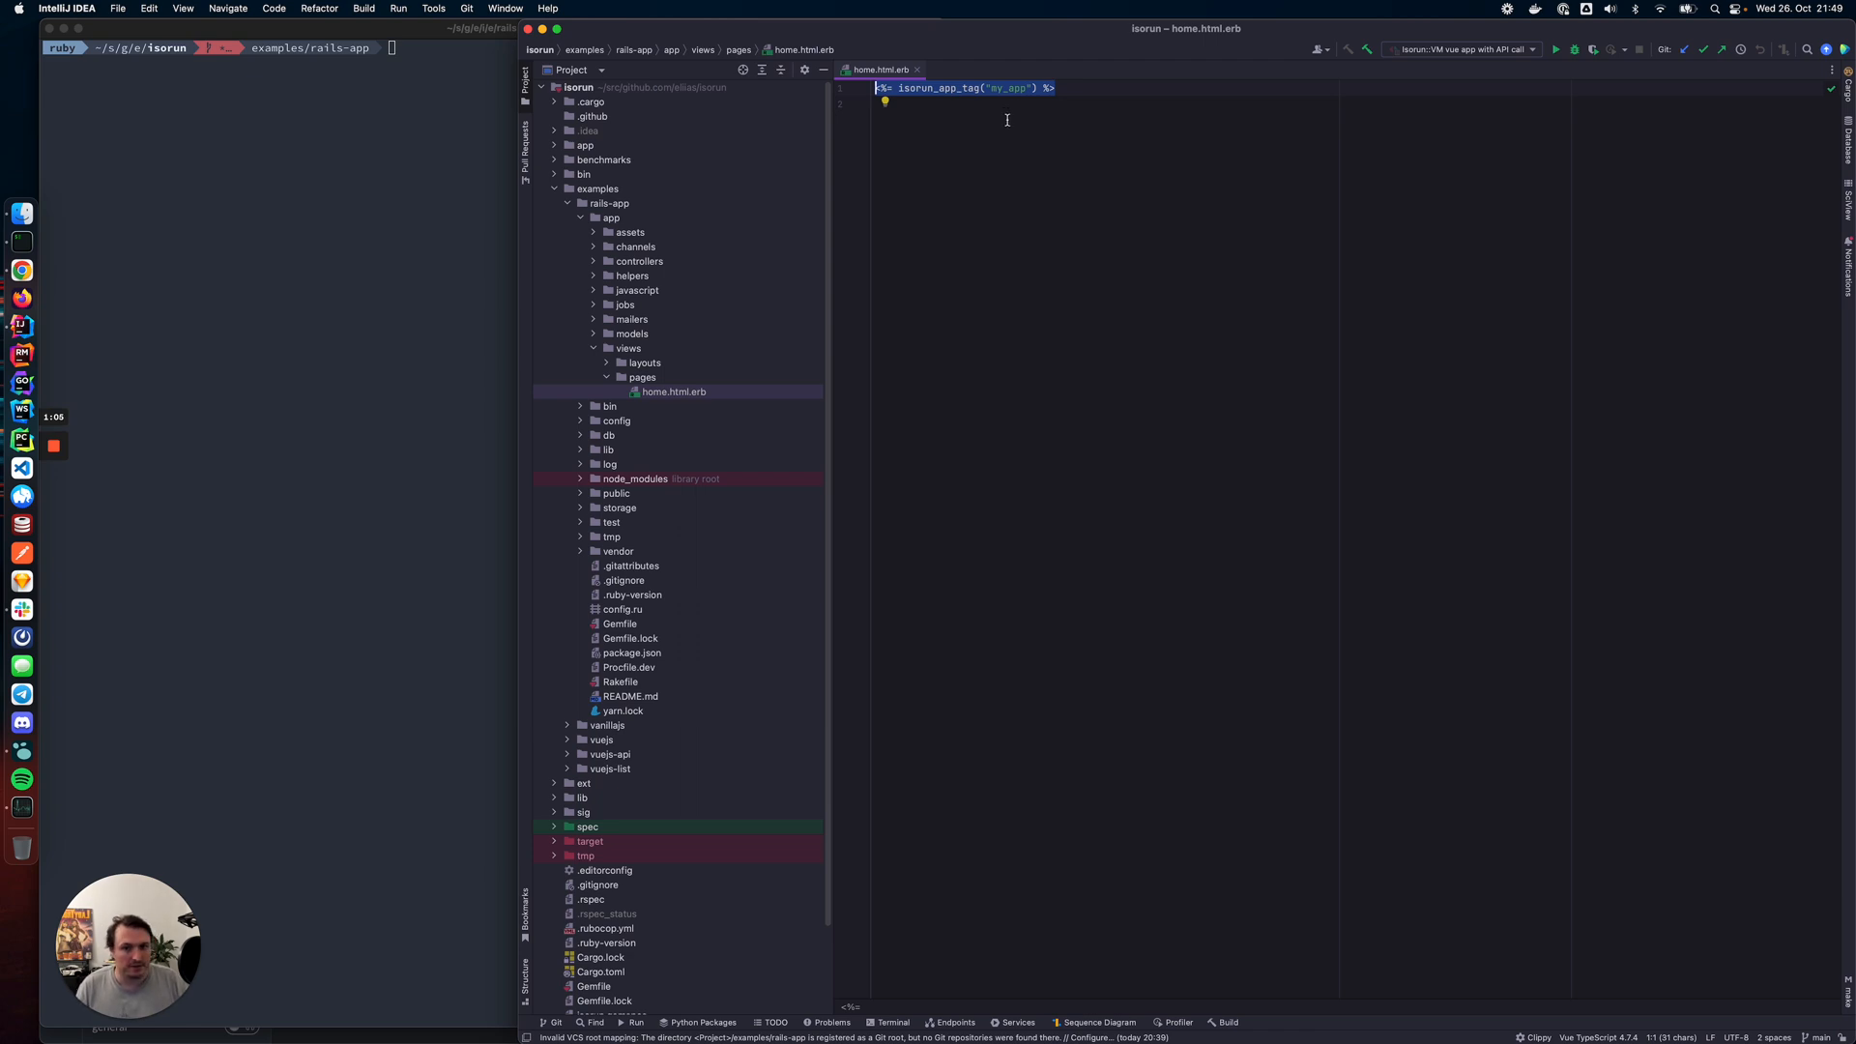
mouse_move(665, 281)
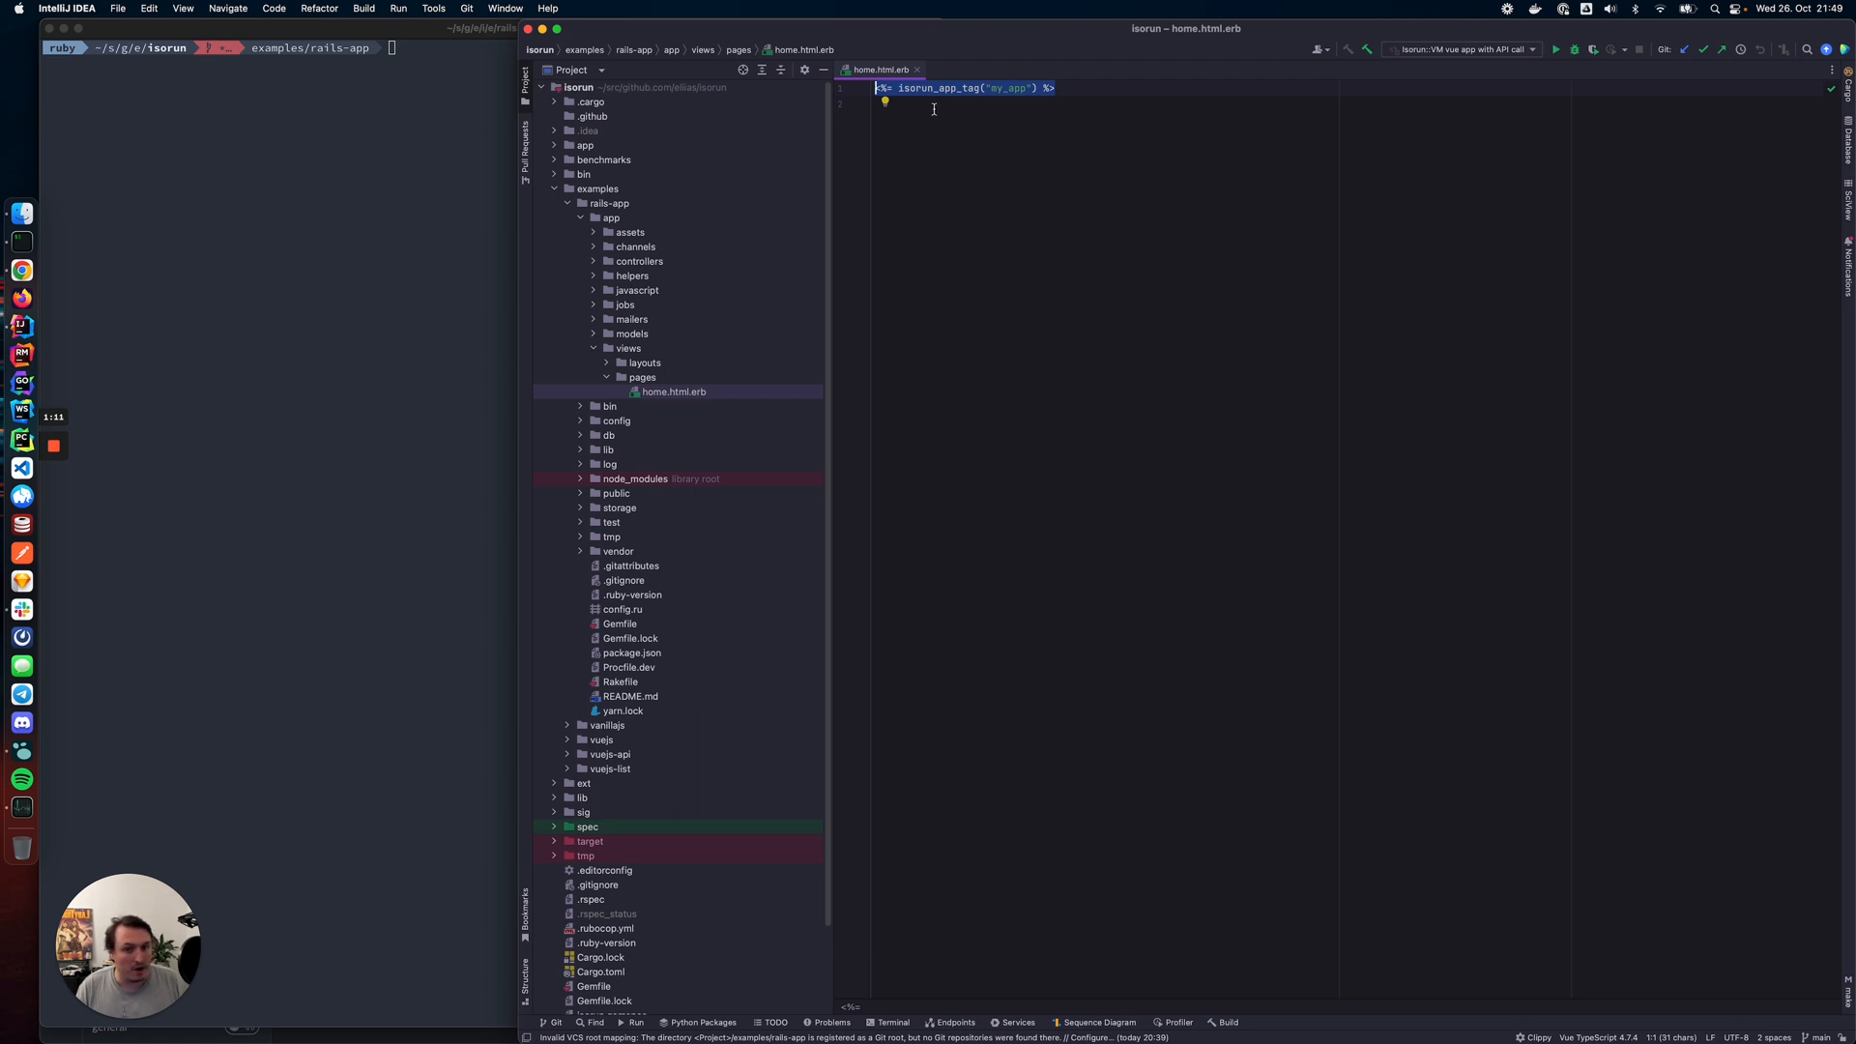
mouse_move(823, 153)
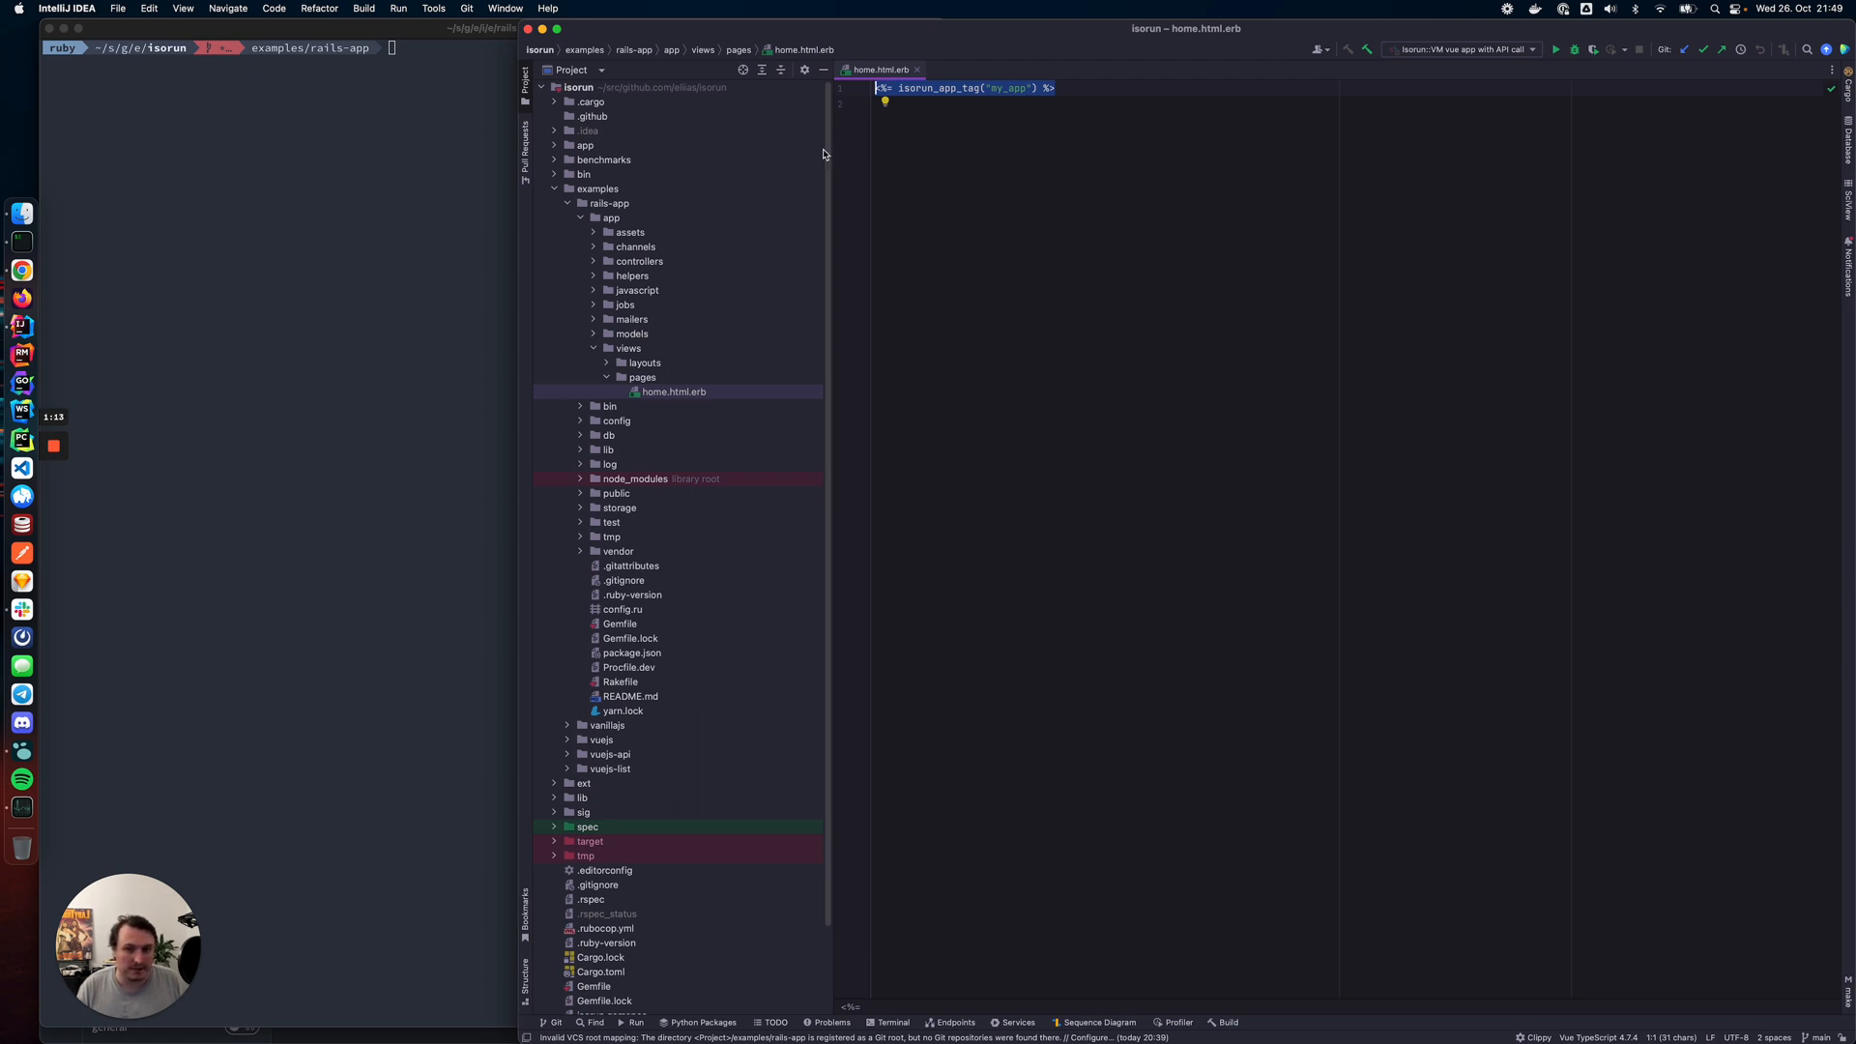
Open the React entry files my_app.jsx and my_app-server.jsx from app/assets and app/javascript
left_click(592, 232)
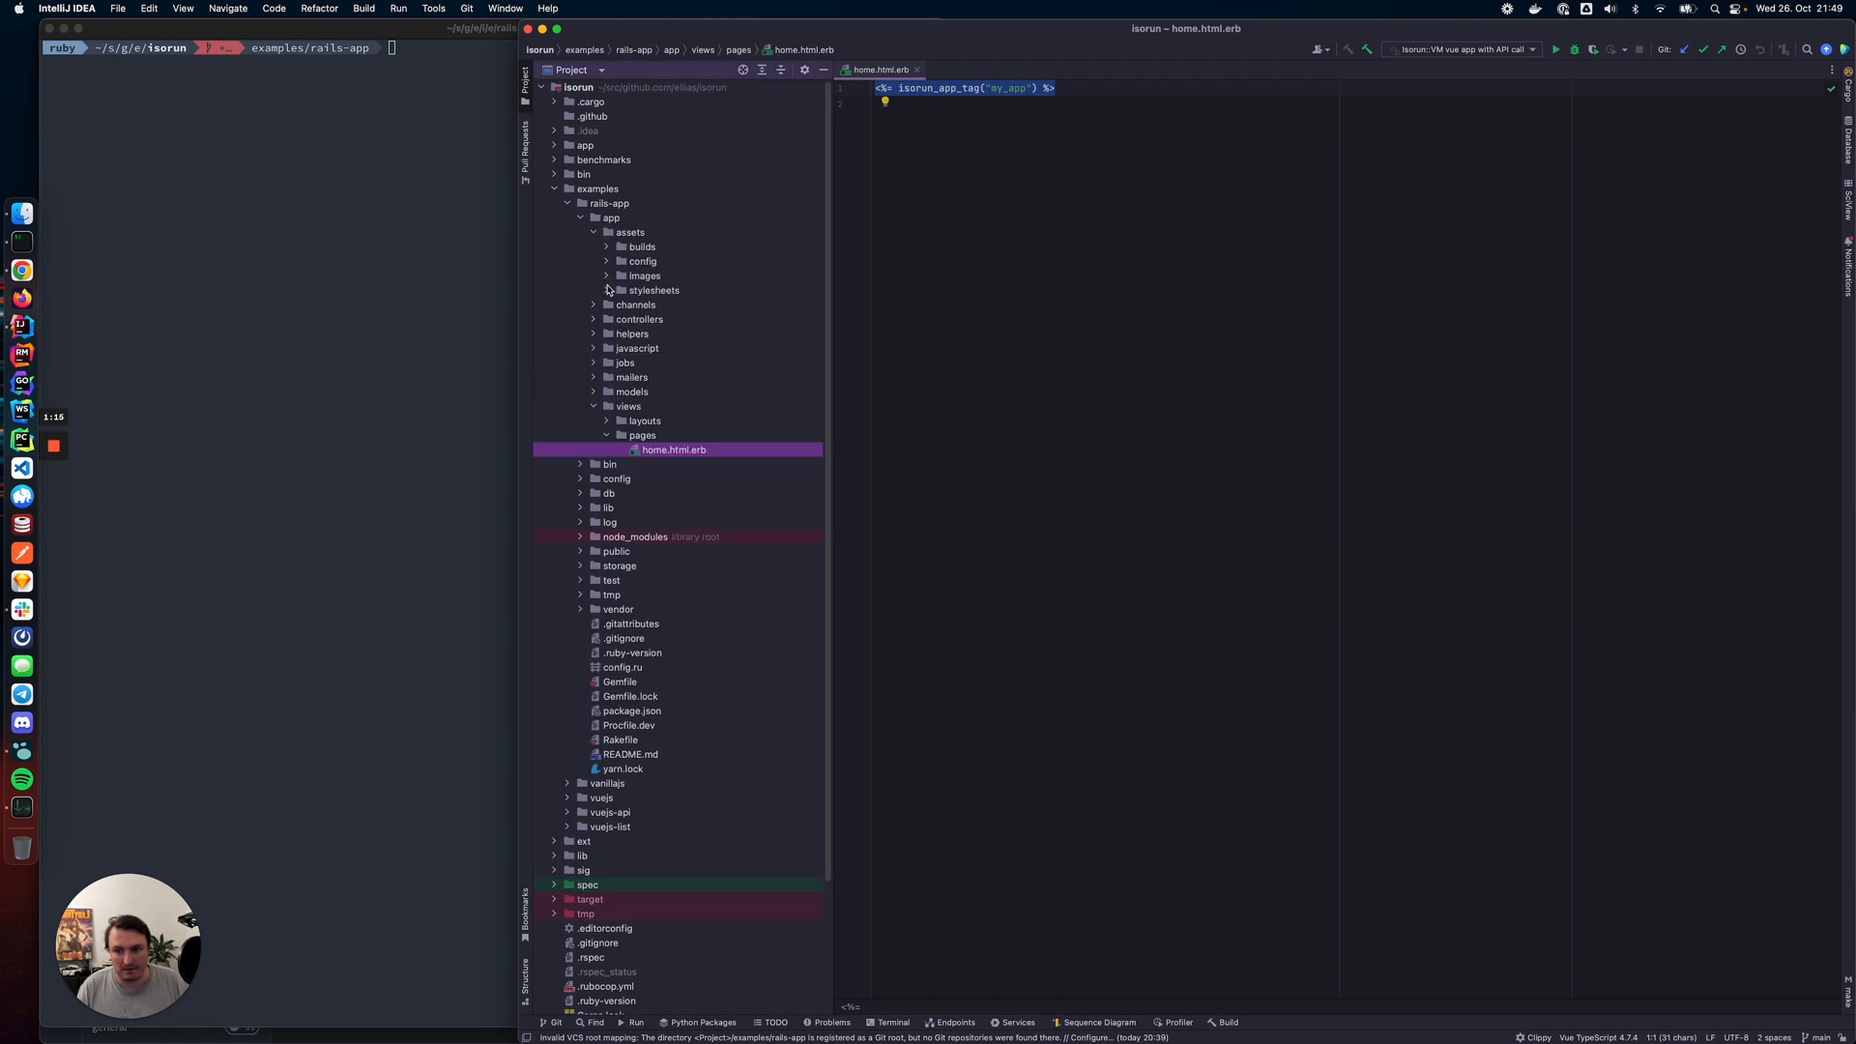
left_click(592, 348)
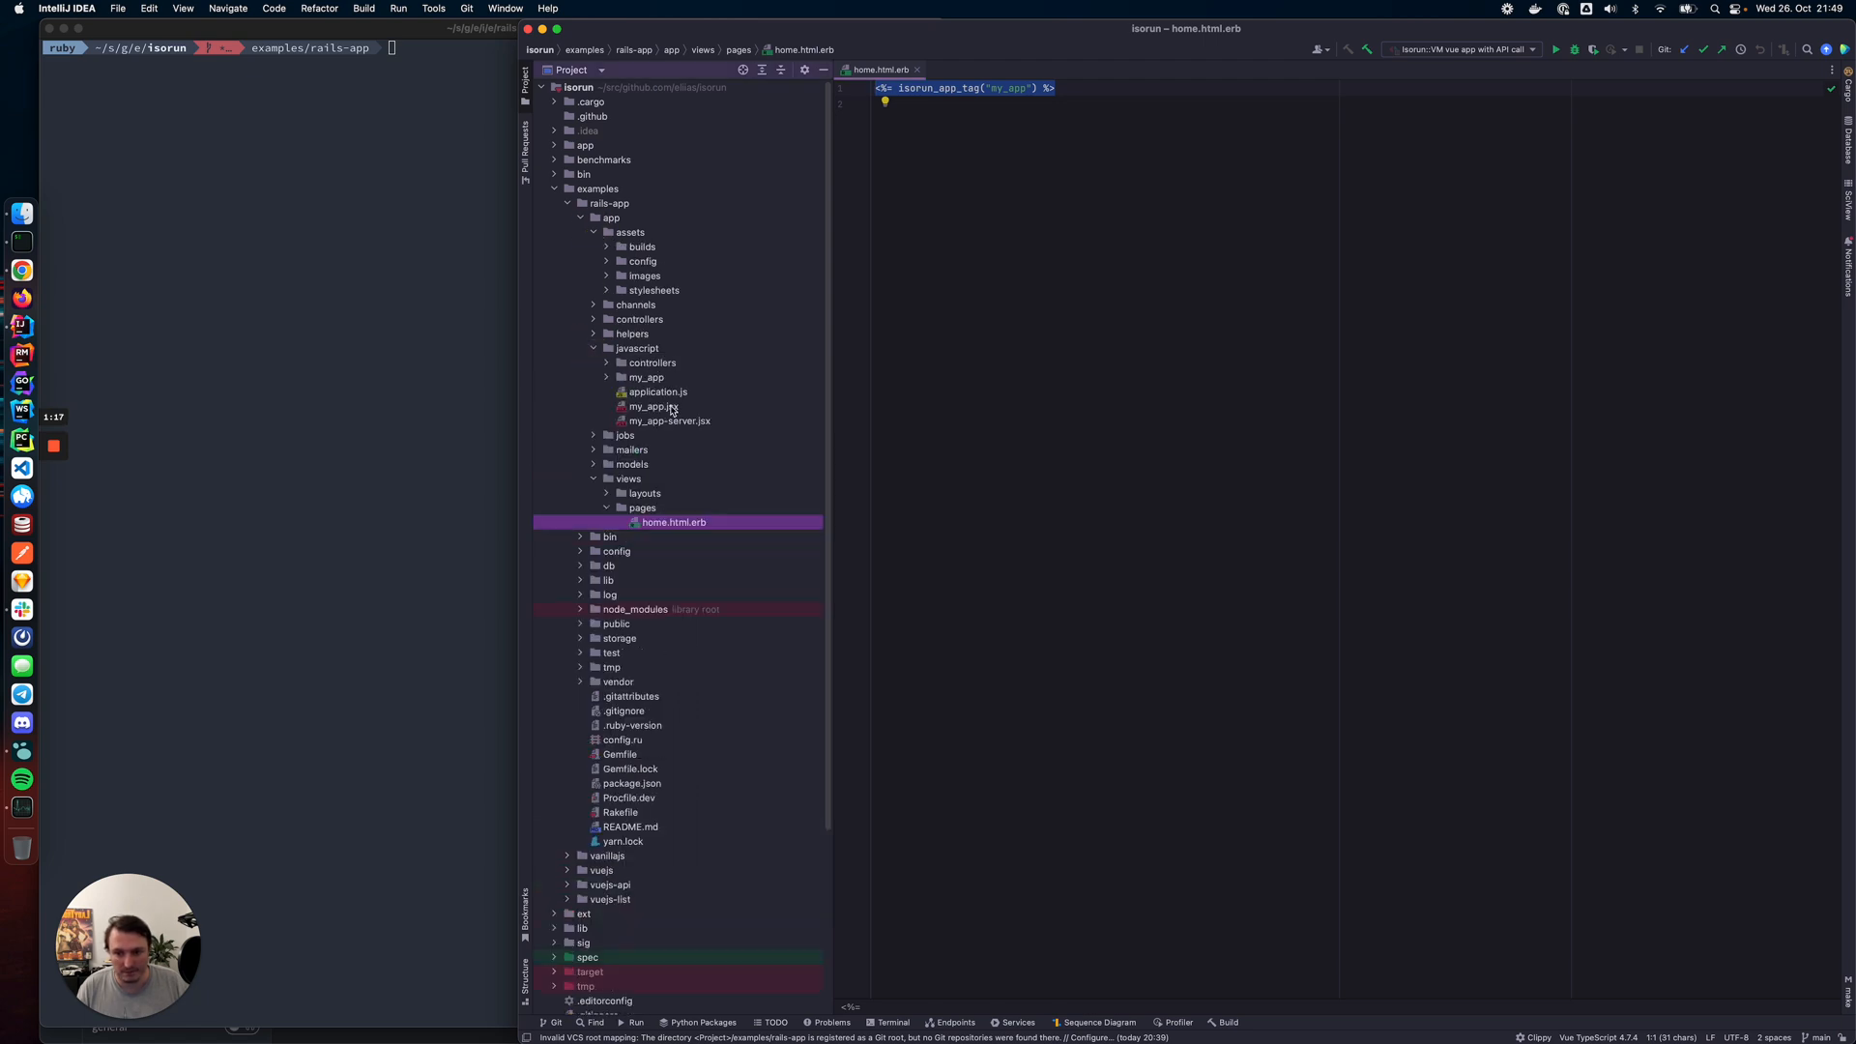
left_click(652, 406)
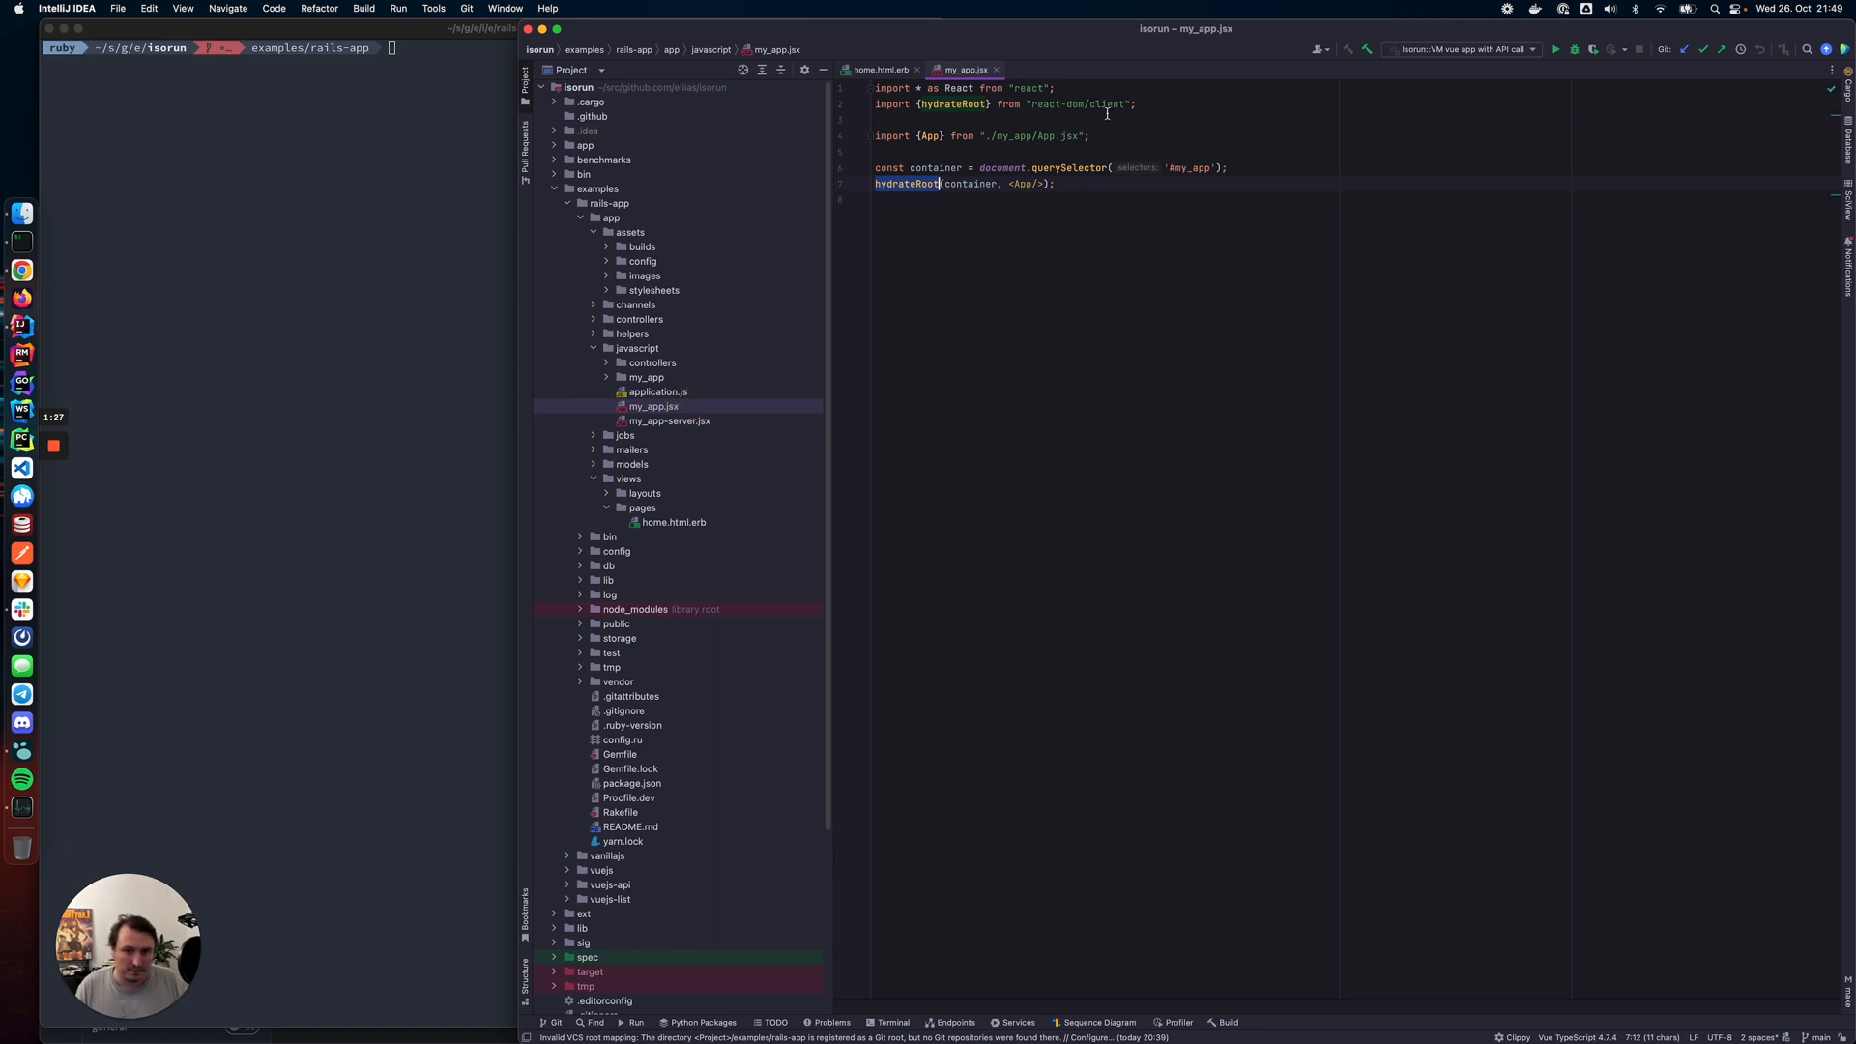
mouse_move(678, 436)
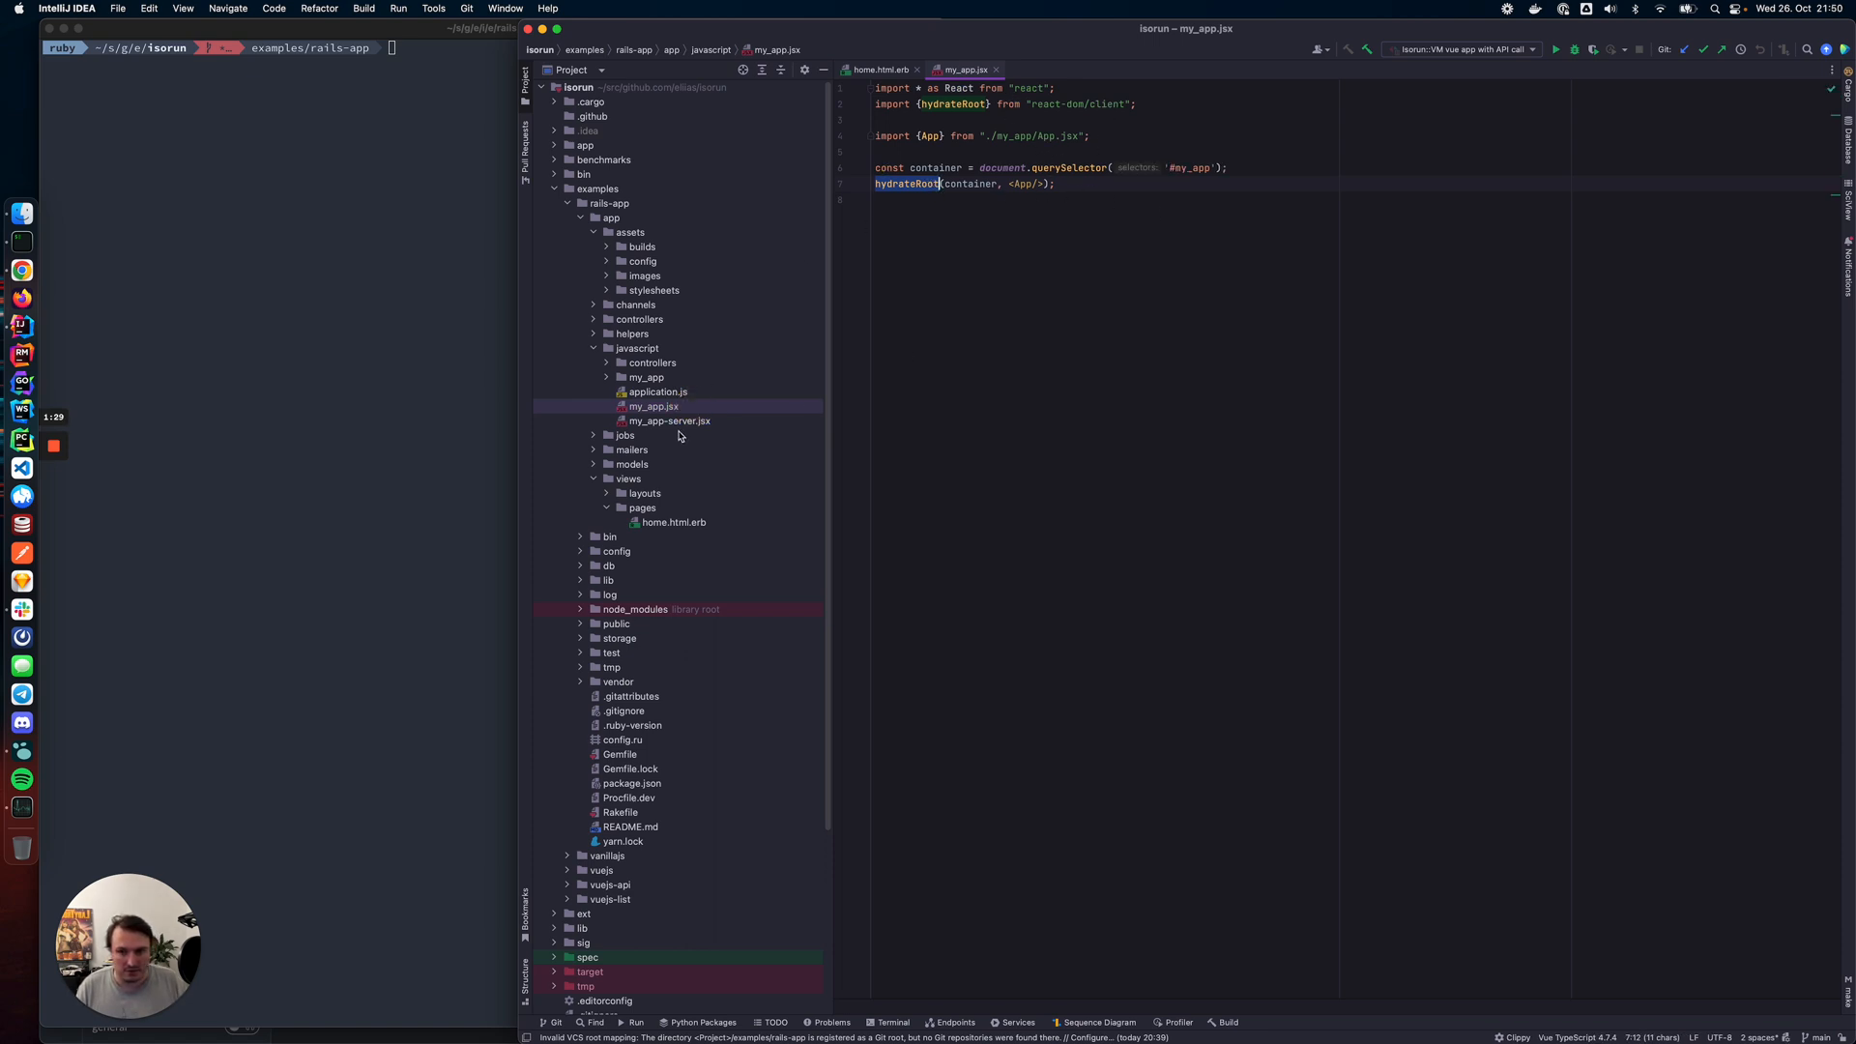
left_click(670, 421)
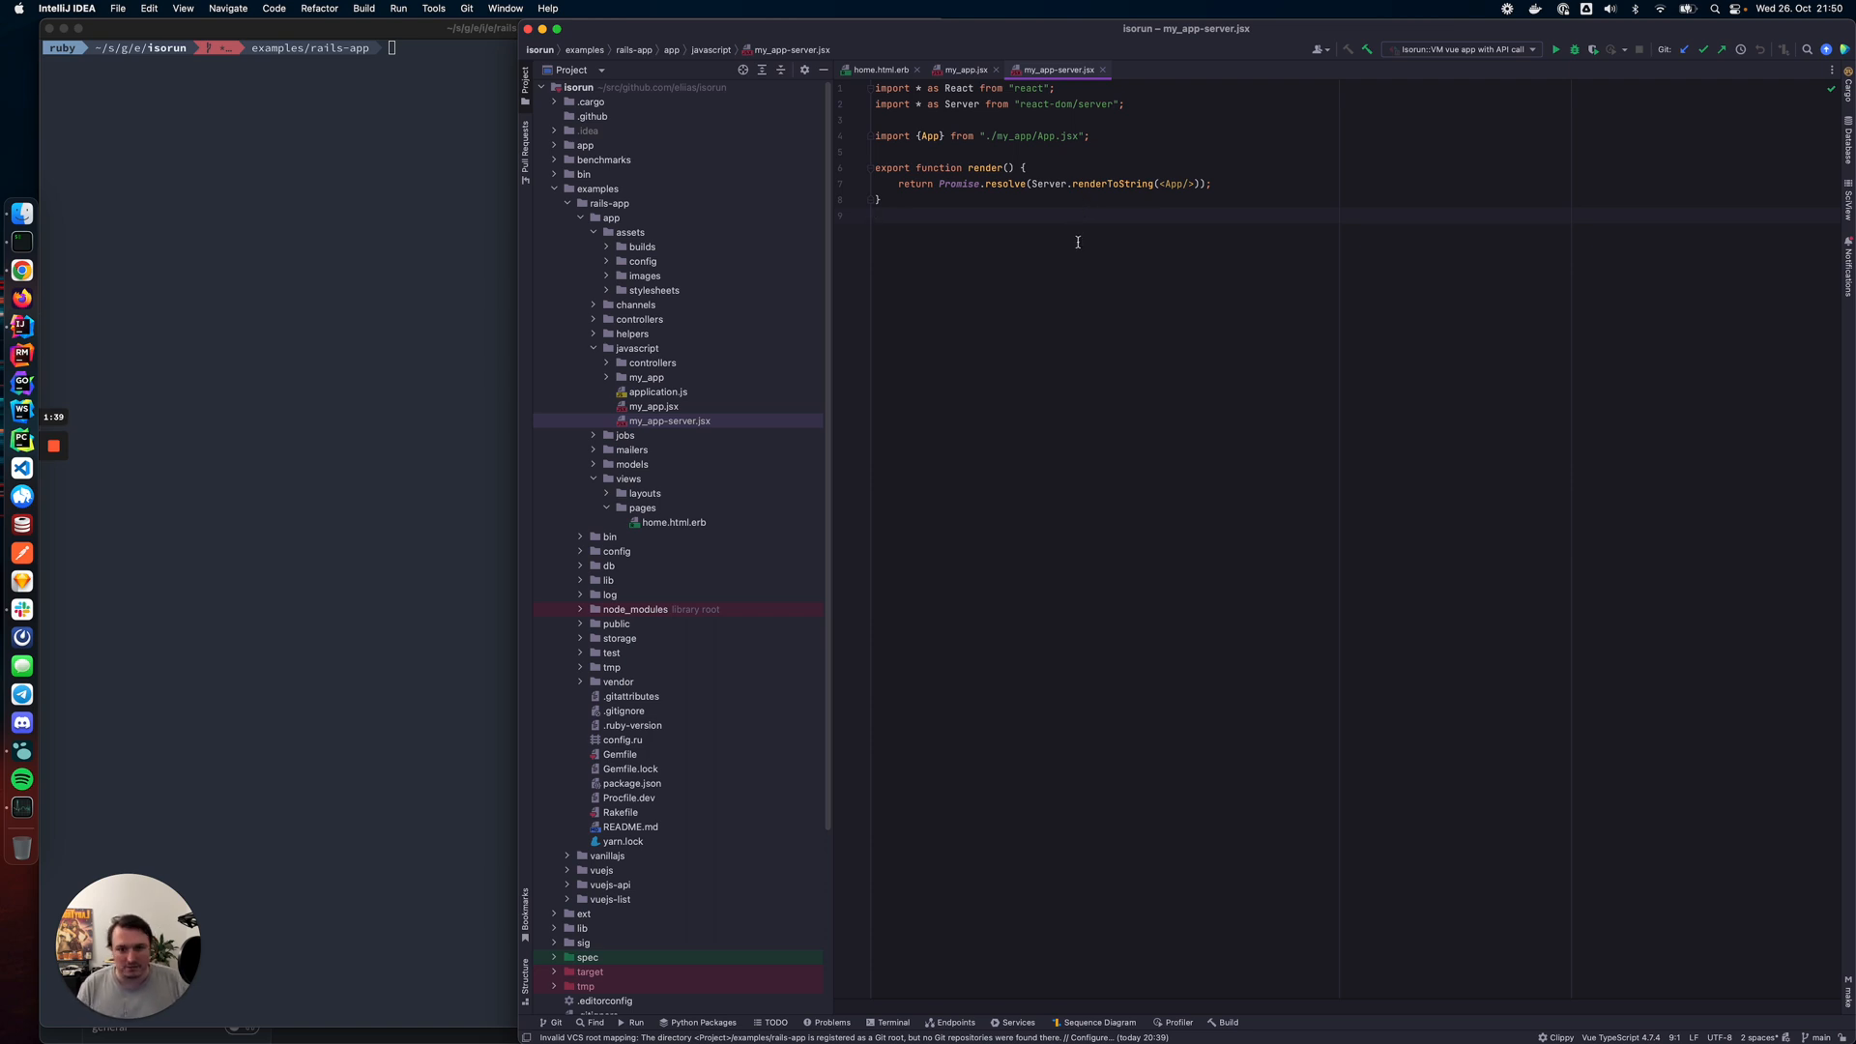
mouse_move(722, 310)
type("./bin/dev")
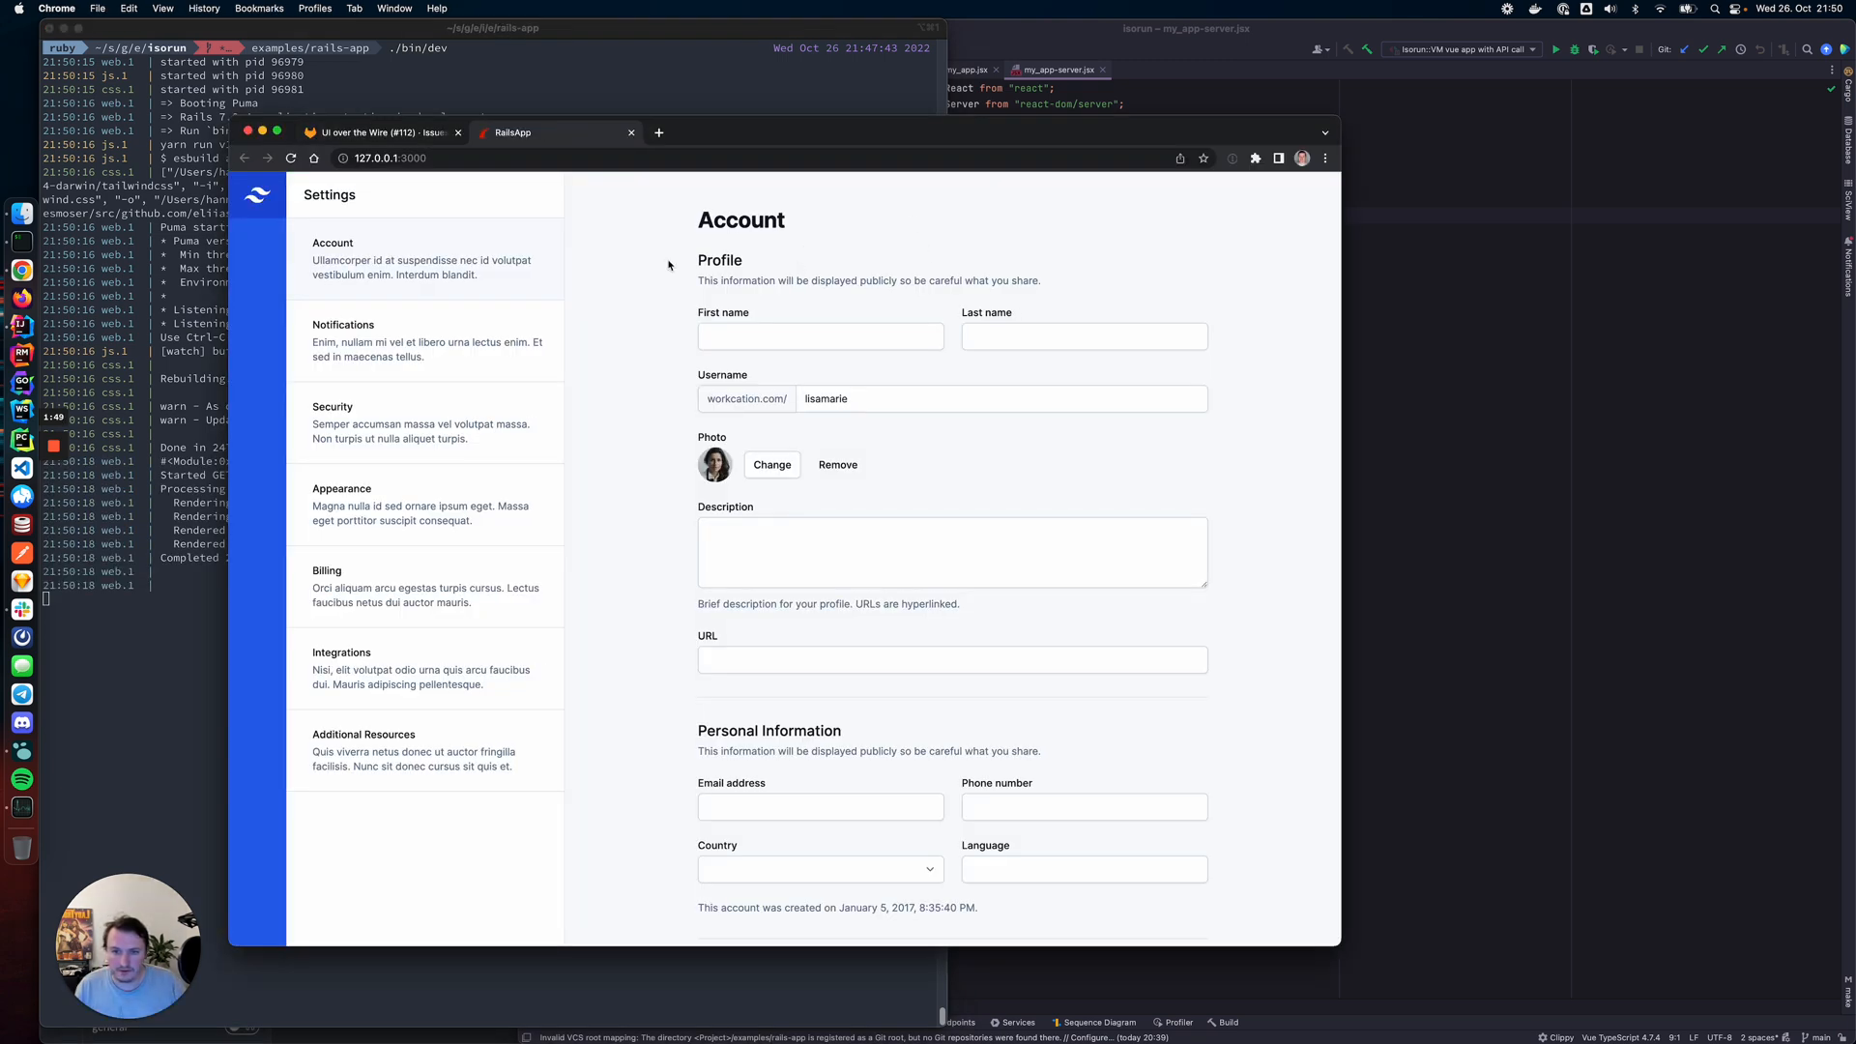
mouse_move(887, 692)
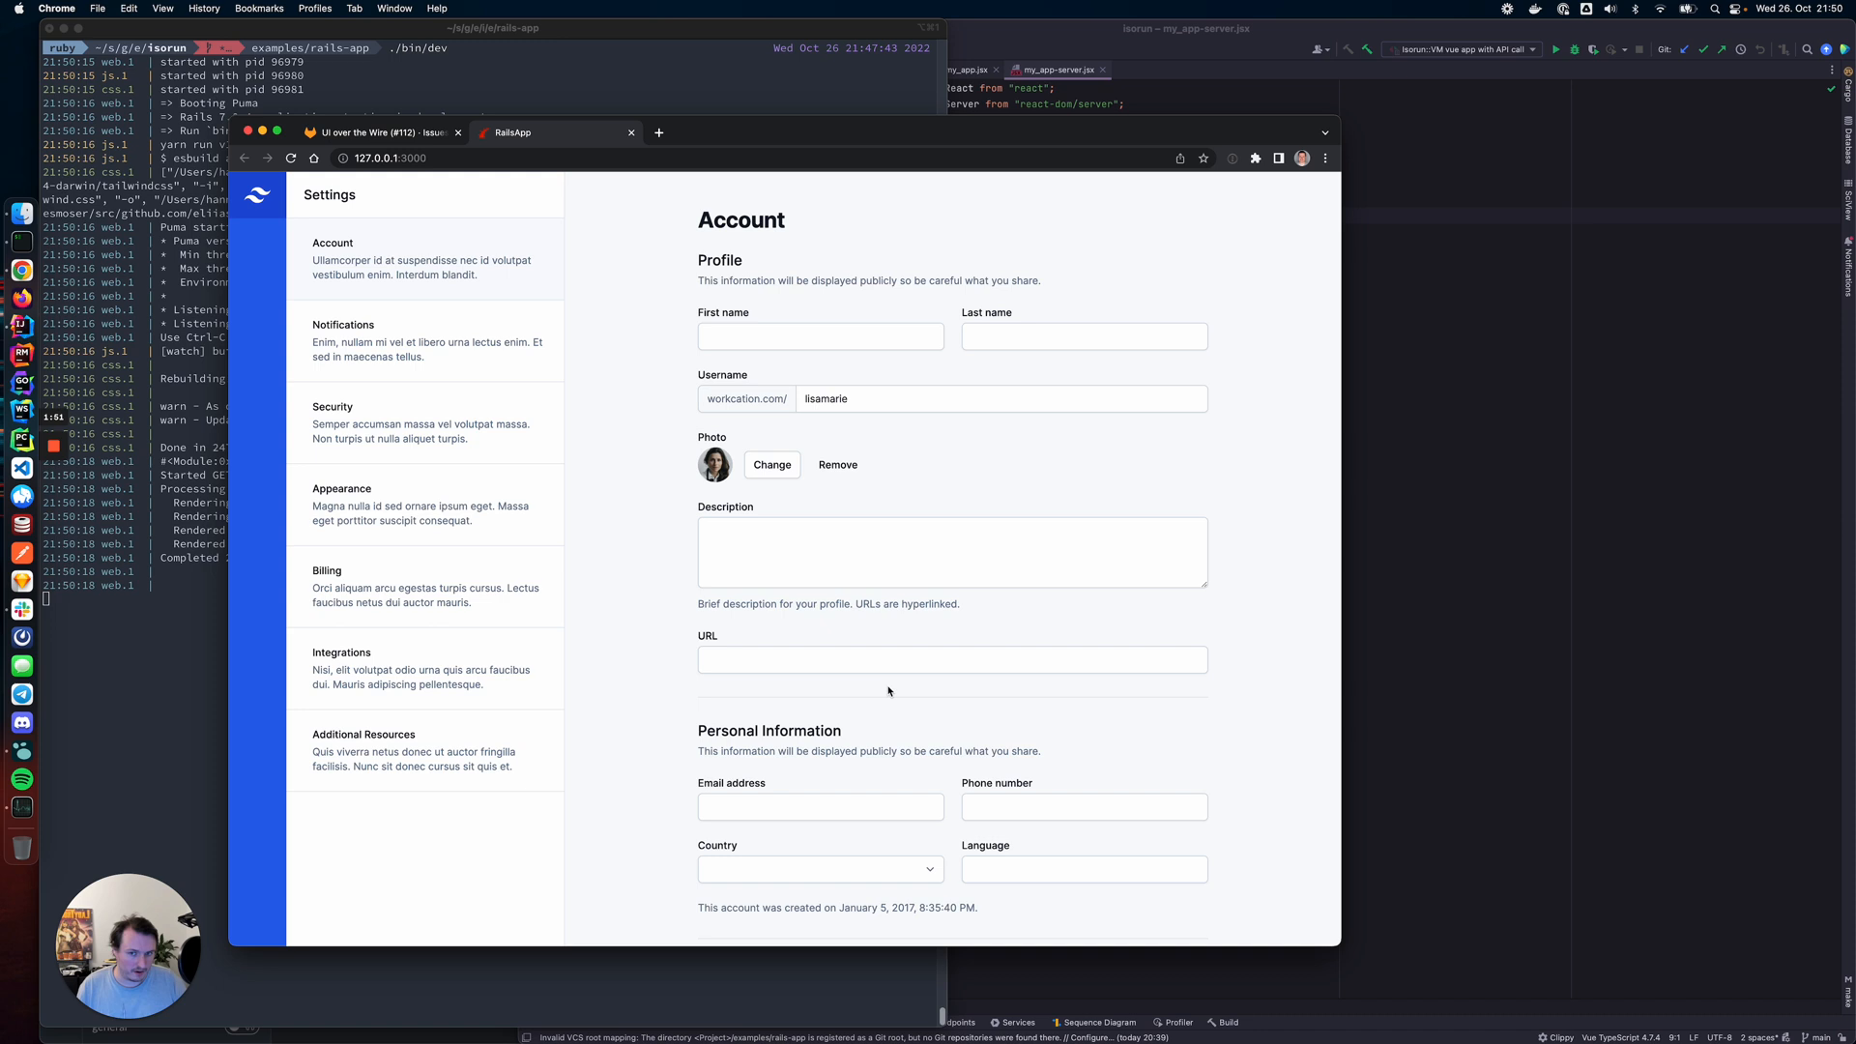
mouse_move(1202, 512)
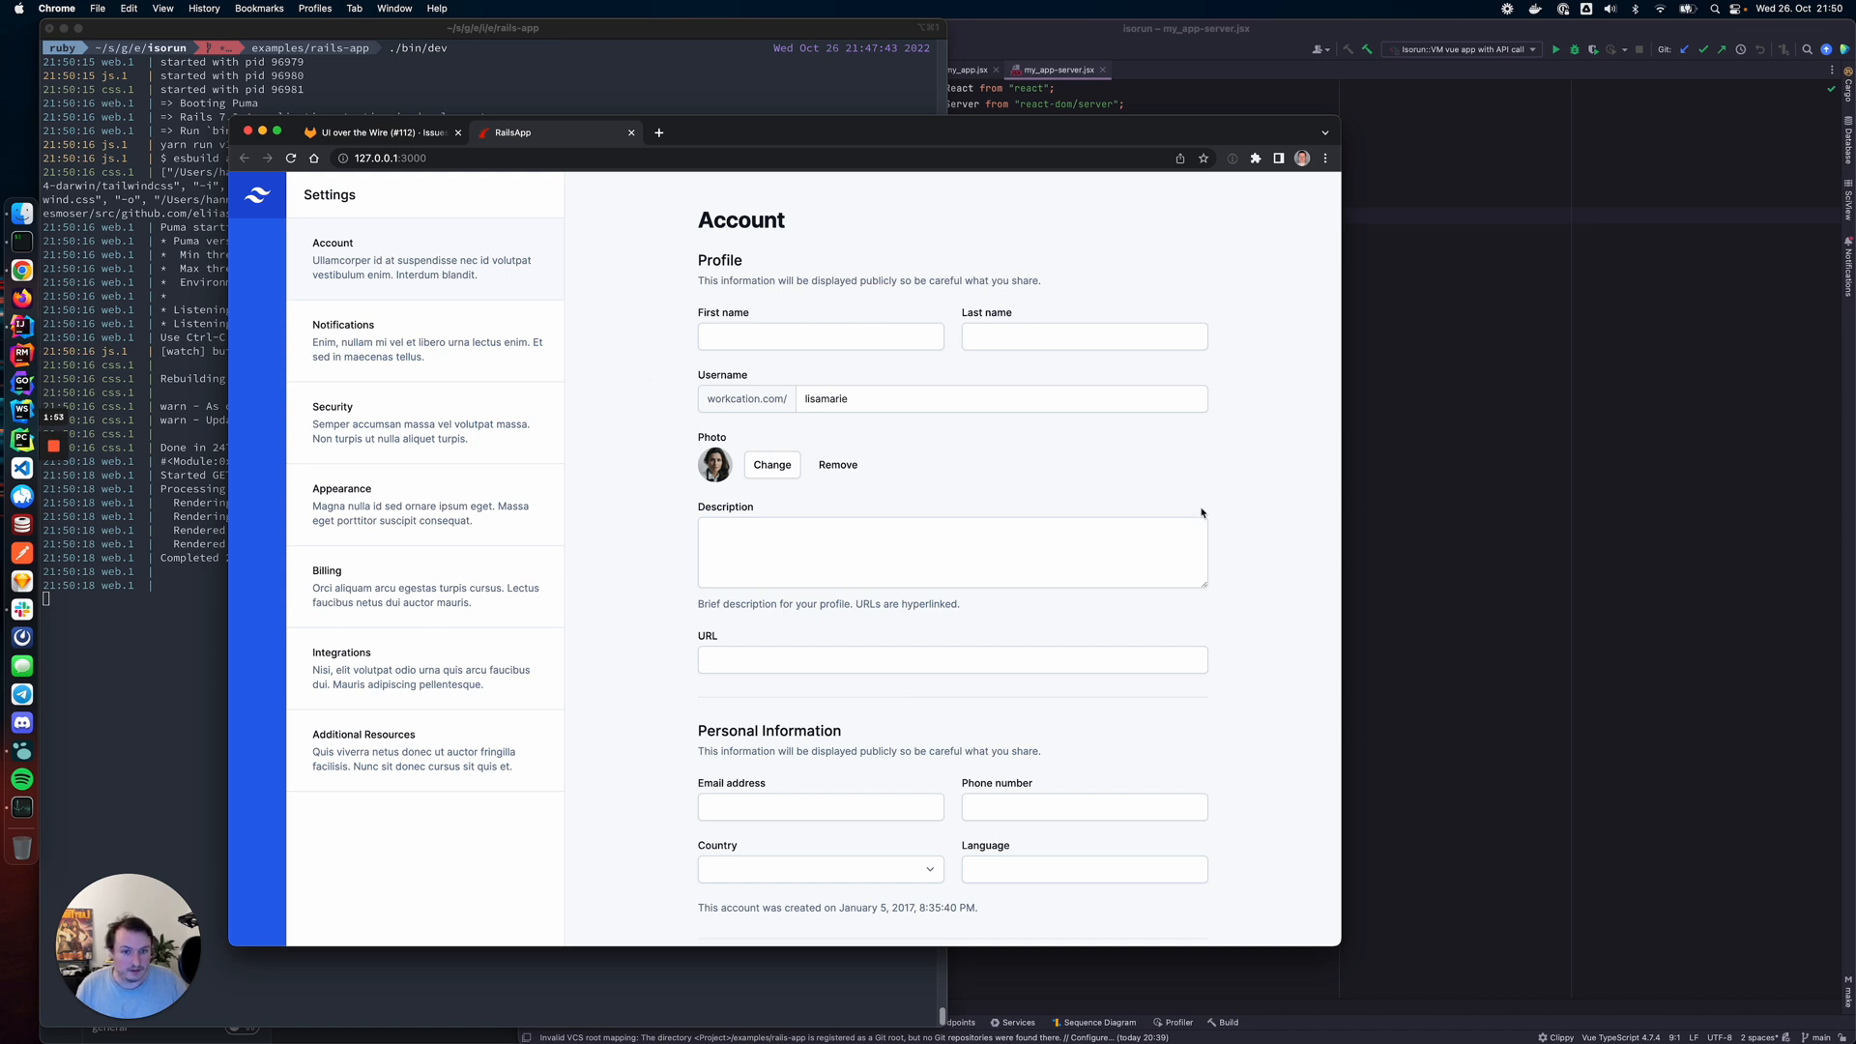
mouse_move(808, 133)
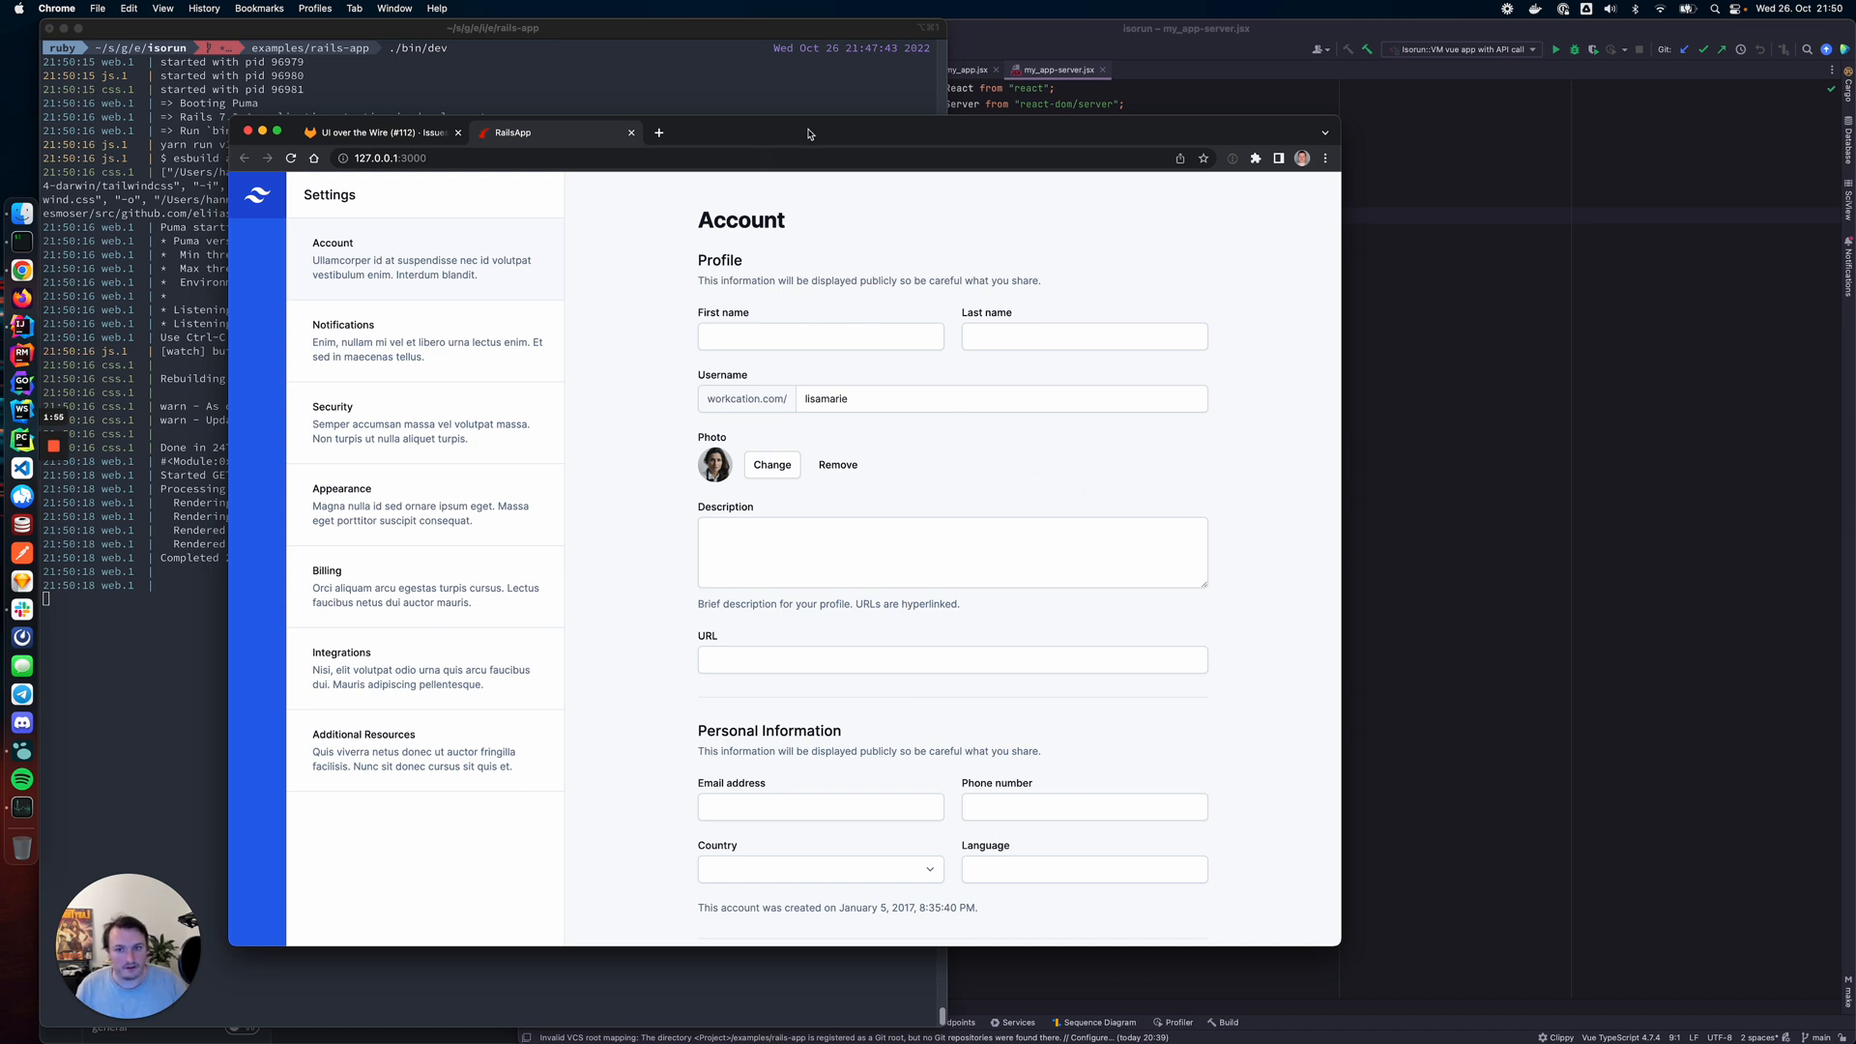
Open Chrome DevTools, disable JavaScript in its settings, and view the Network panel
right_click(870, 533)
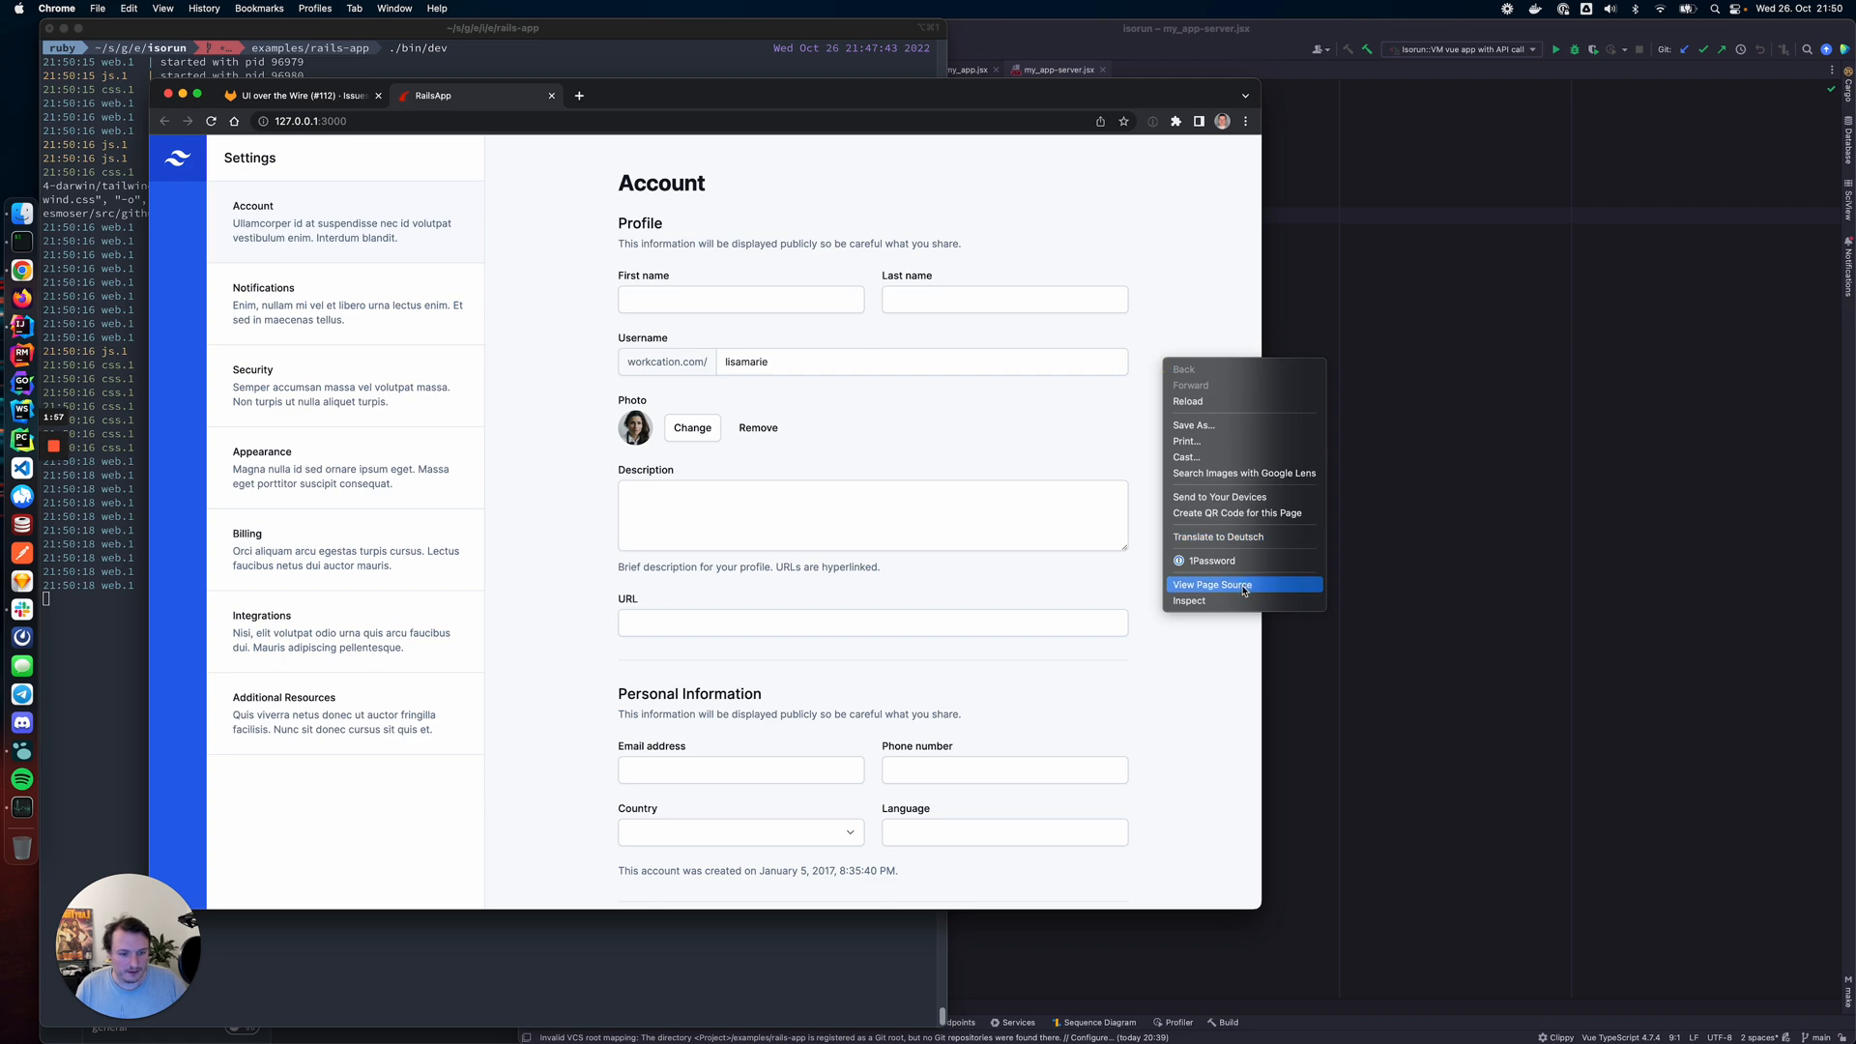
left_click(1190, 601)
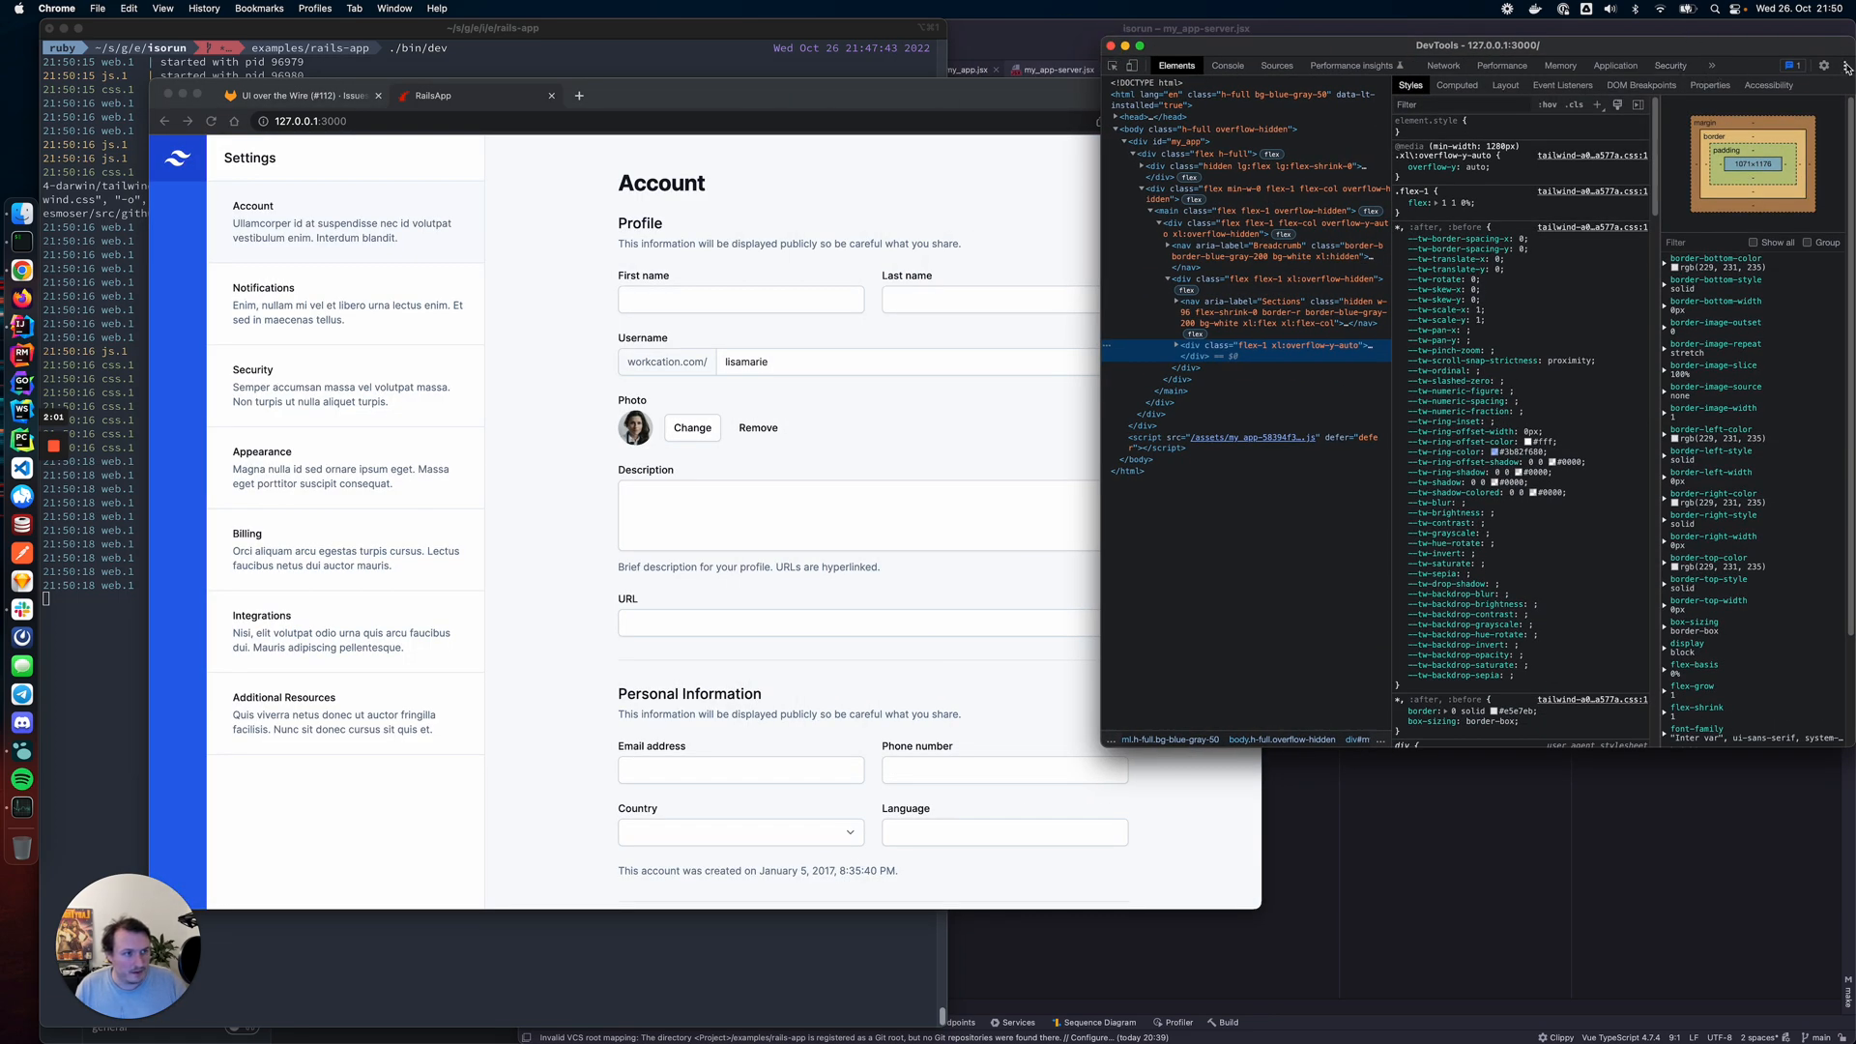
left_click(1823, 64)
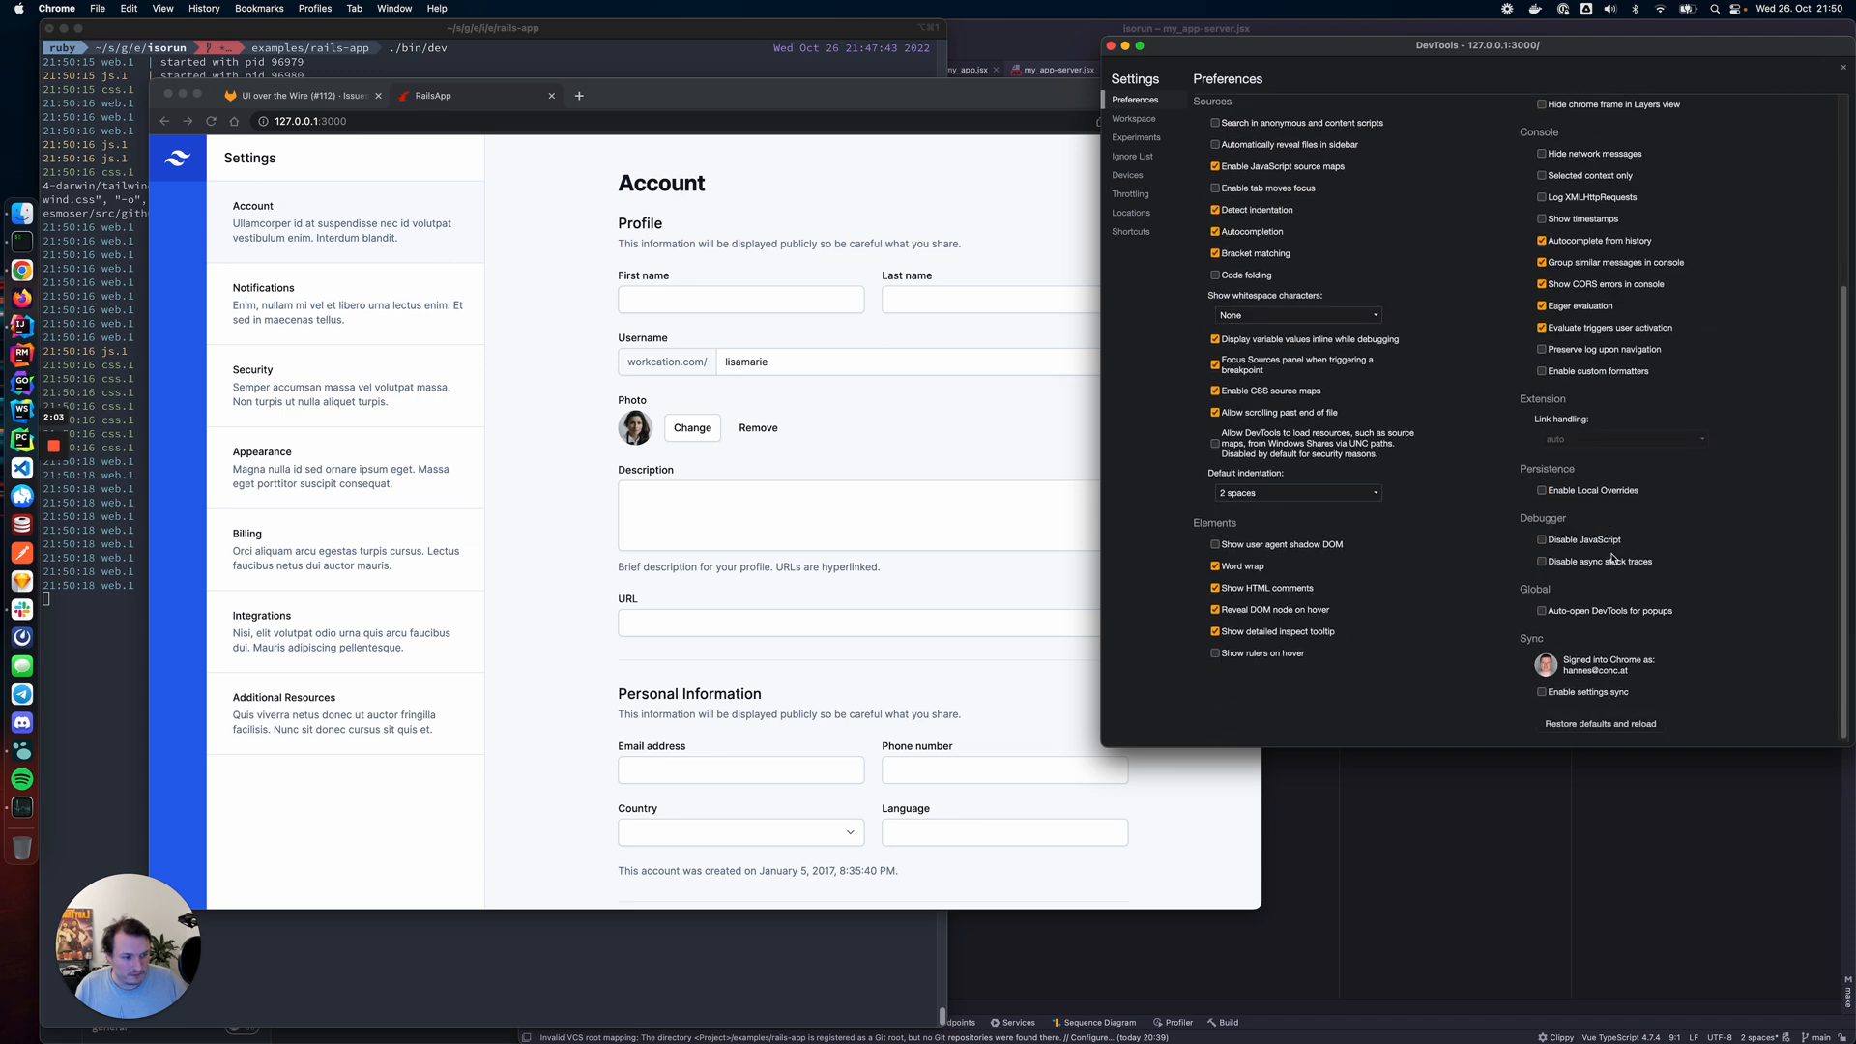
left_click(1542, 539)
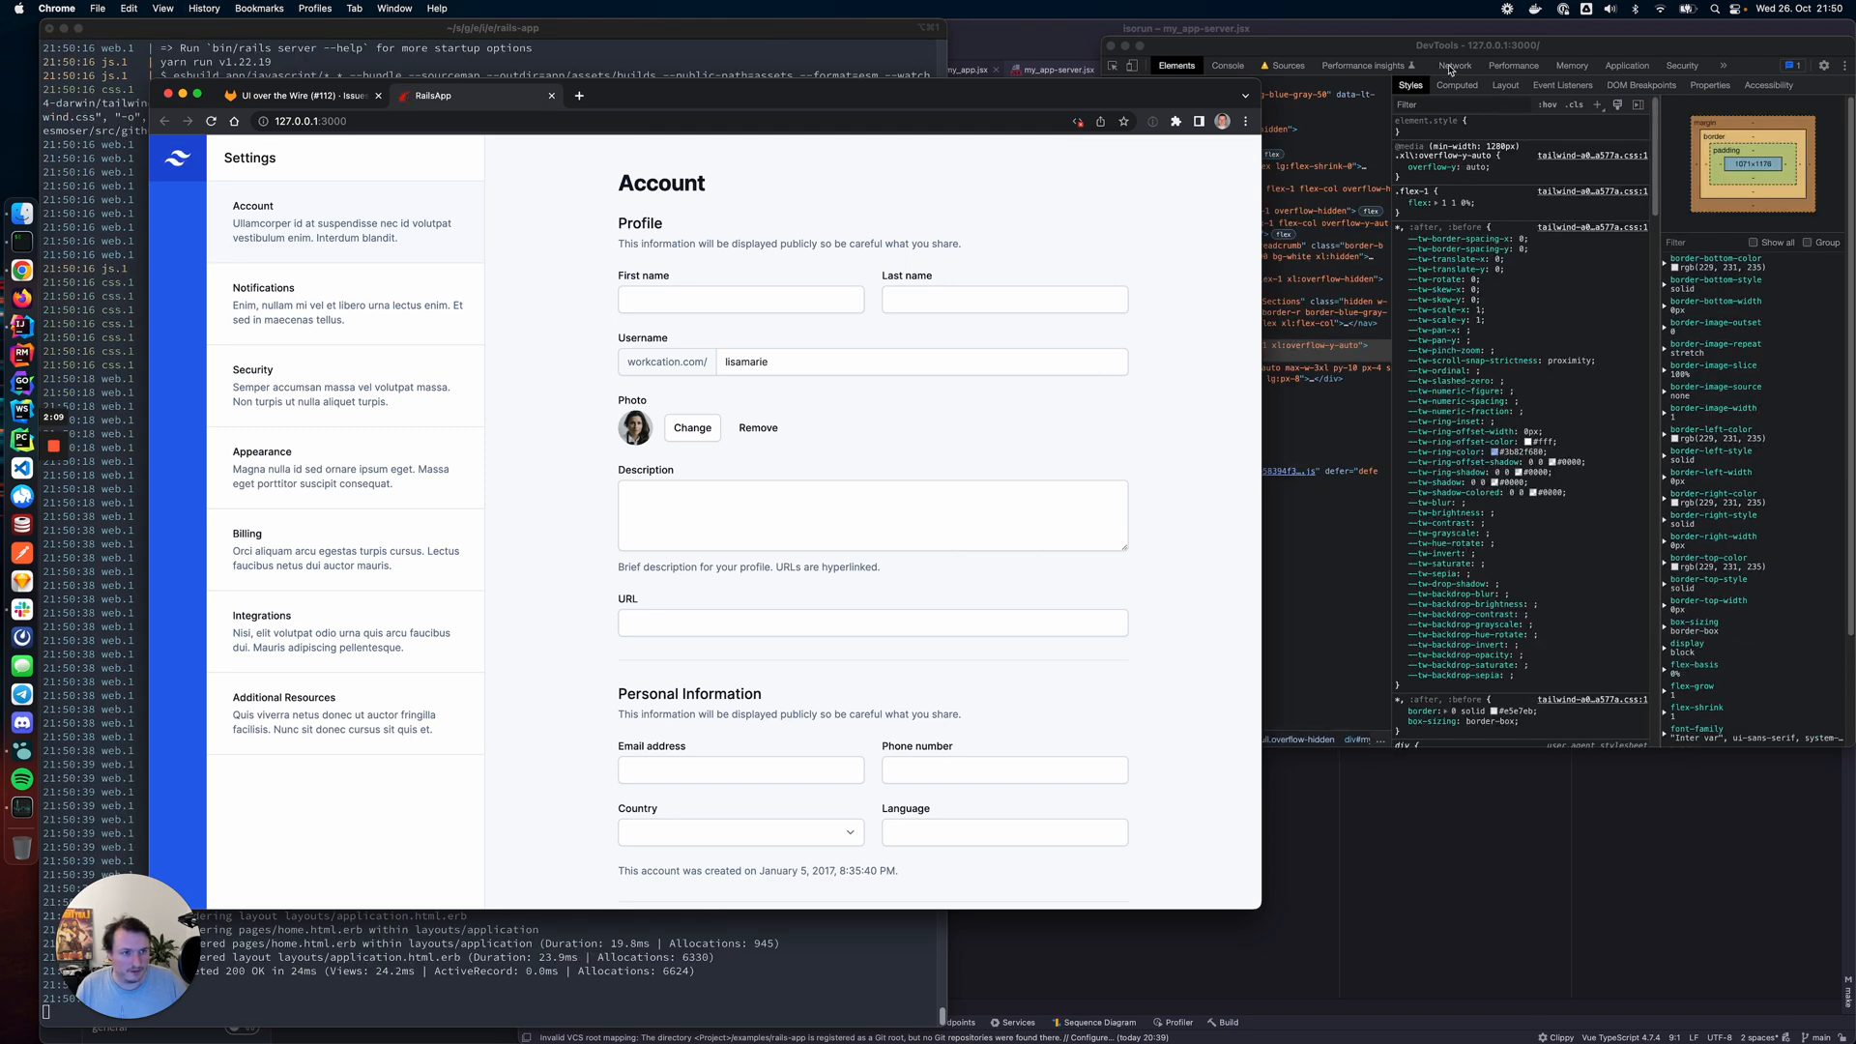
left_click(1455, 65)
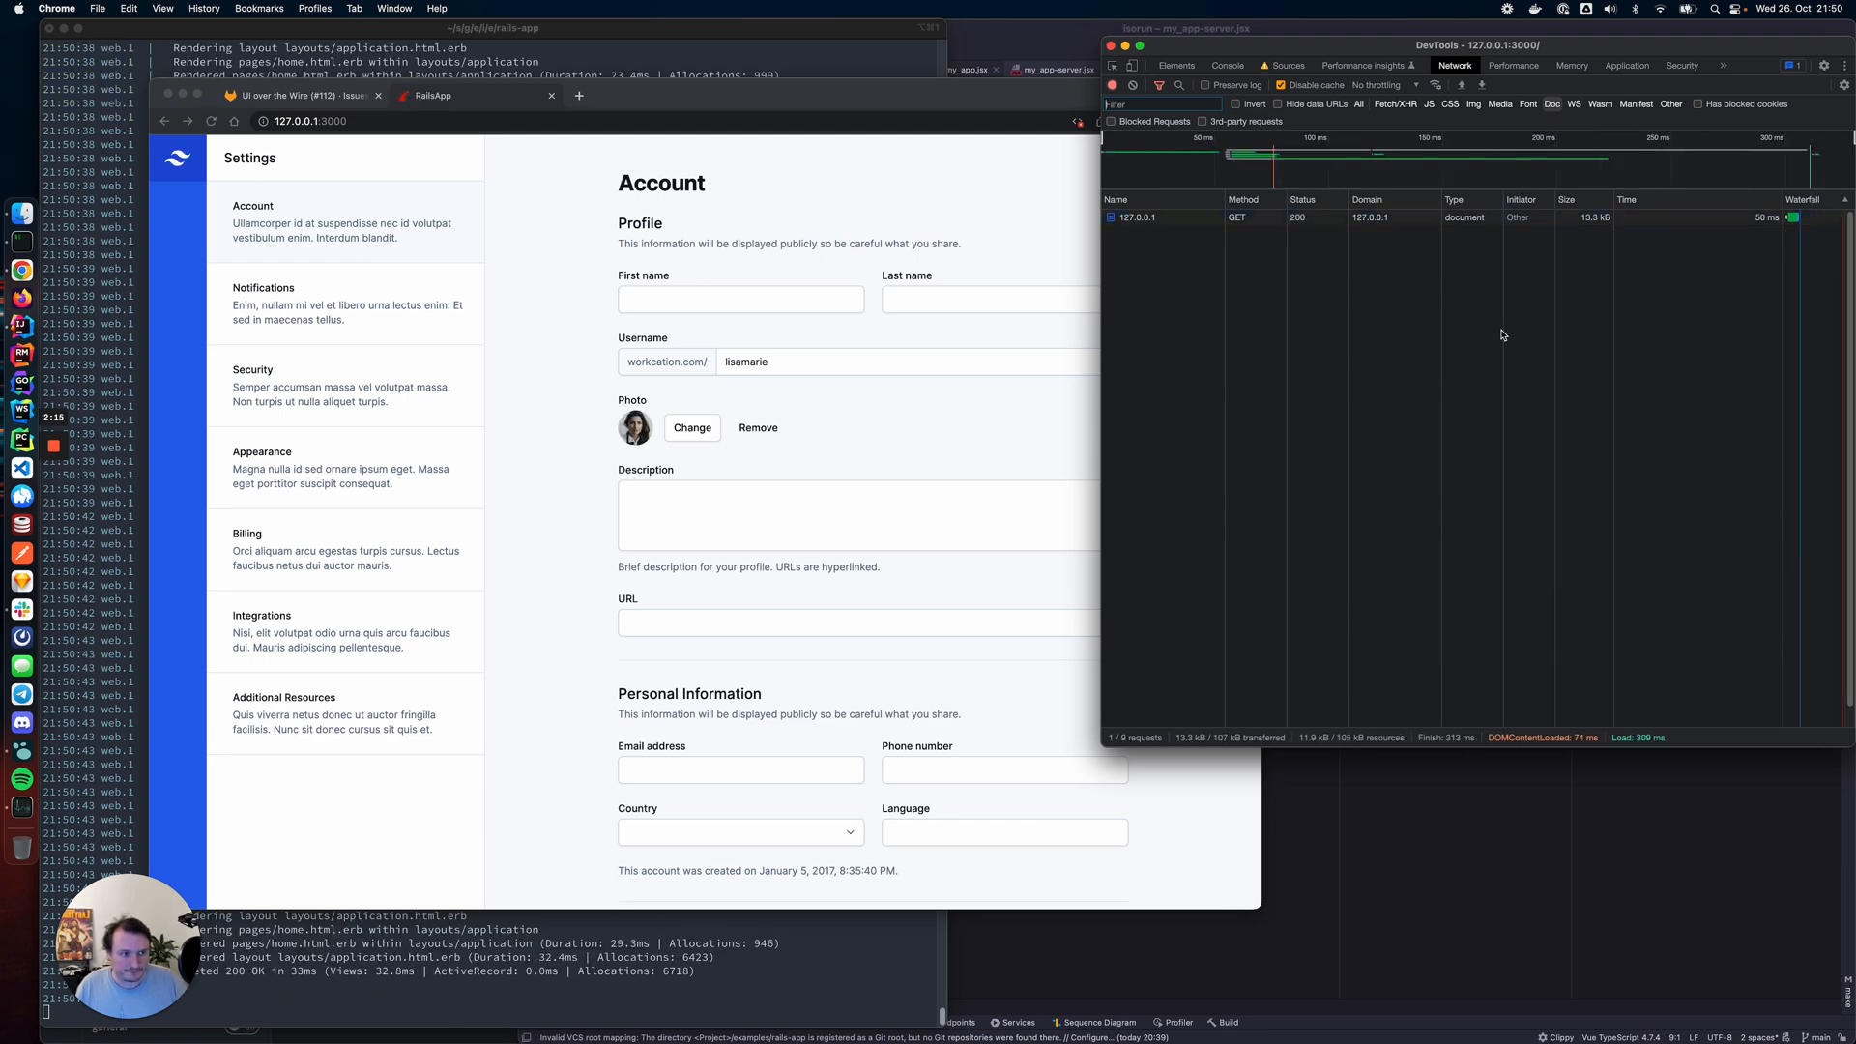
mouse_move(1022, 384)
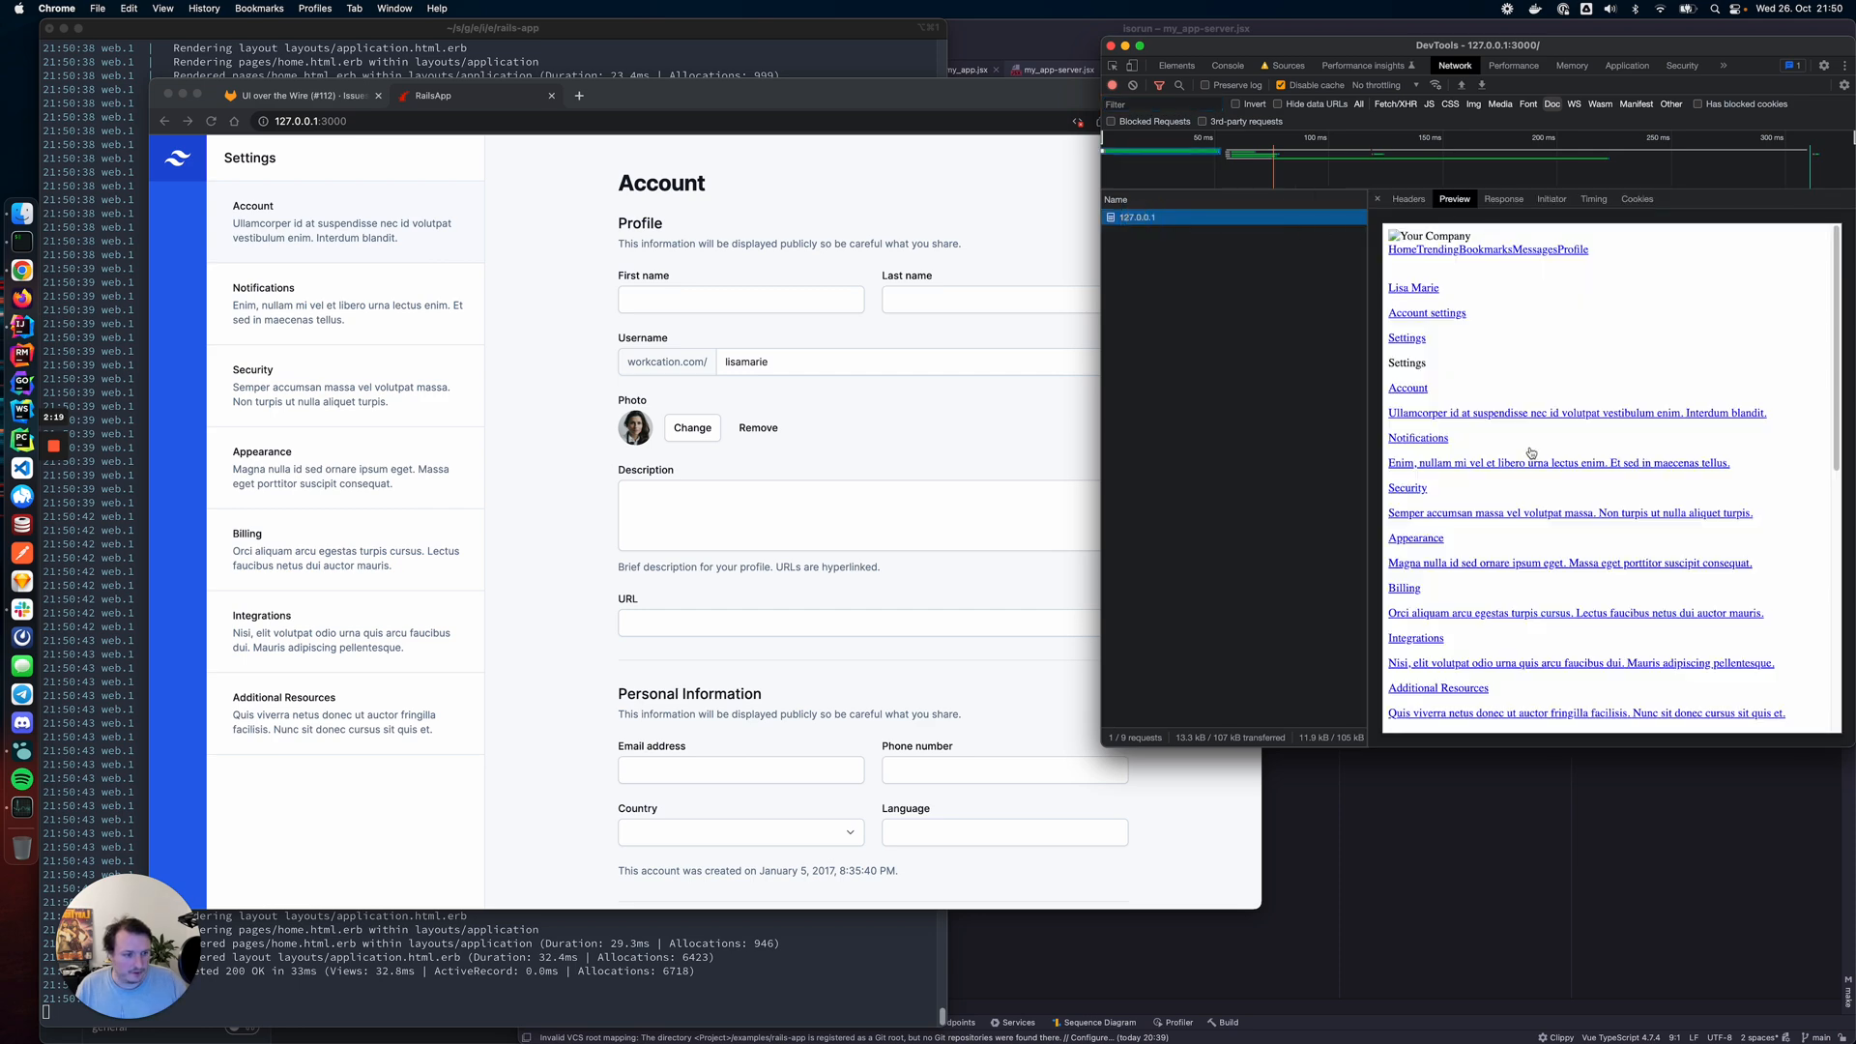
mouse_move(1662, 487)
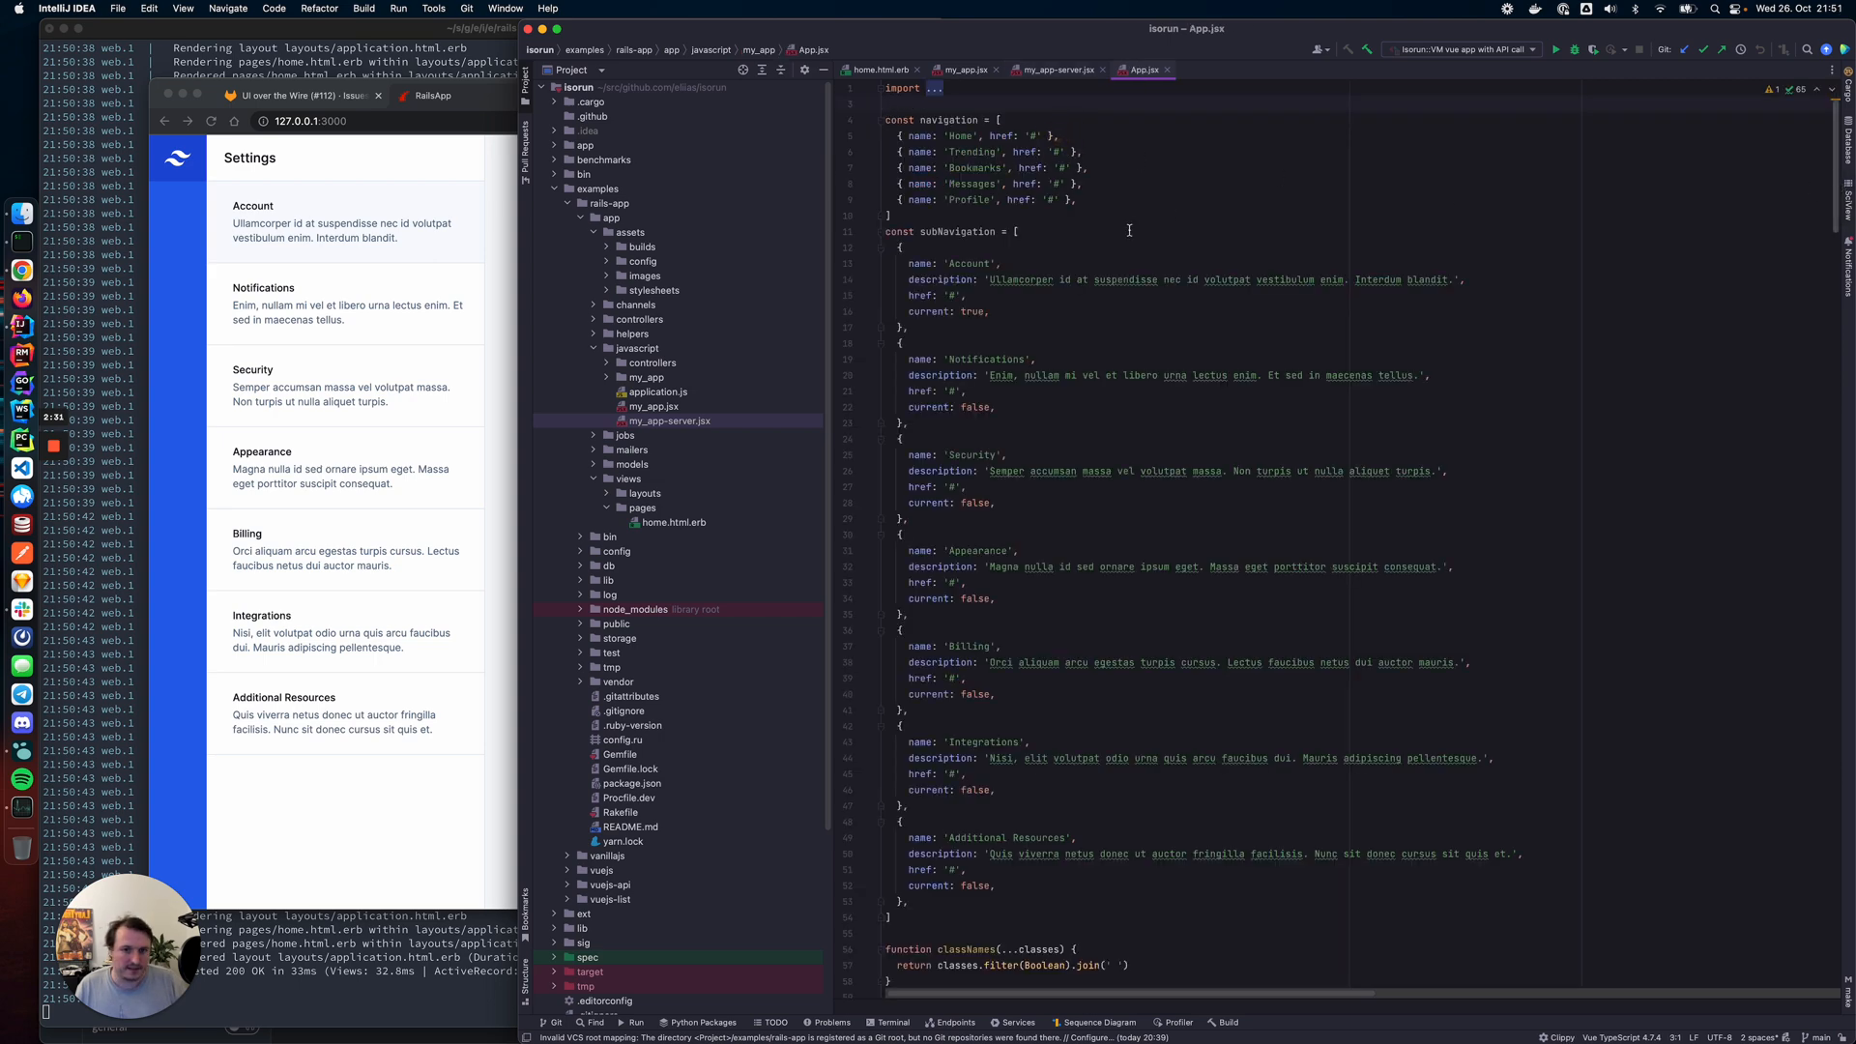
Fold App.jsx's navigation arrays, then scroll through the component markup and back to the top
left_click(885, 231)
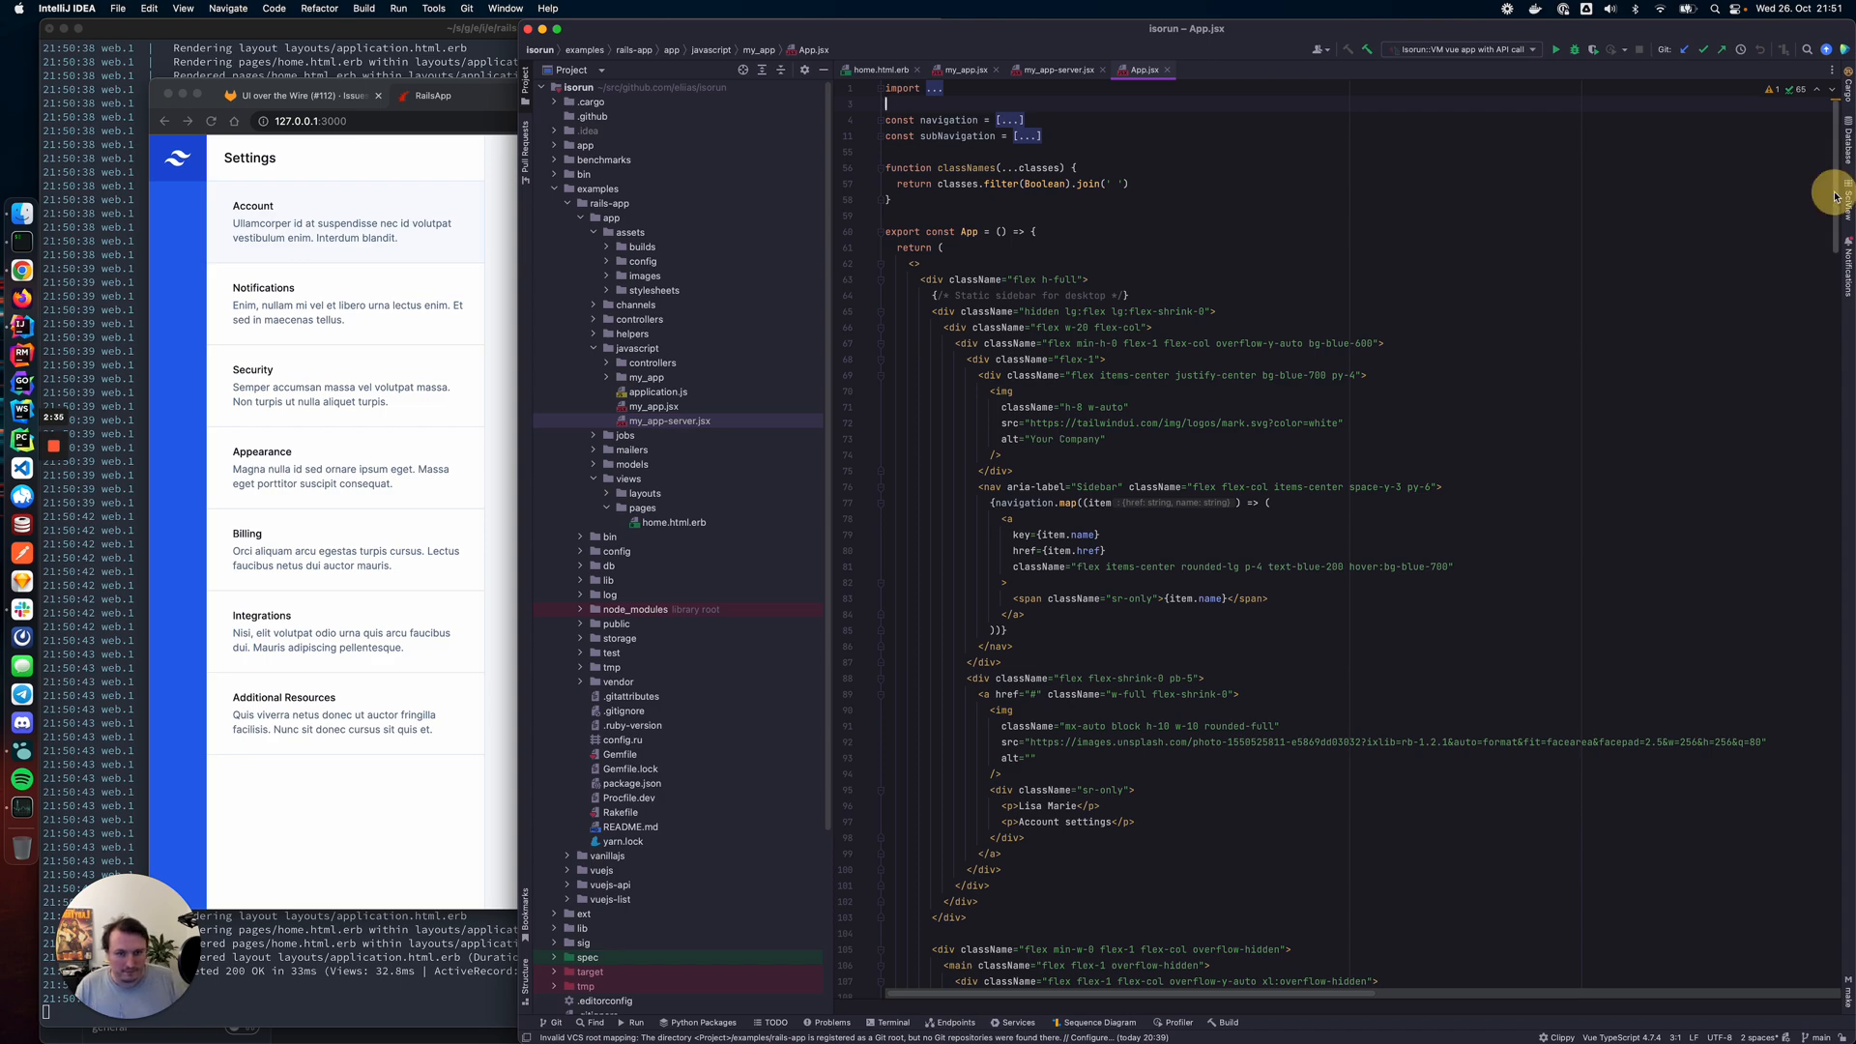
scroll("down", 3)
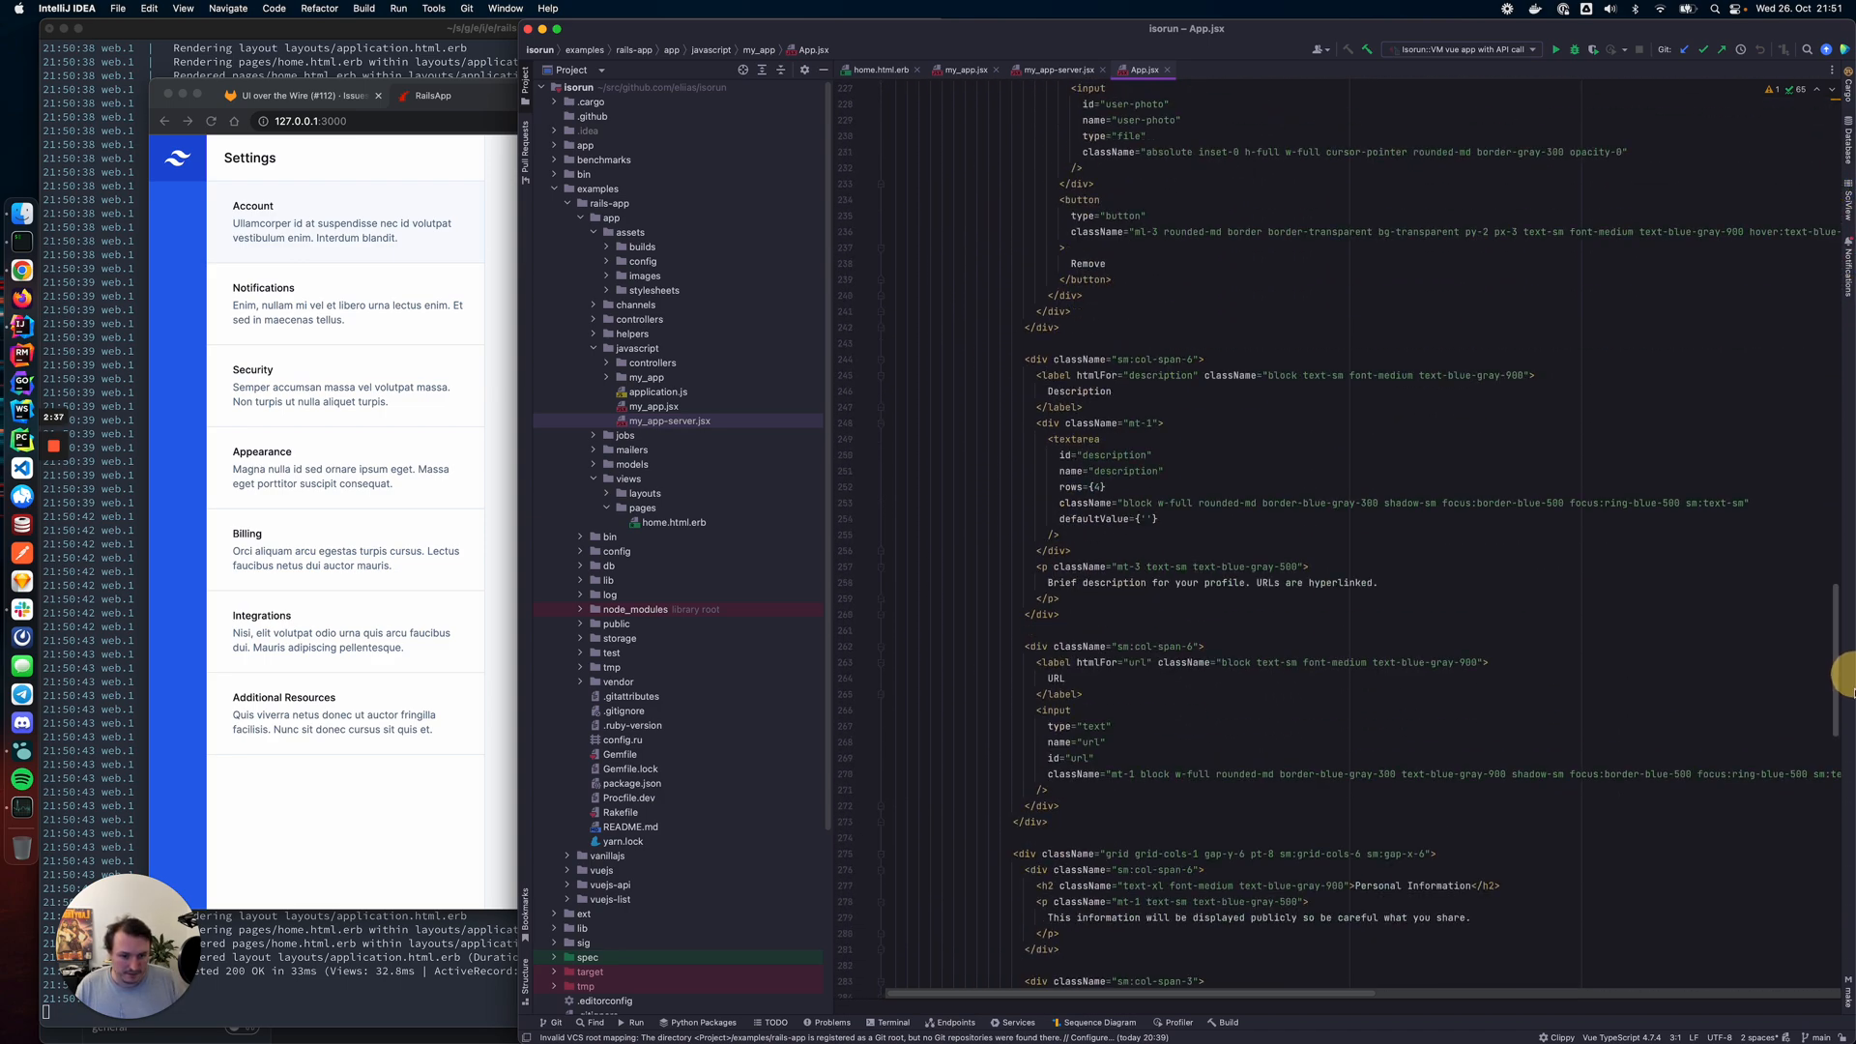
scroll("down", 3)
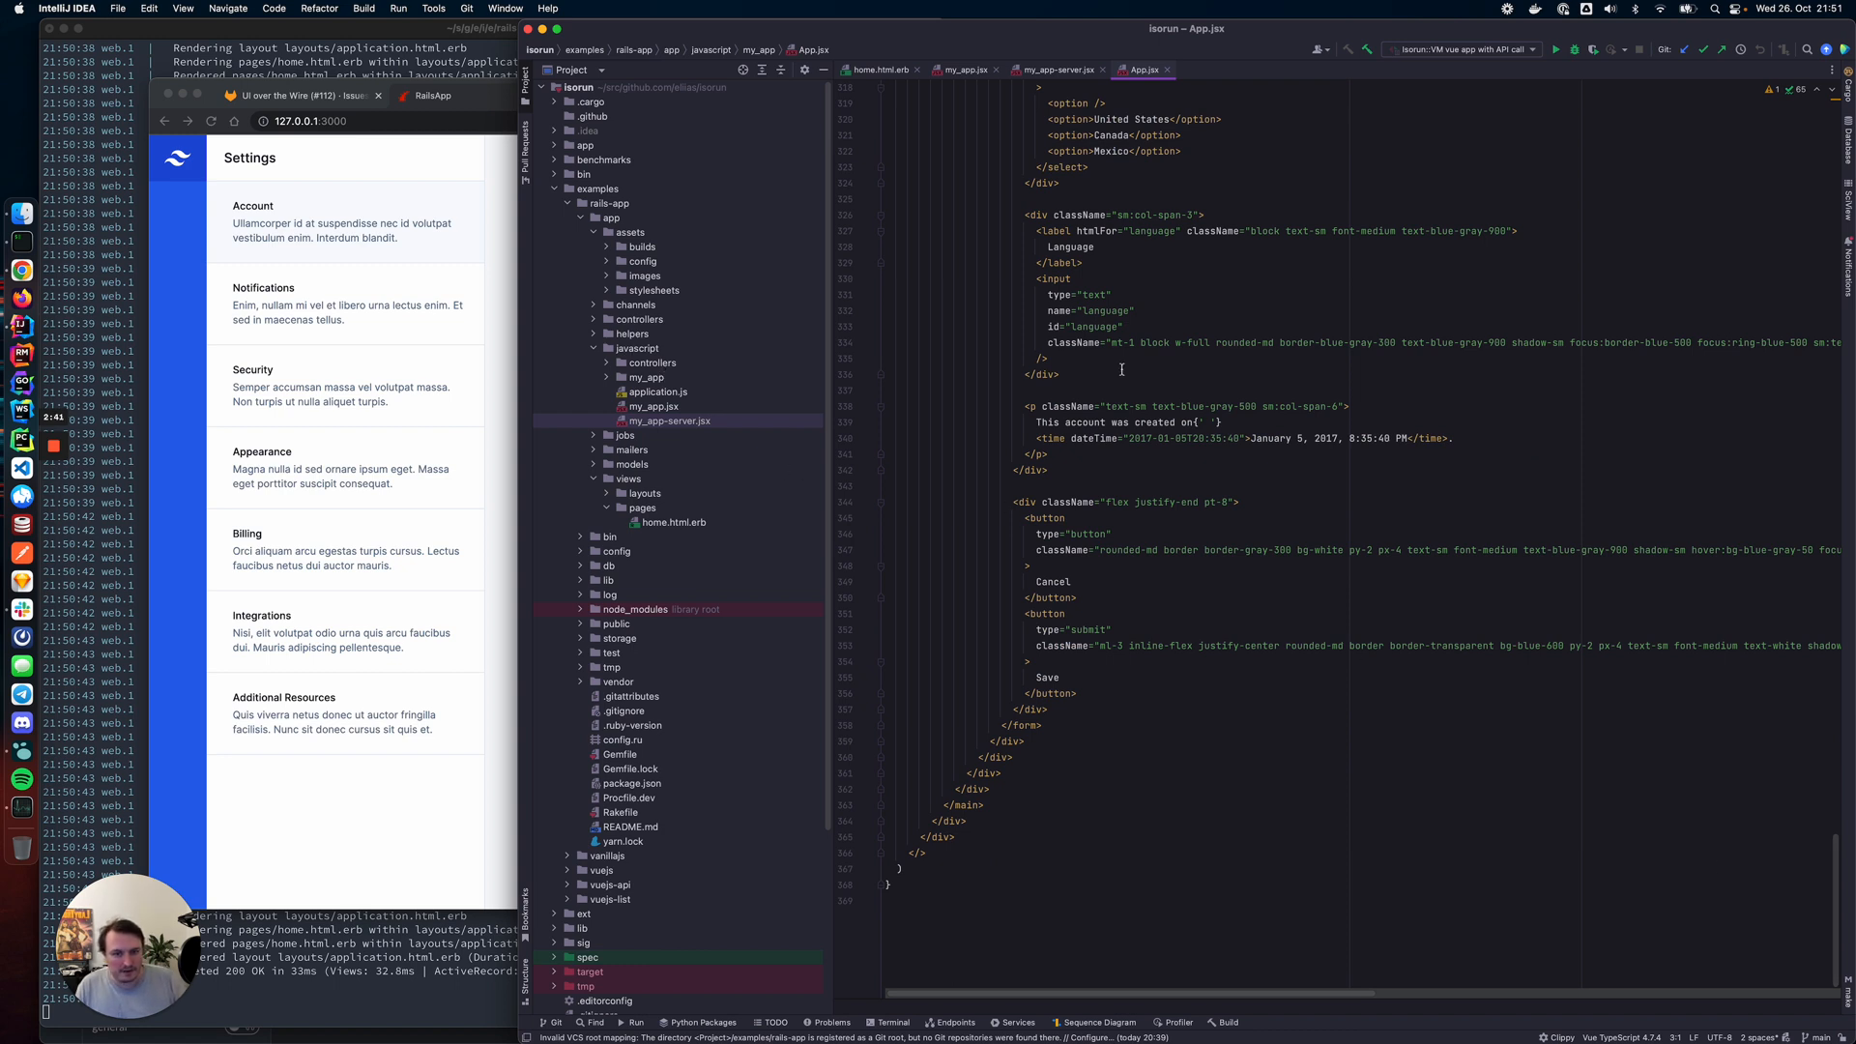
mouse_move(817, 495)
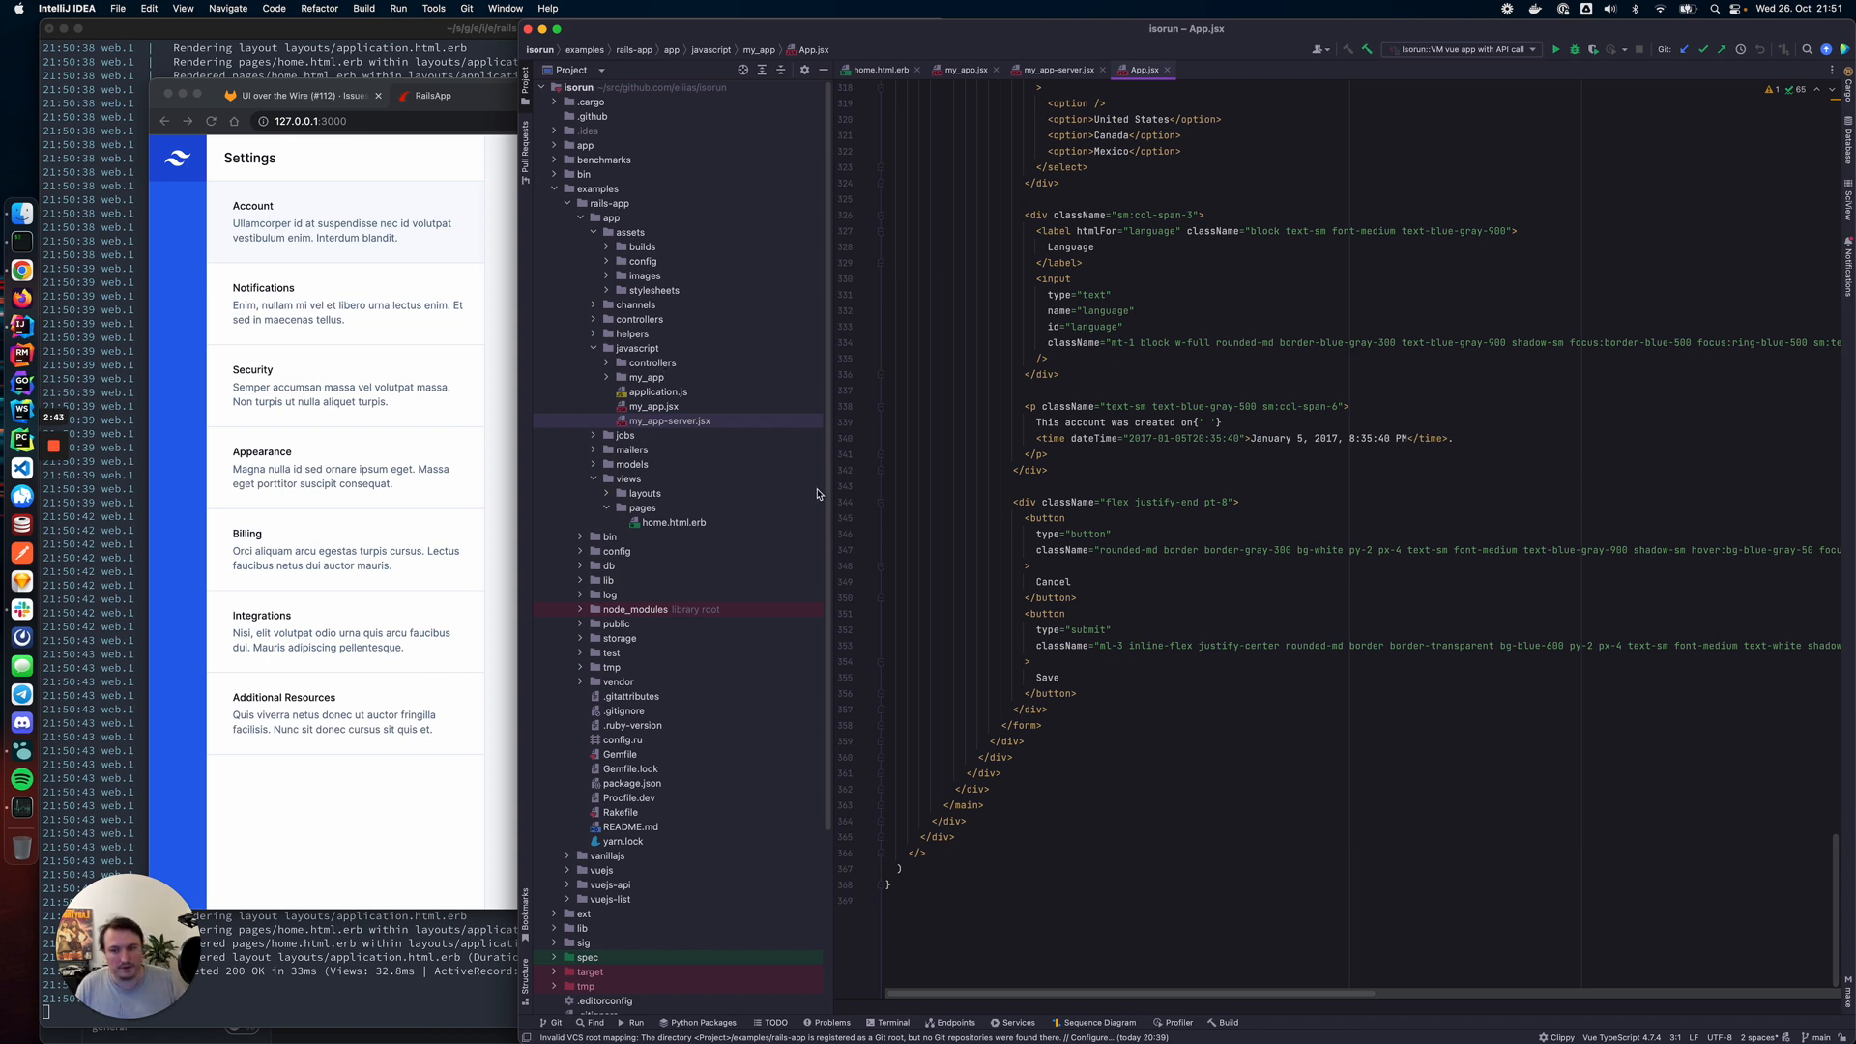
scroll("up", 3)
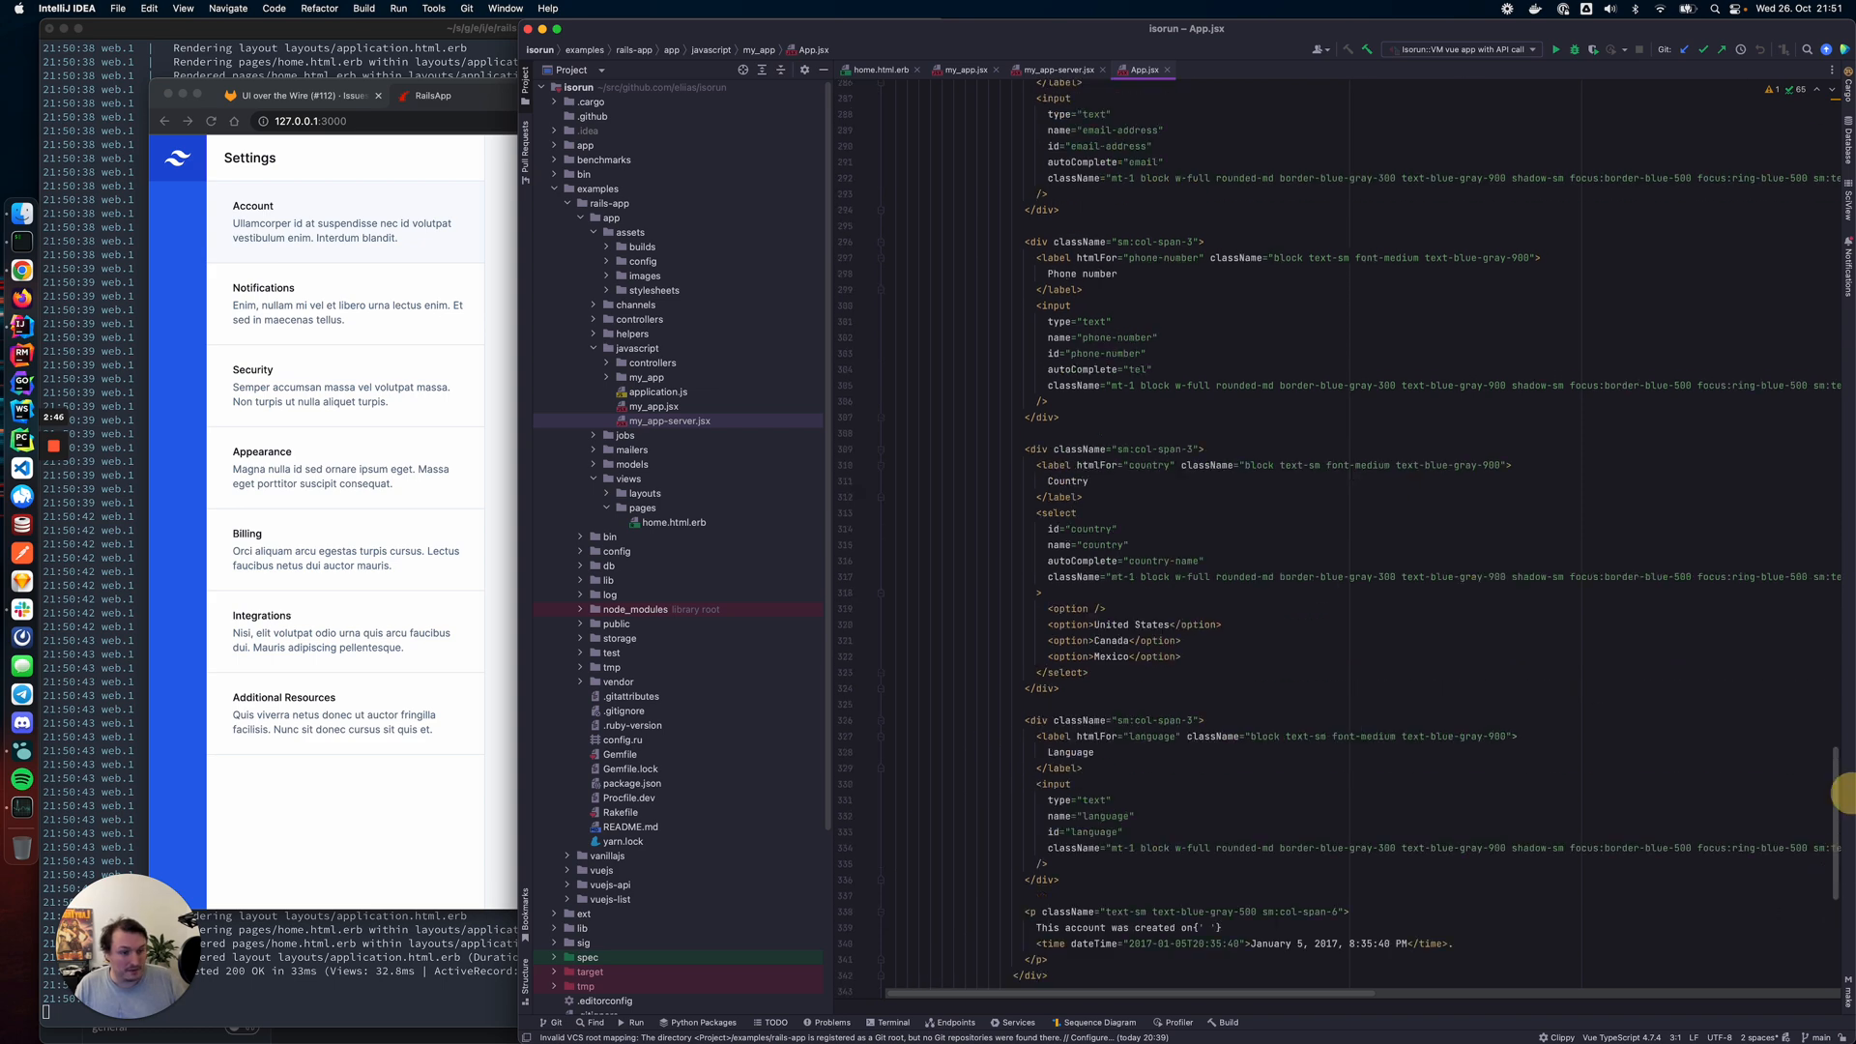
scroll("up", 3)
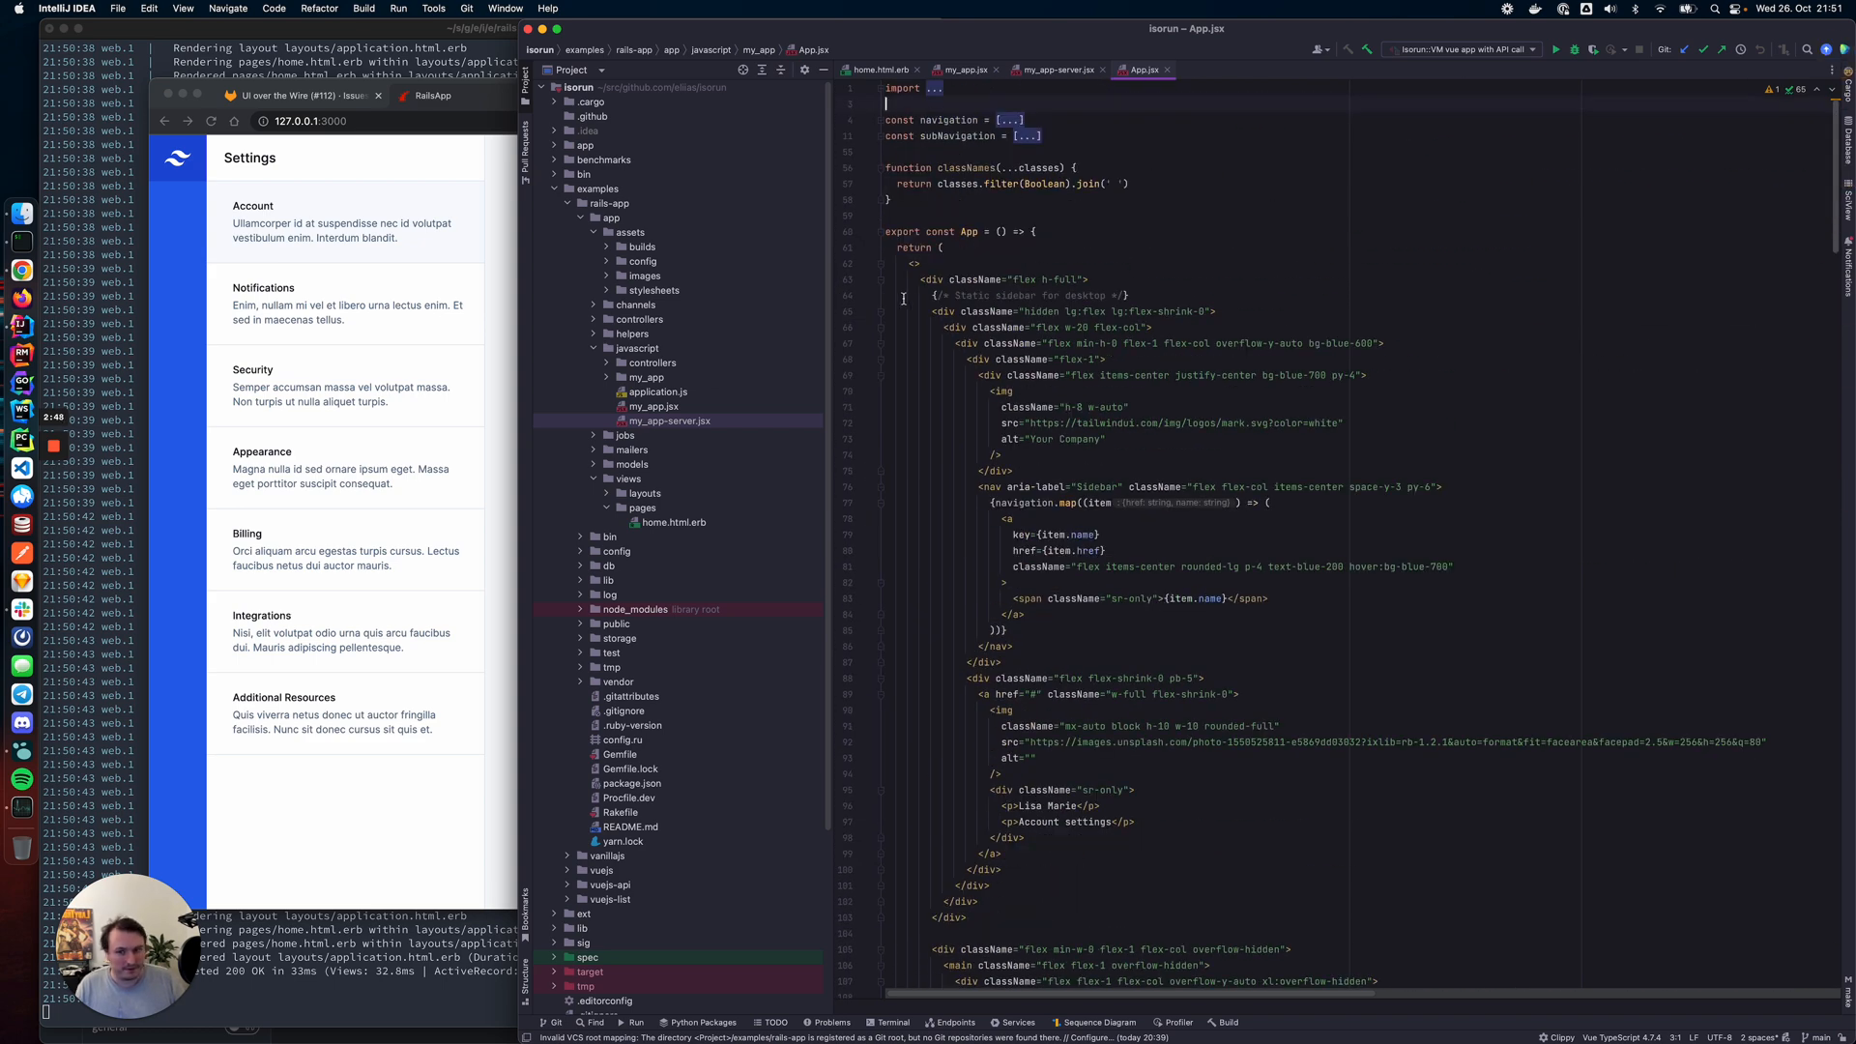
mouse_move(860, 316)
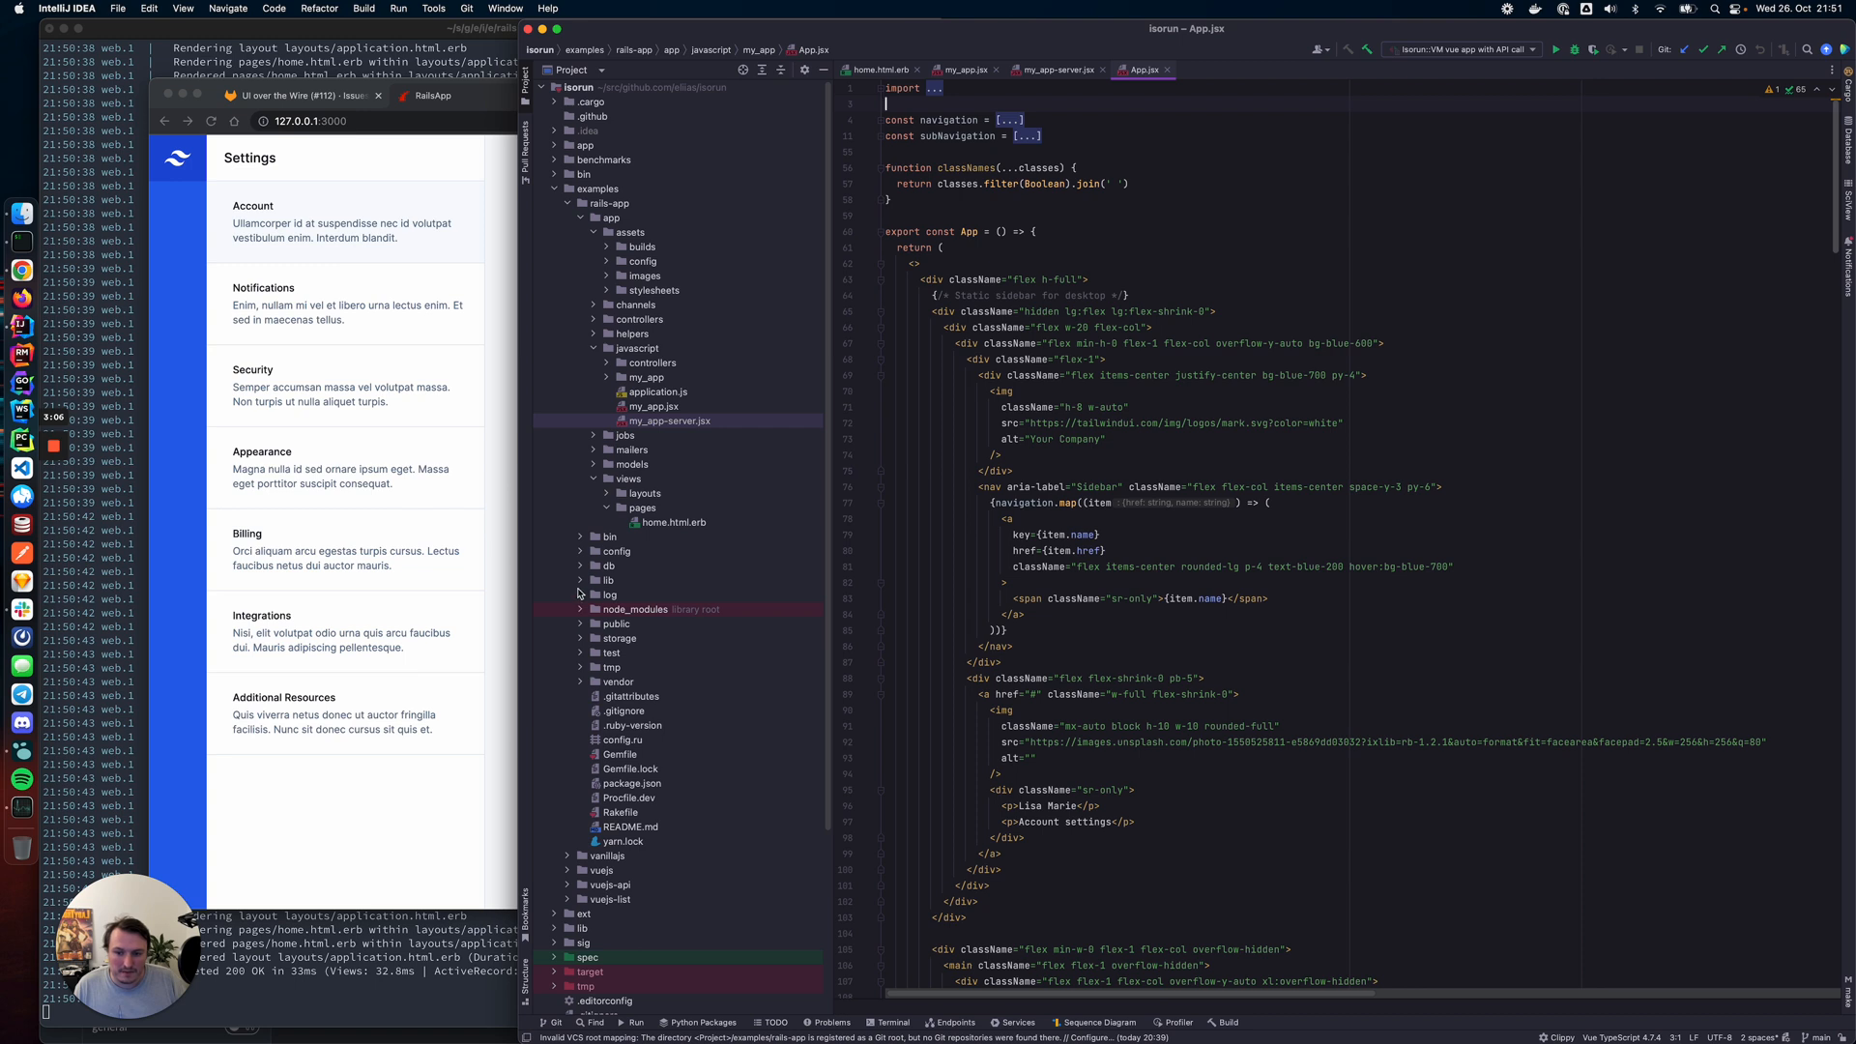
scroll("up", 3)
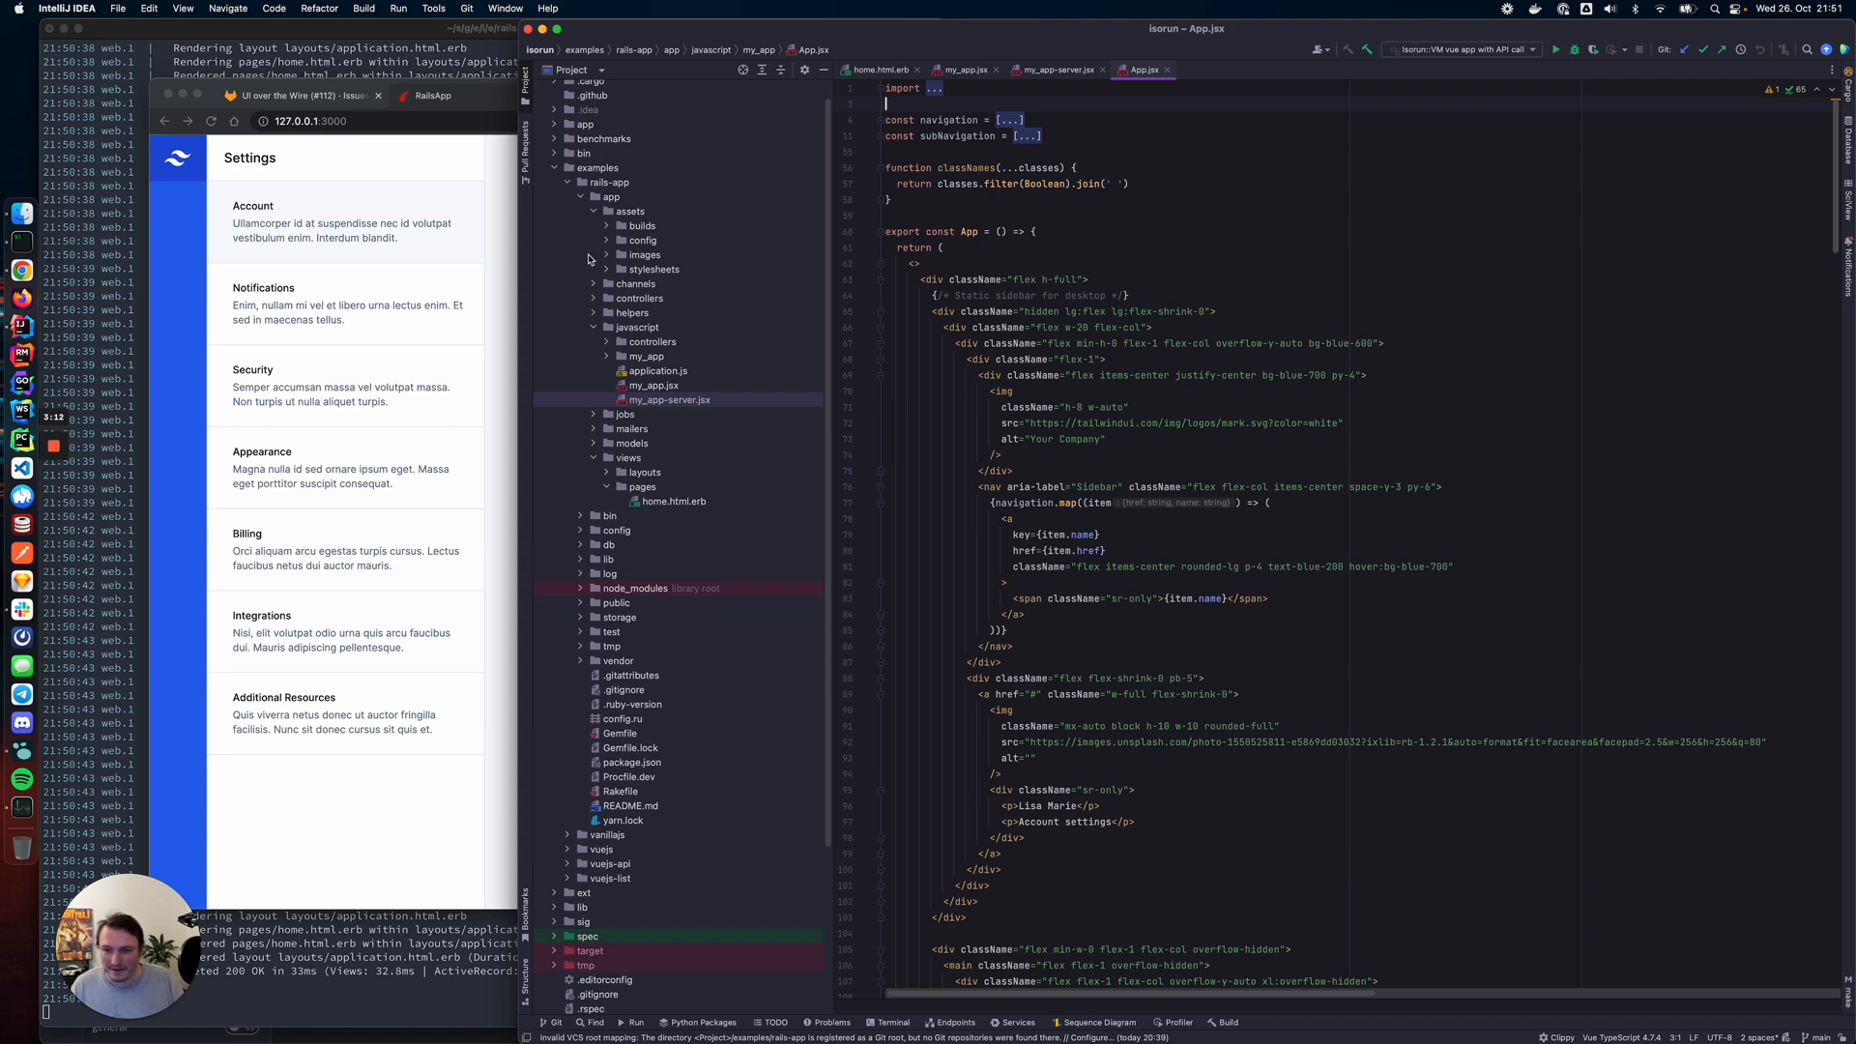
Collapse examples, expand ext/isorun/src/isorun to view runtime.js, then return to home.html.erb
left_click(597, 189)
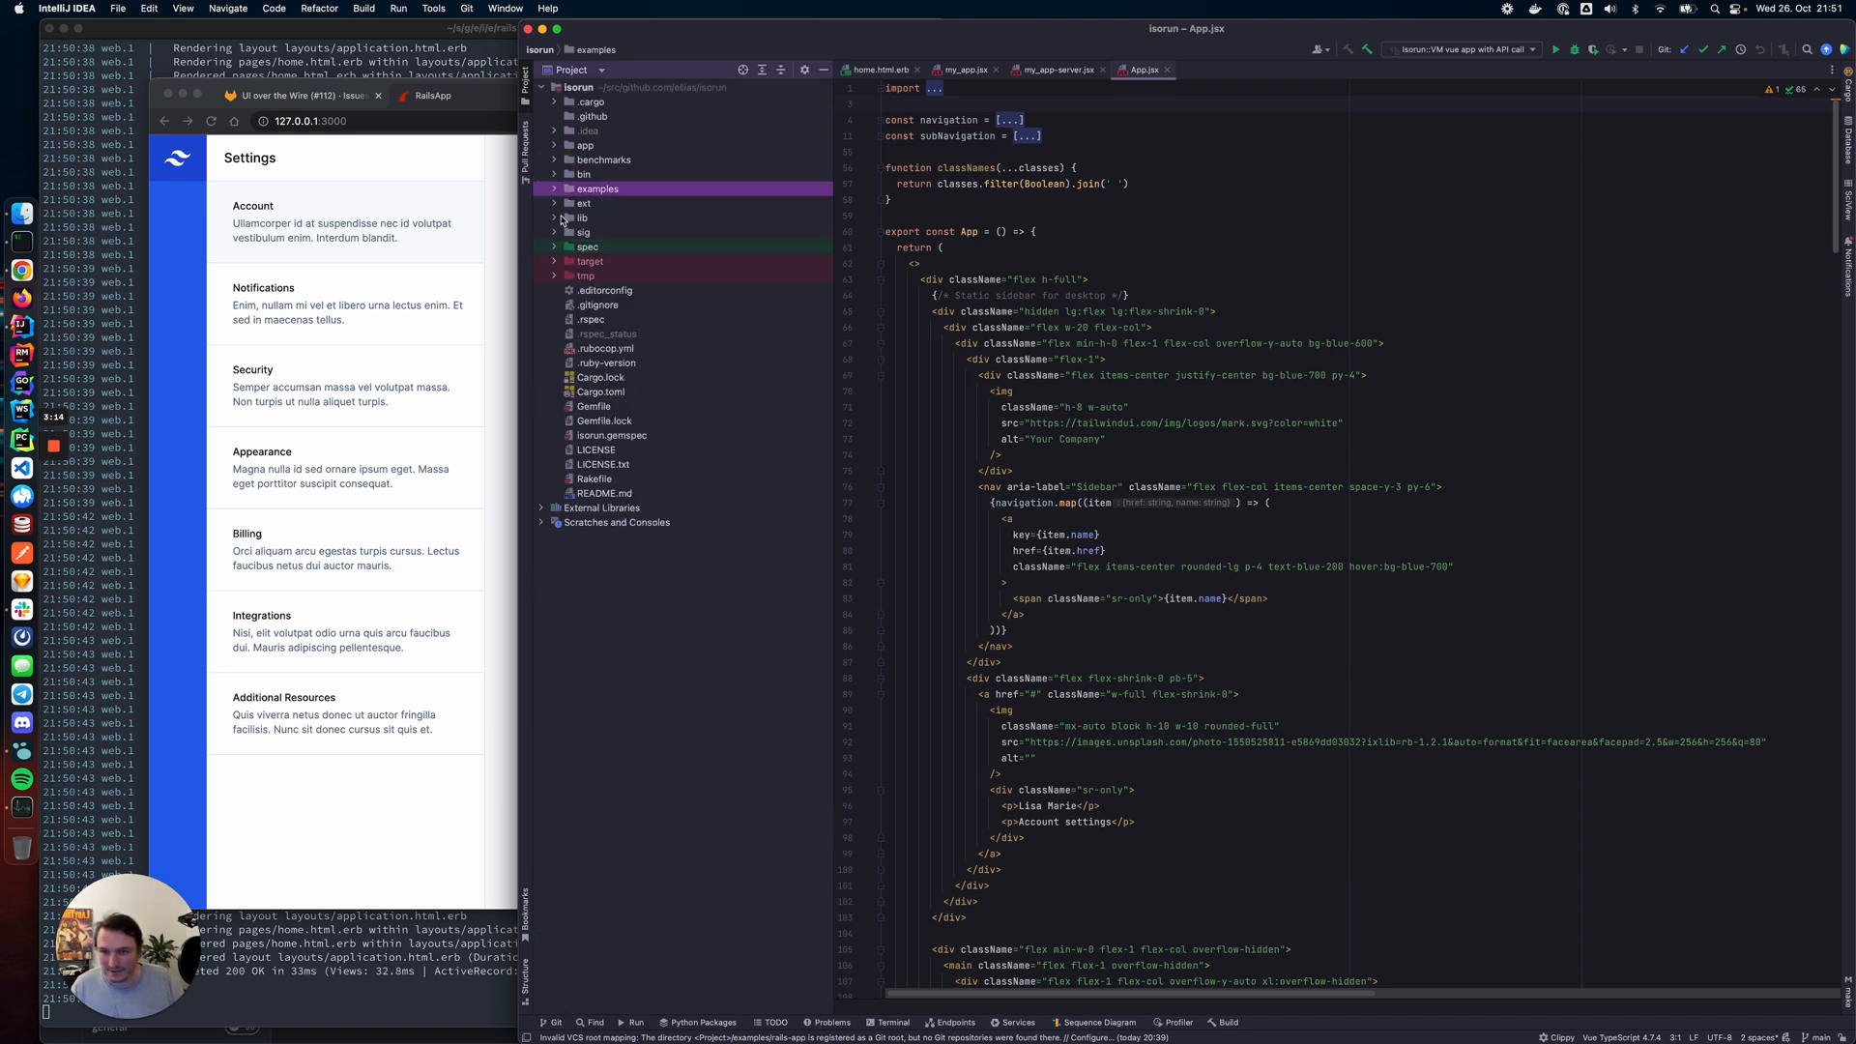
left_click(555, 202)
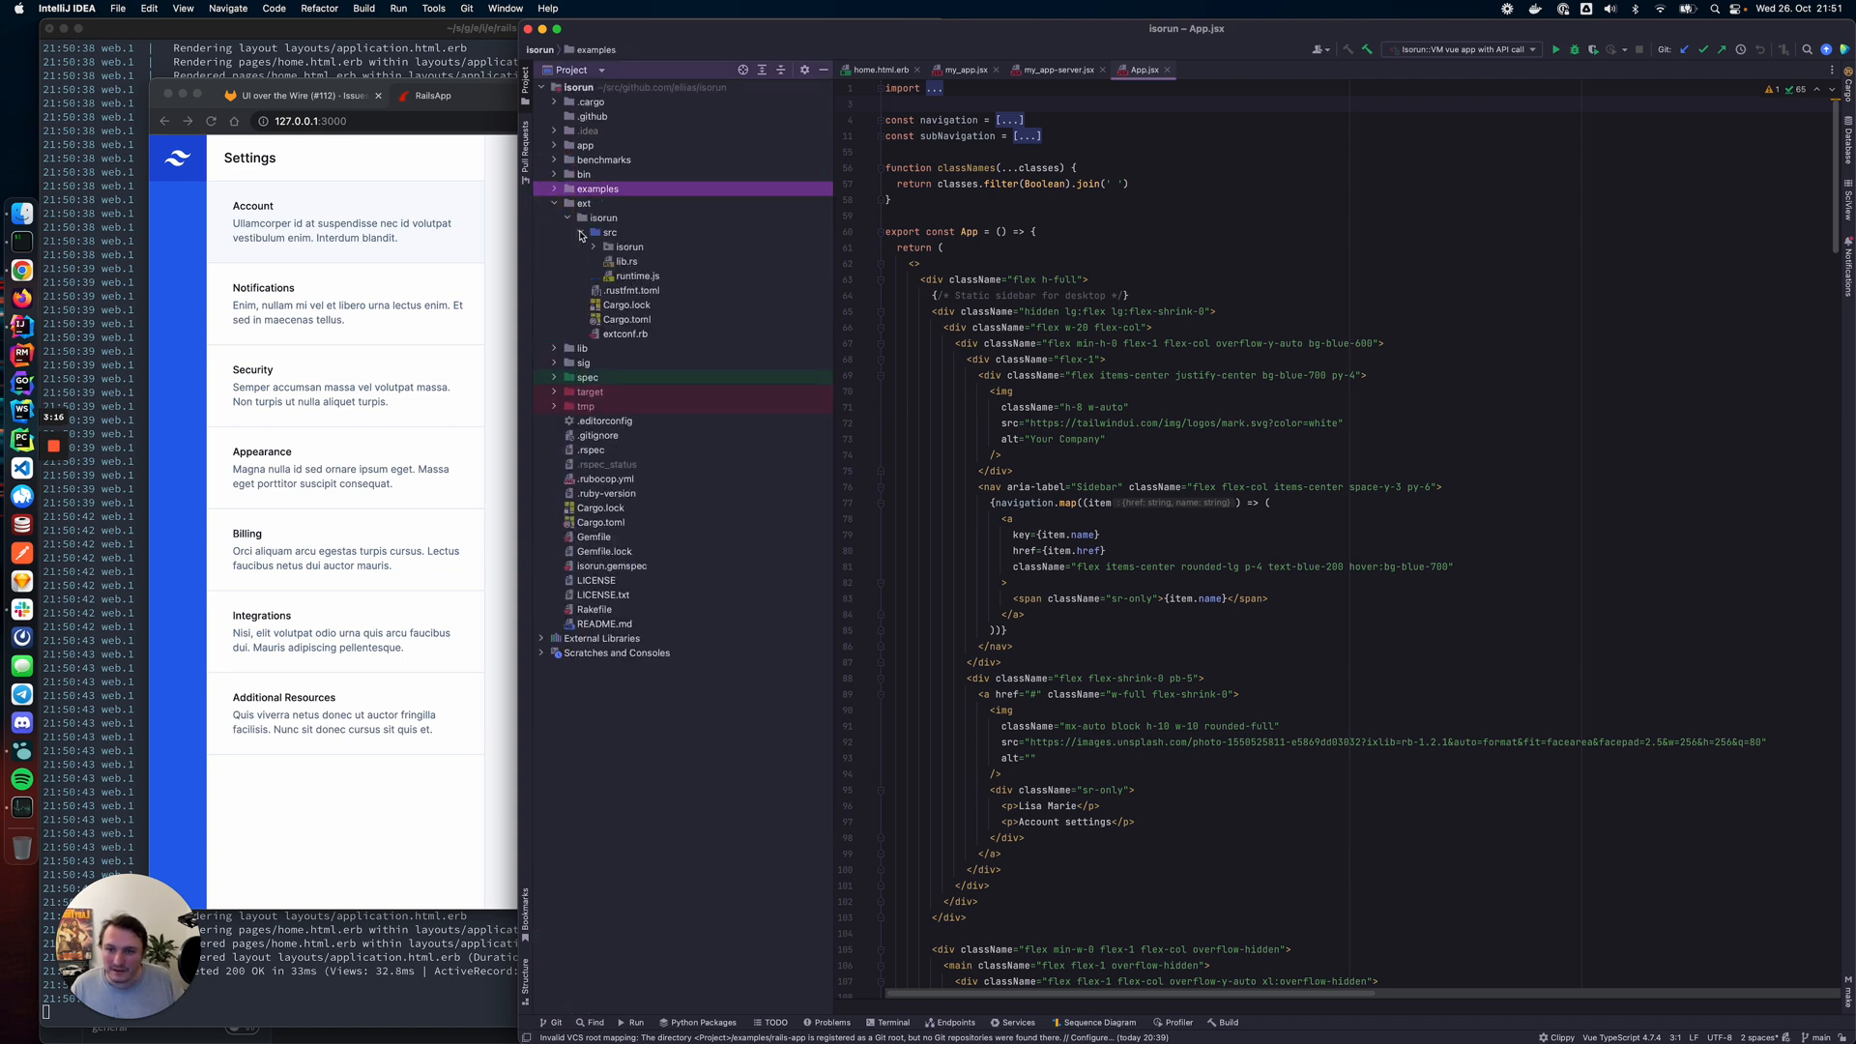
left_click(610, 246)
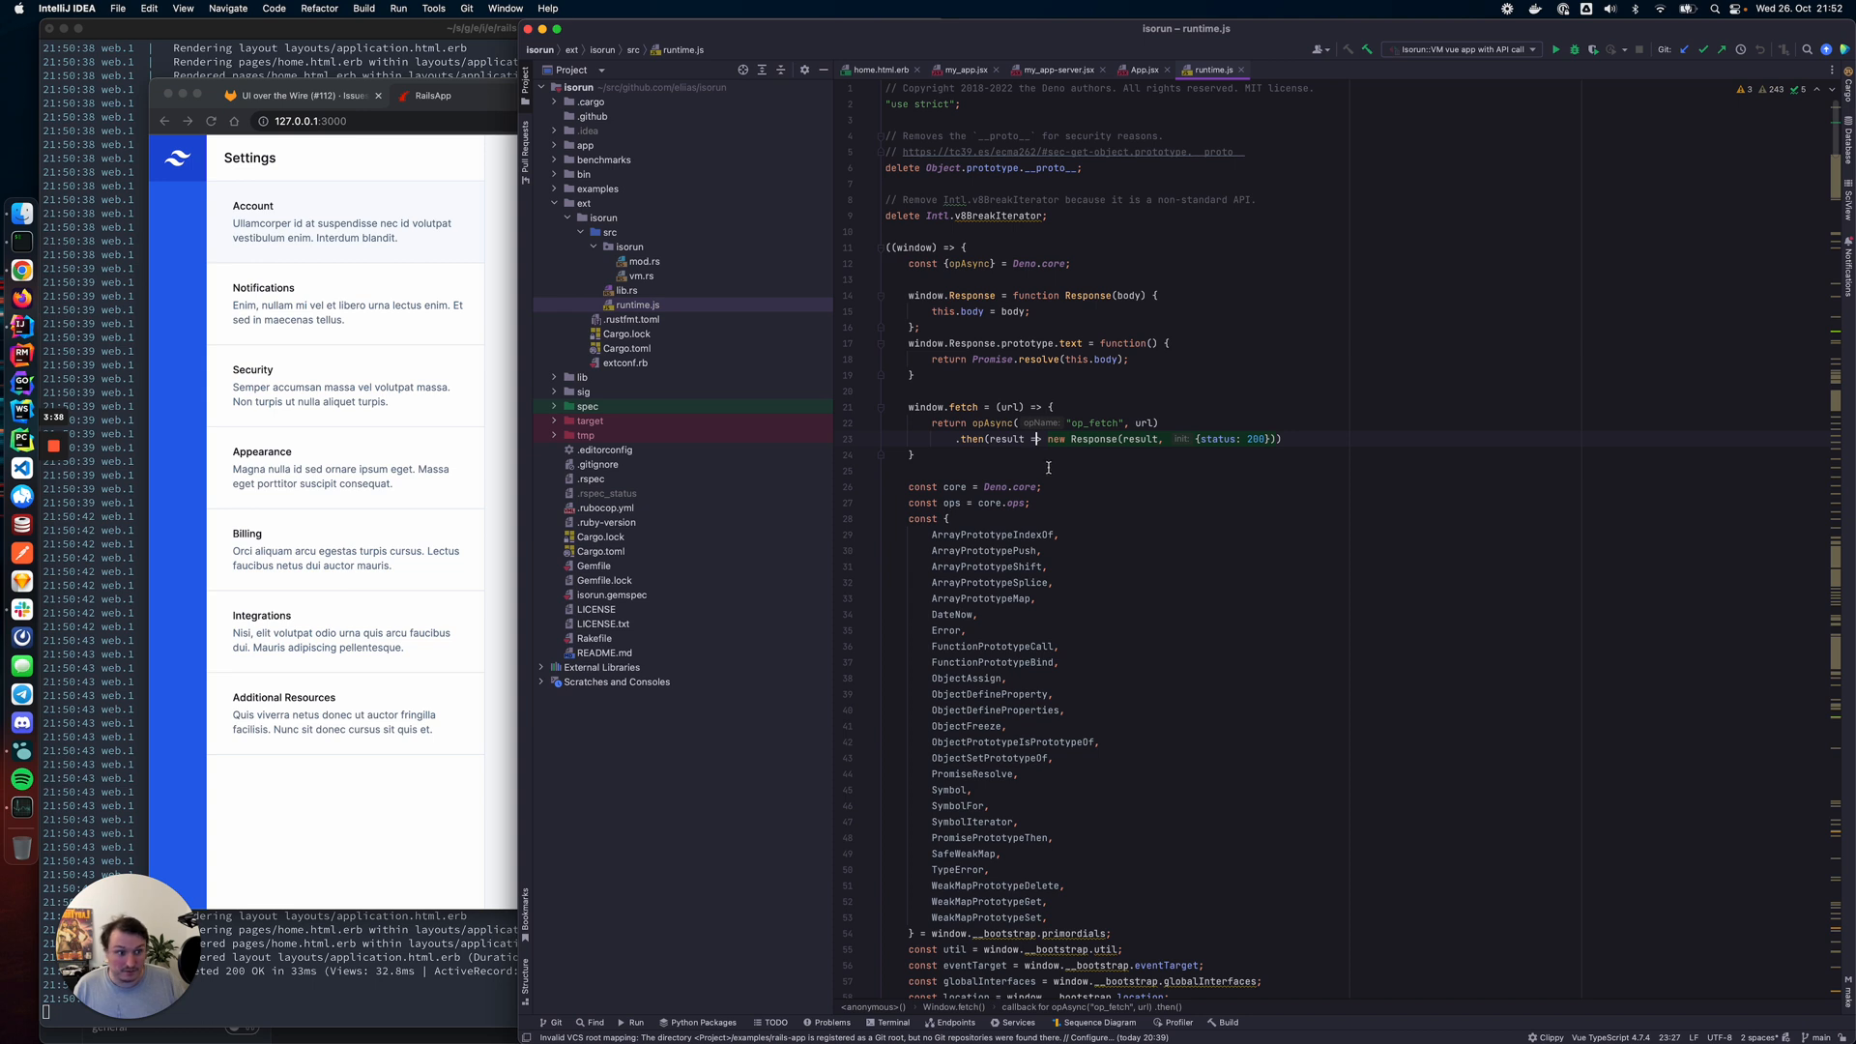
left_click(876, 69)
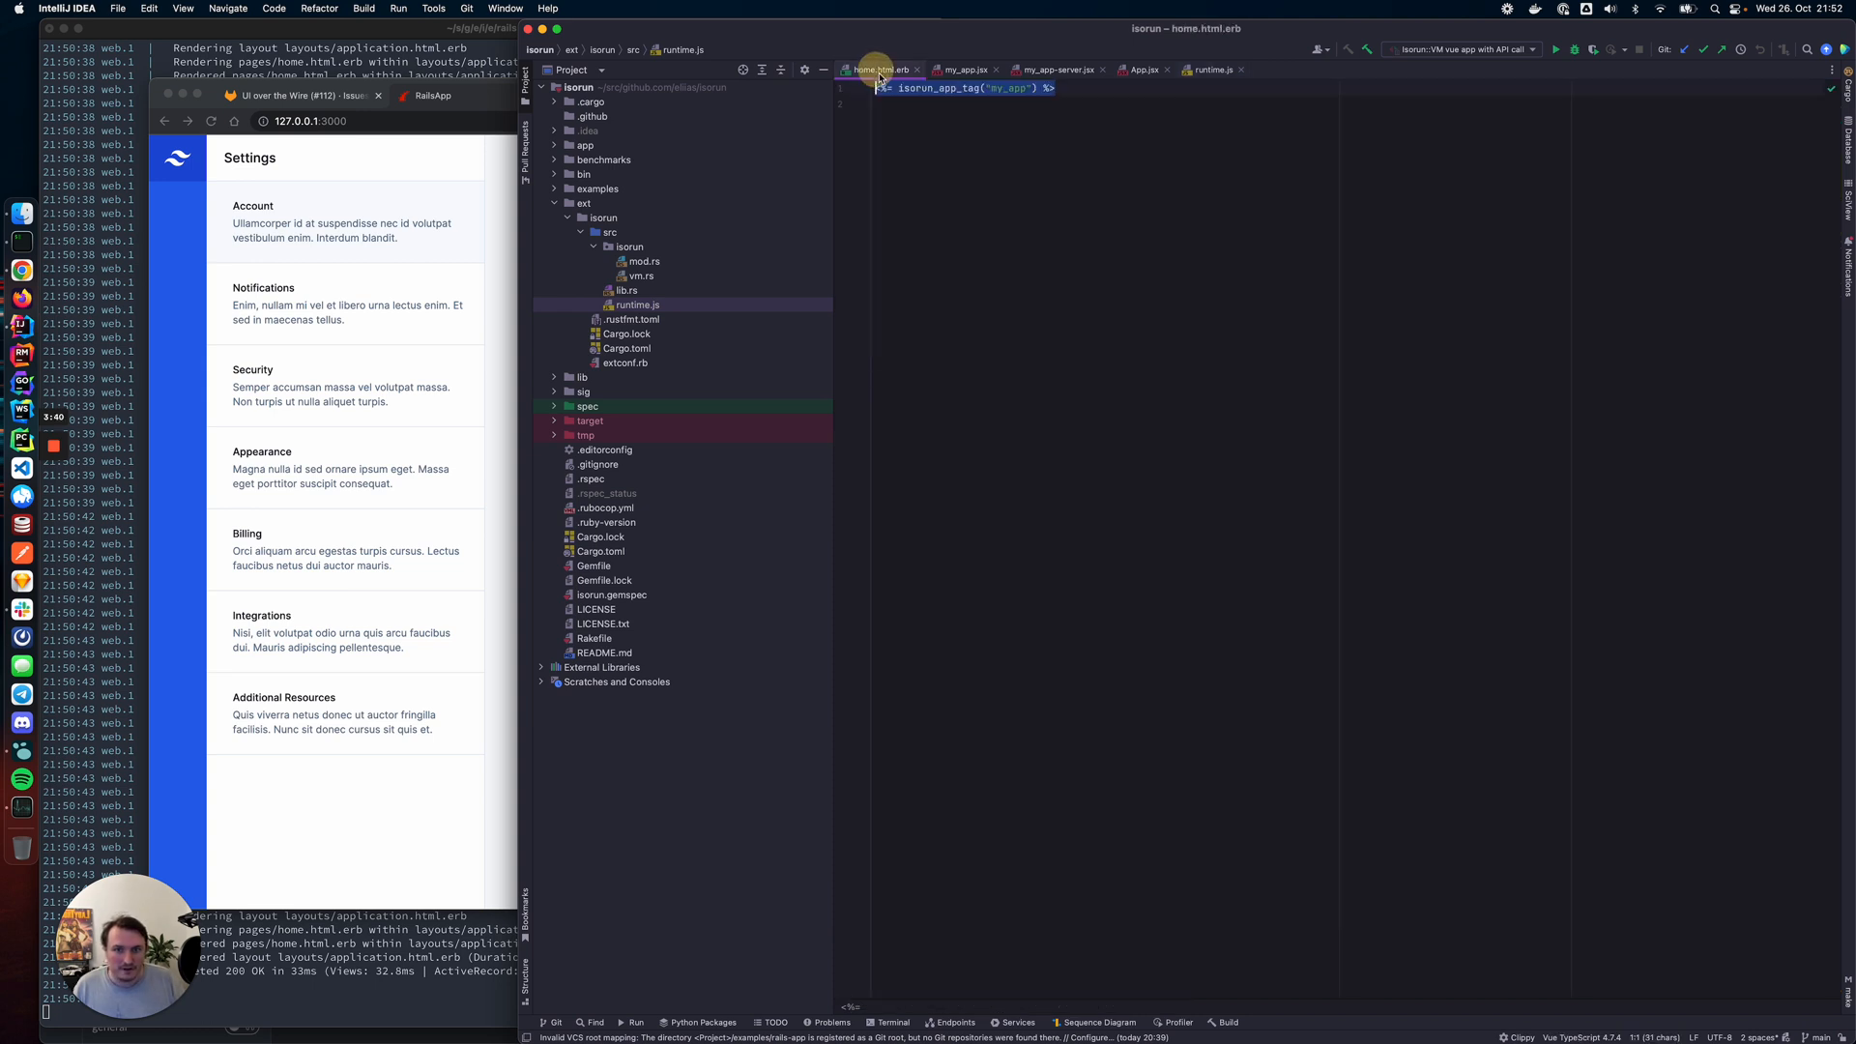